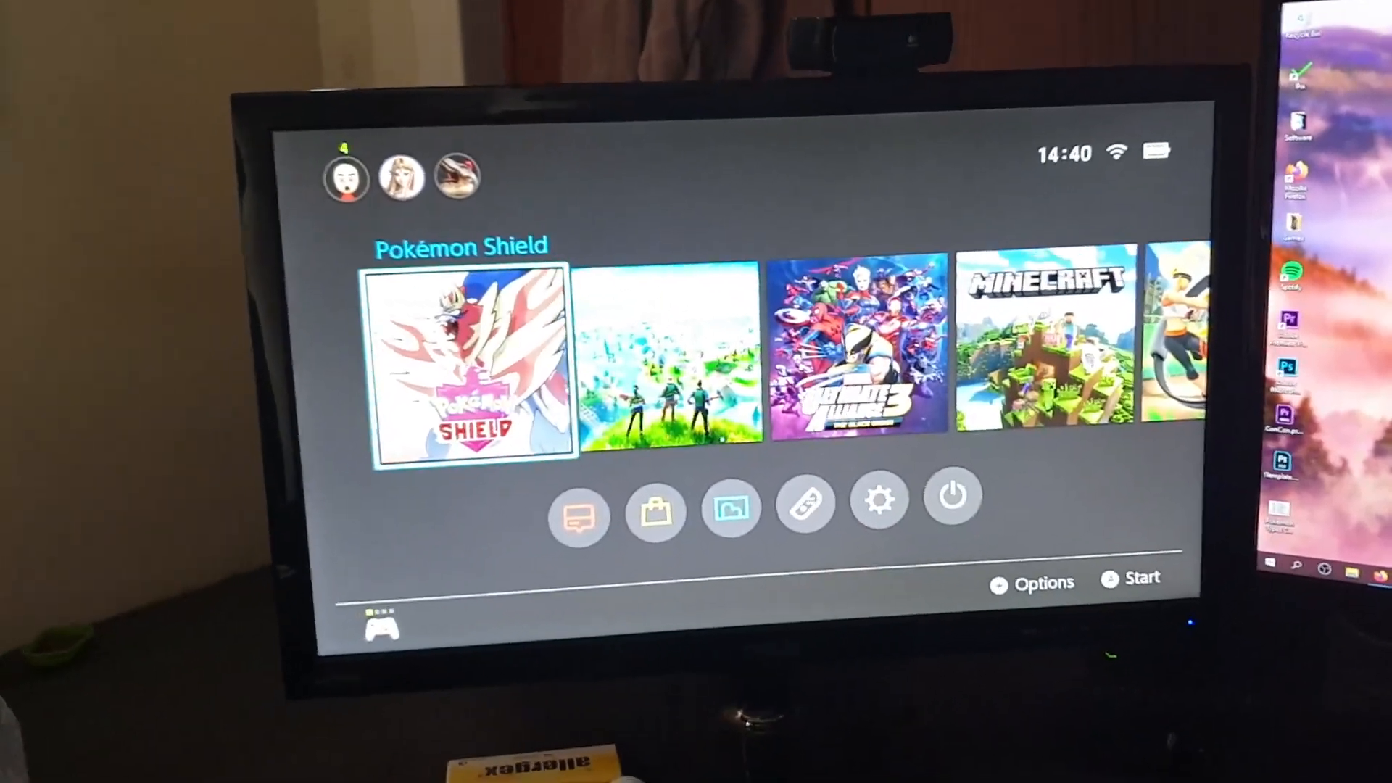
Step: Preview the Nintendo Switch capture in the scene, then hide it again
key(right)
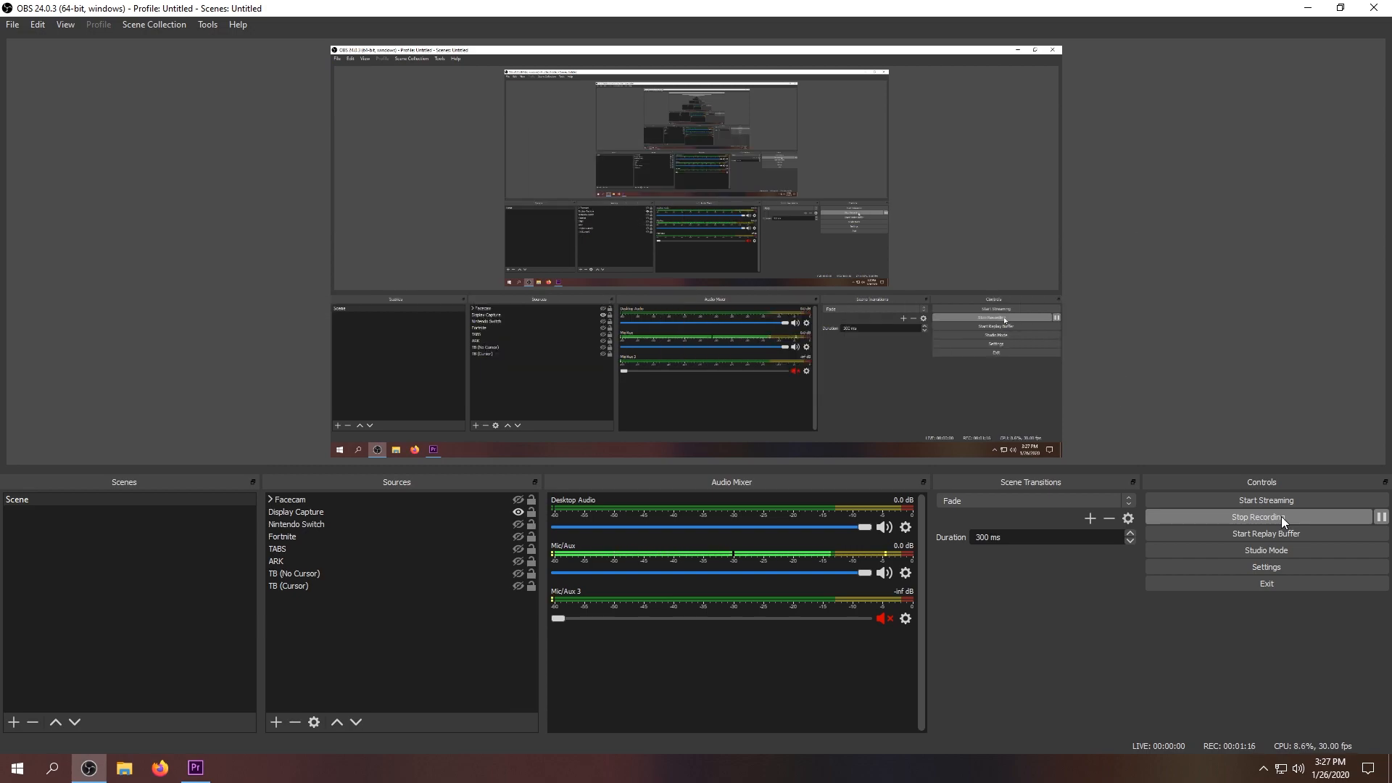
mouse_move(1043, 628)
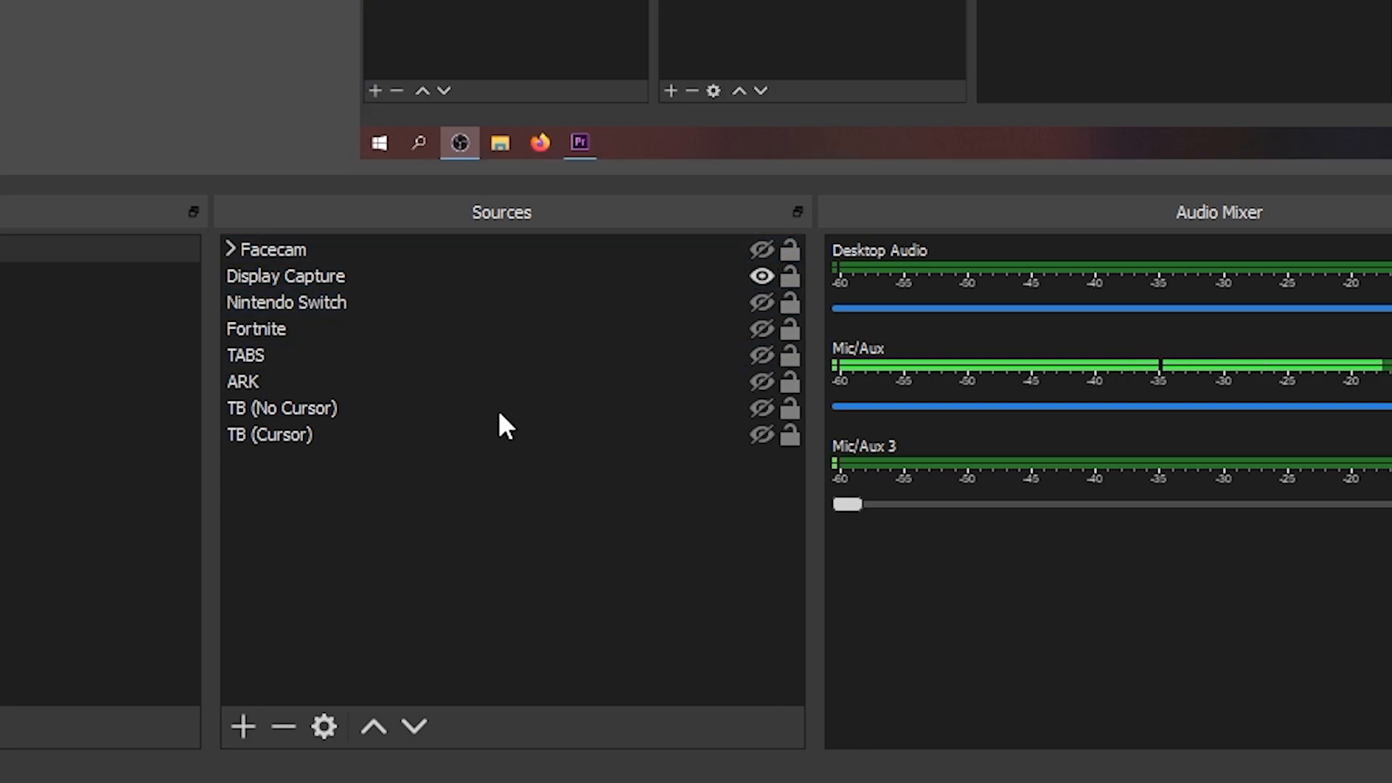
click(270, 248)
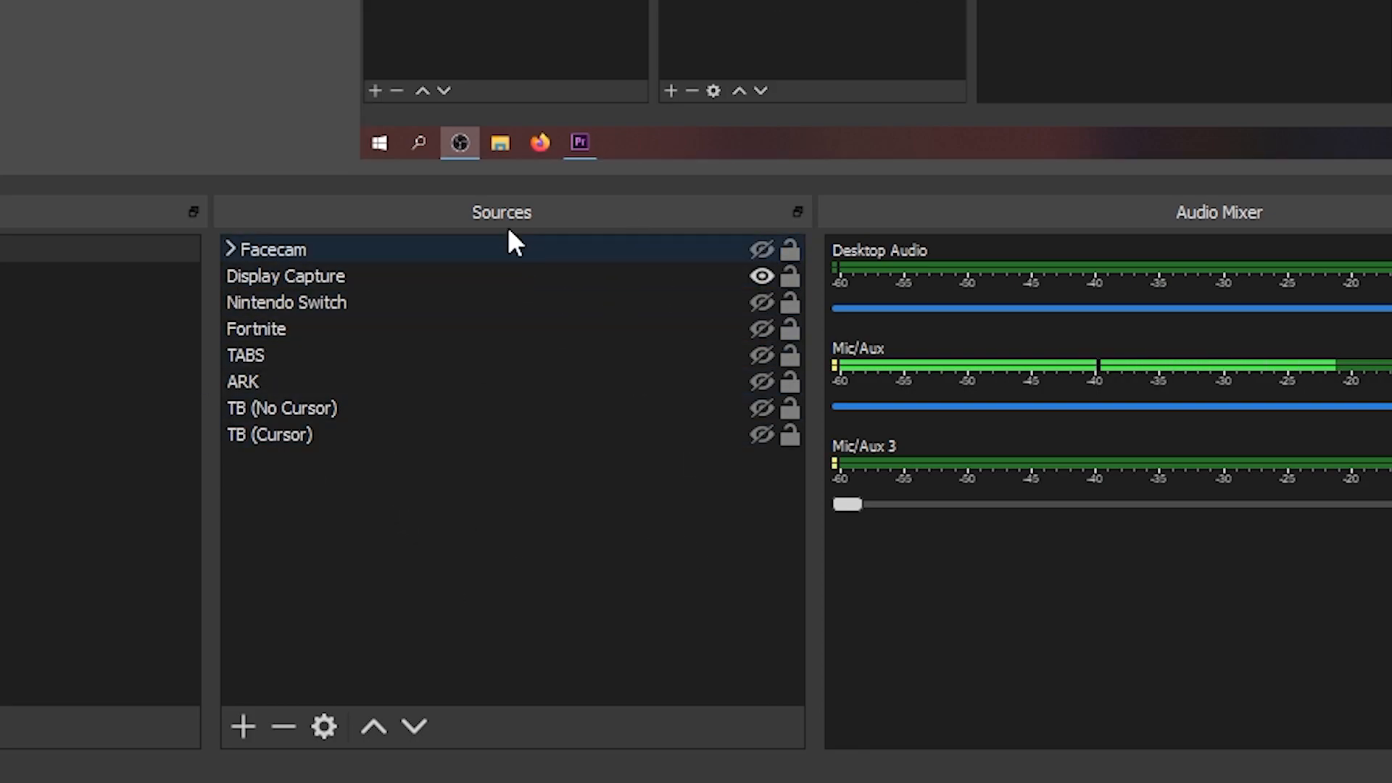
click(266, 355)
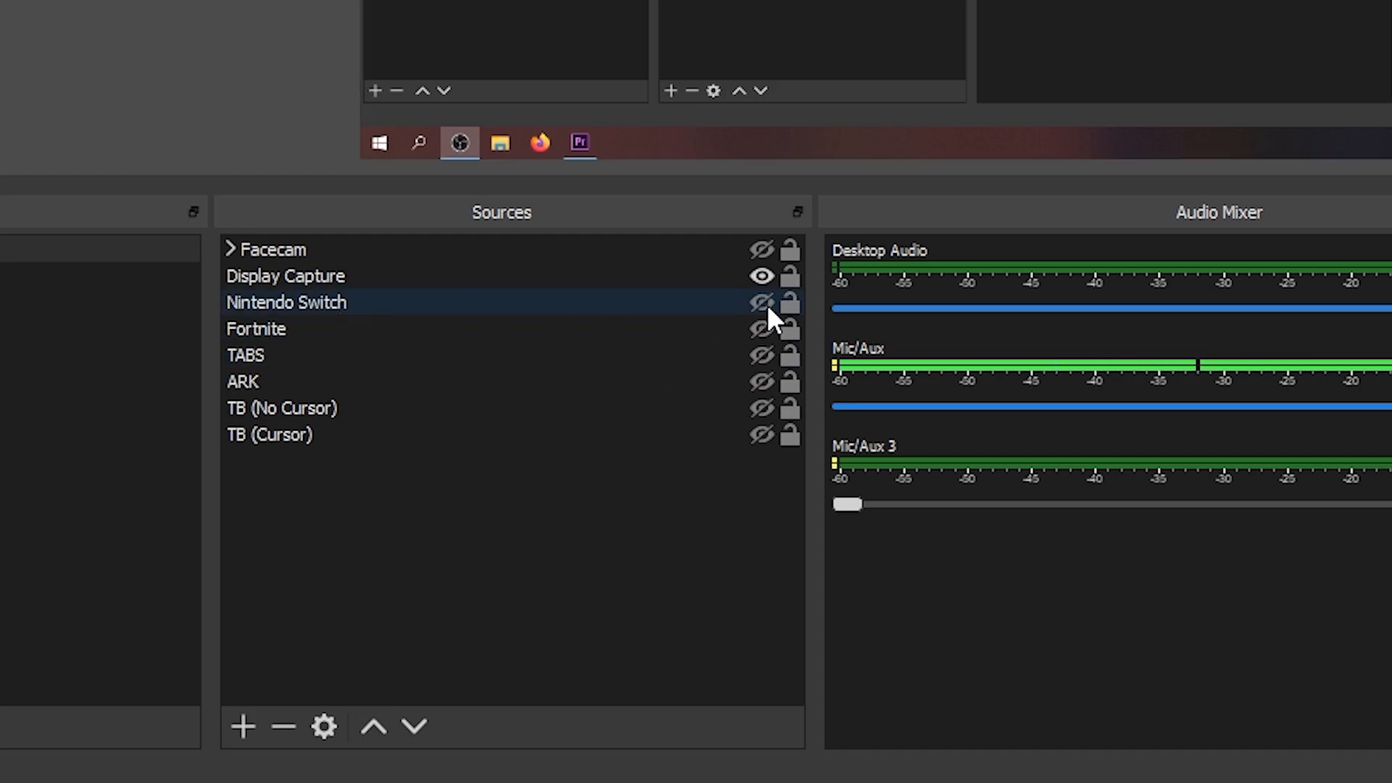
click(761, 303)
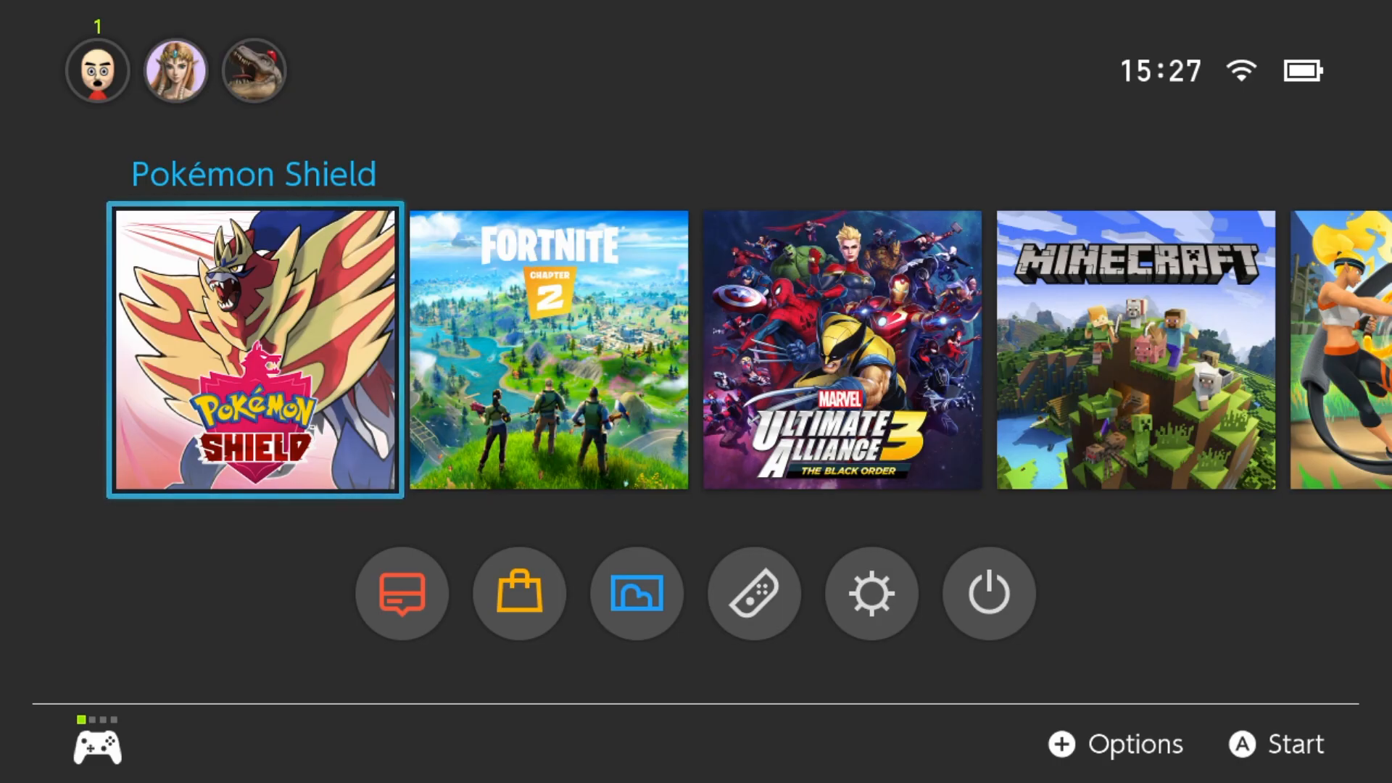
scroll(right, 3)
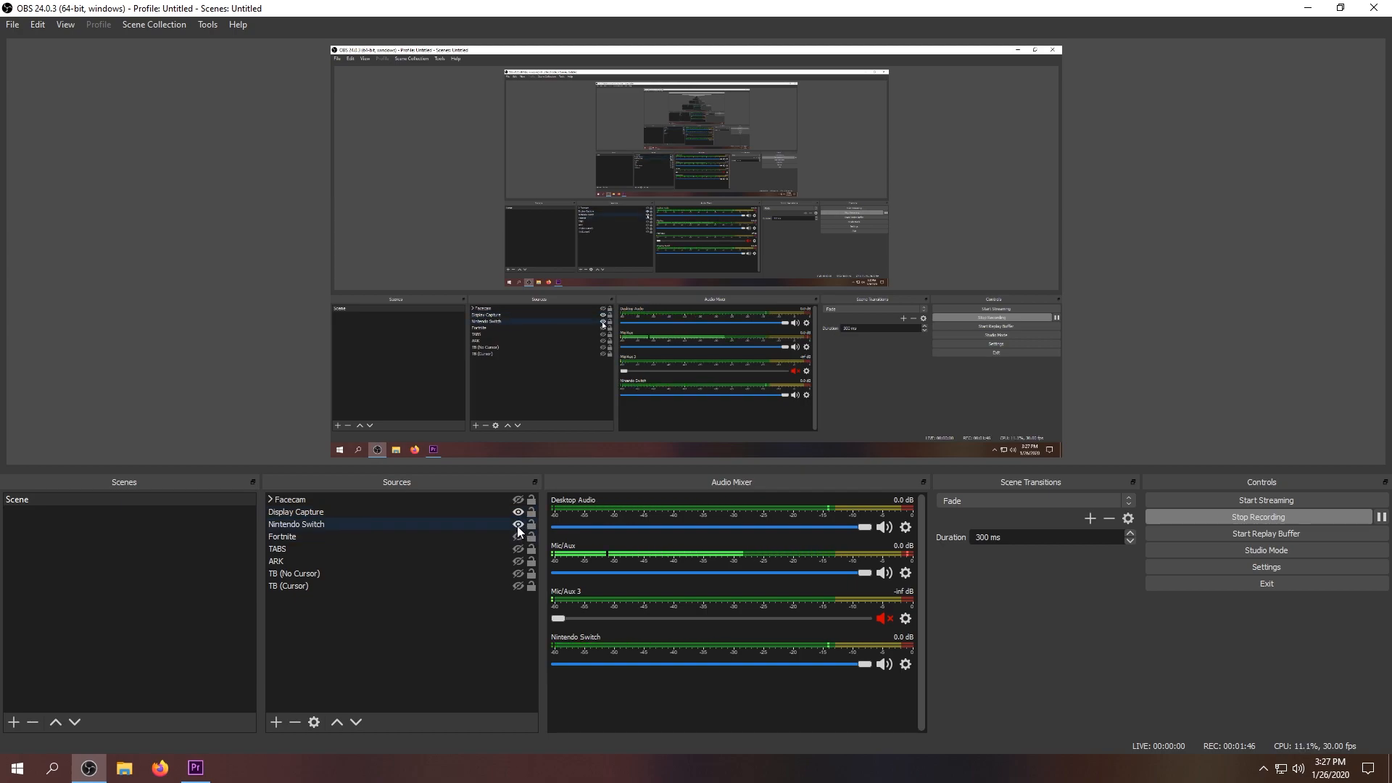
click(277, 549)
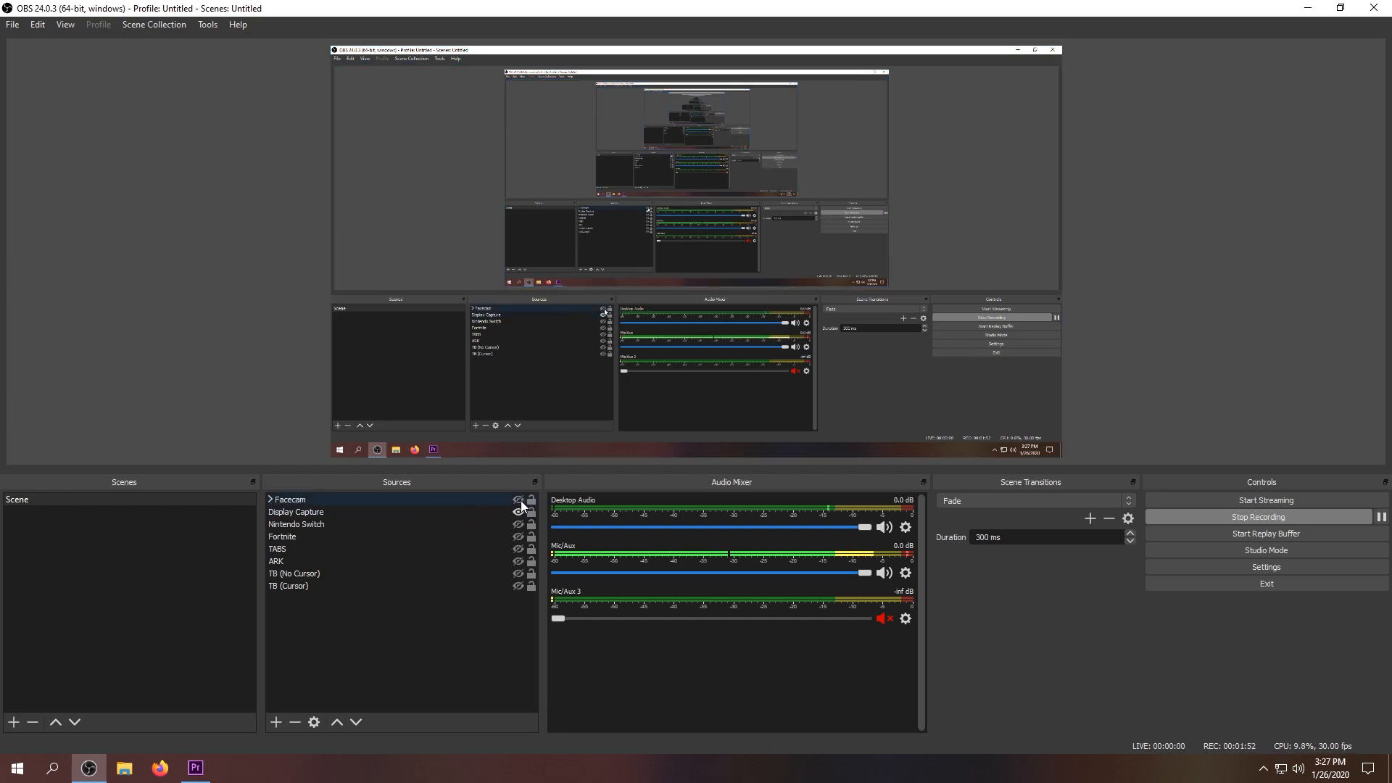
Step: Show the Facecam group, inspect its webcam feed, then hide the whole group
click(518, 499)
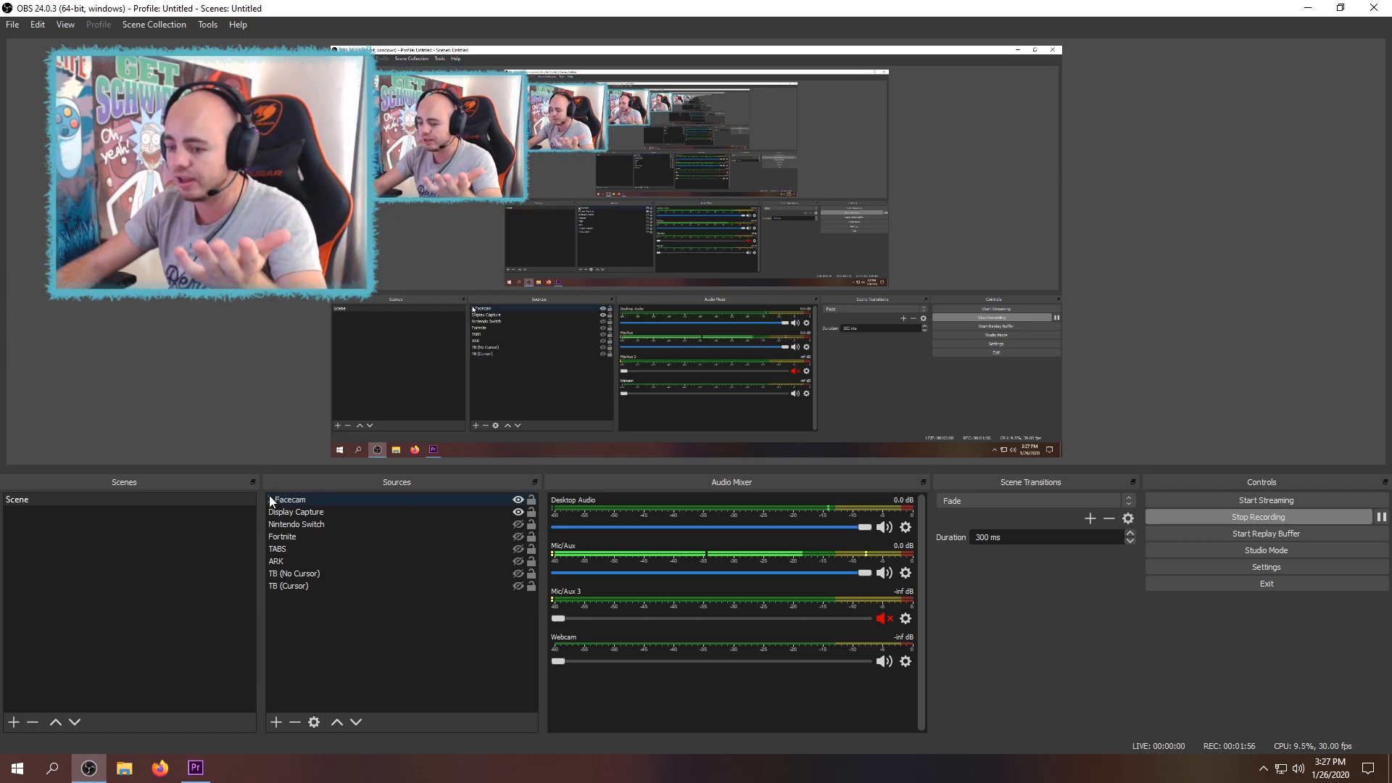
click(271, 498)
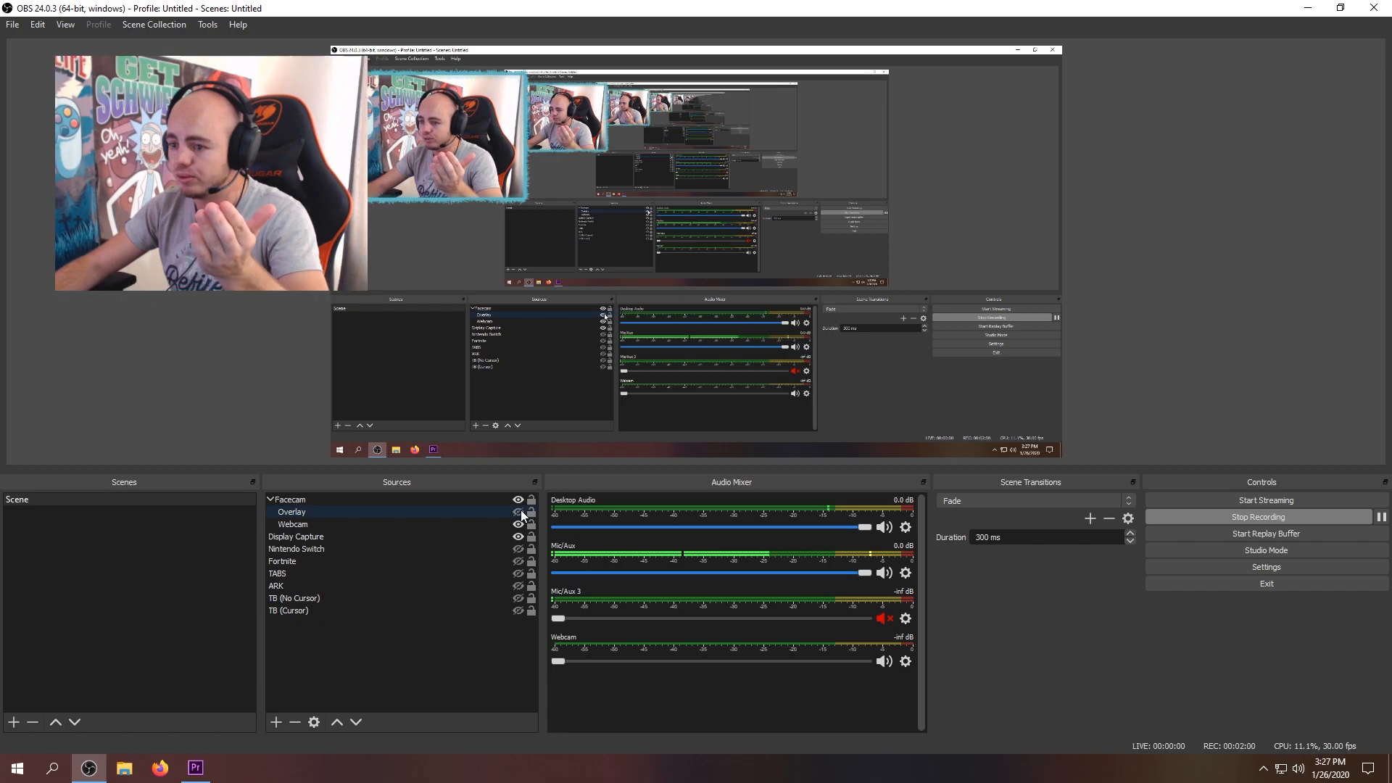
click(518, 523)
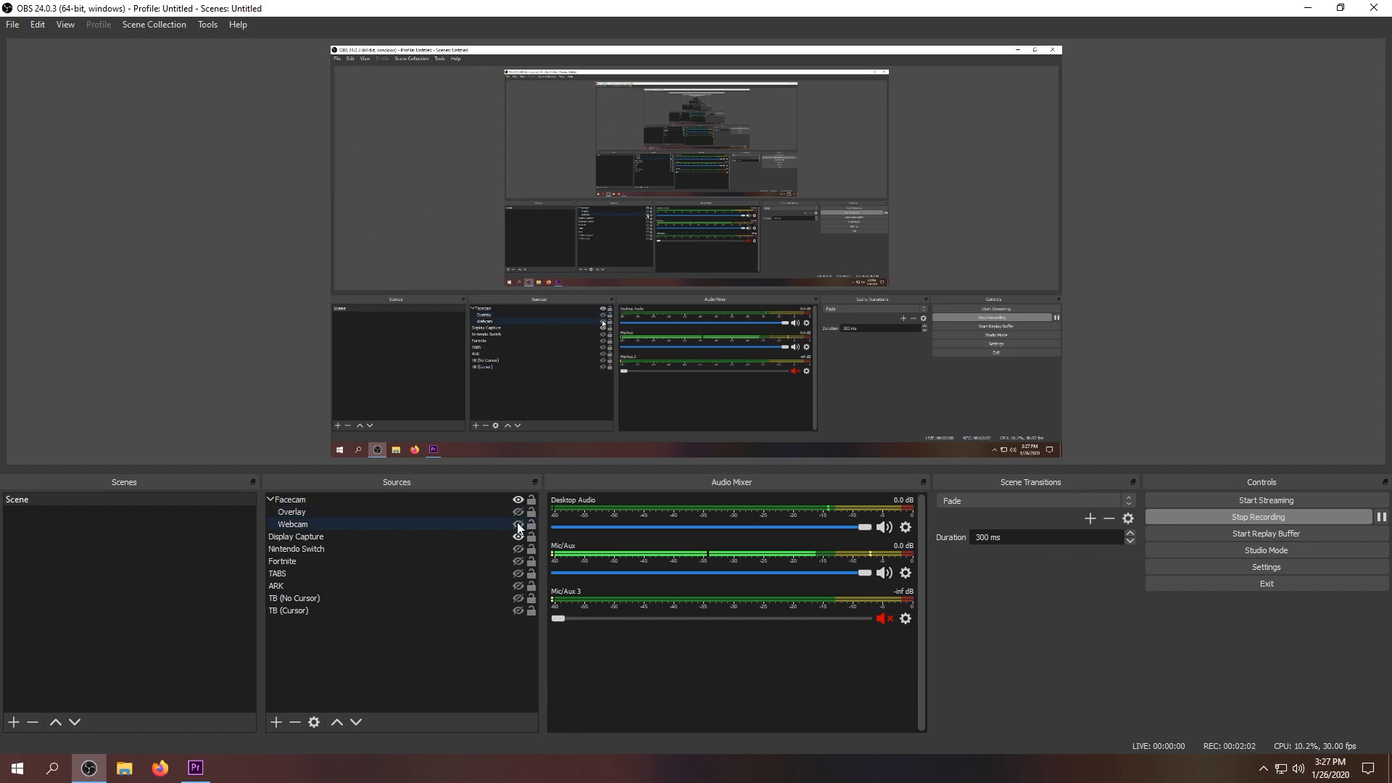
click(519, 525)
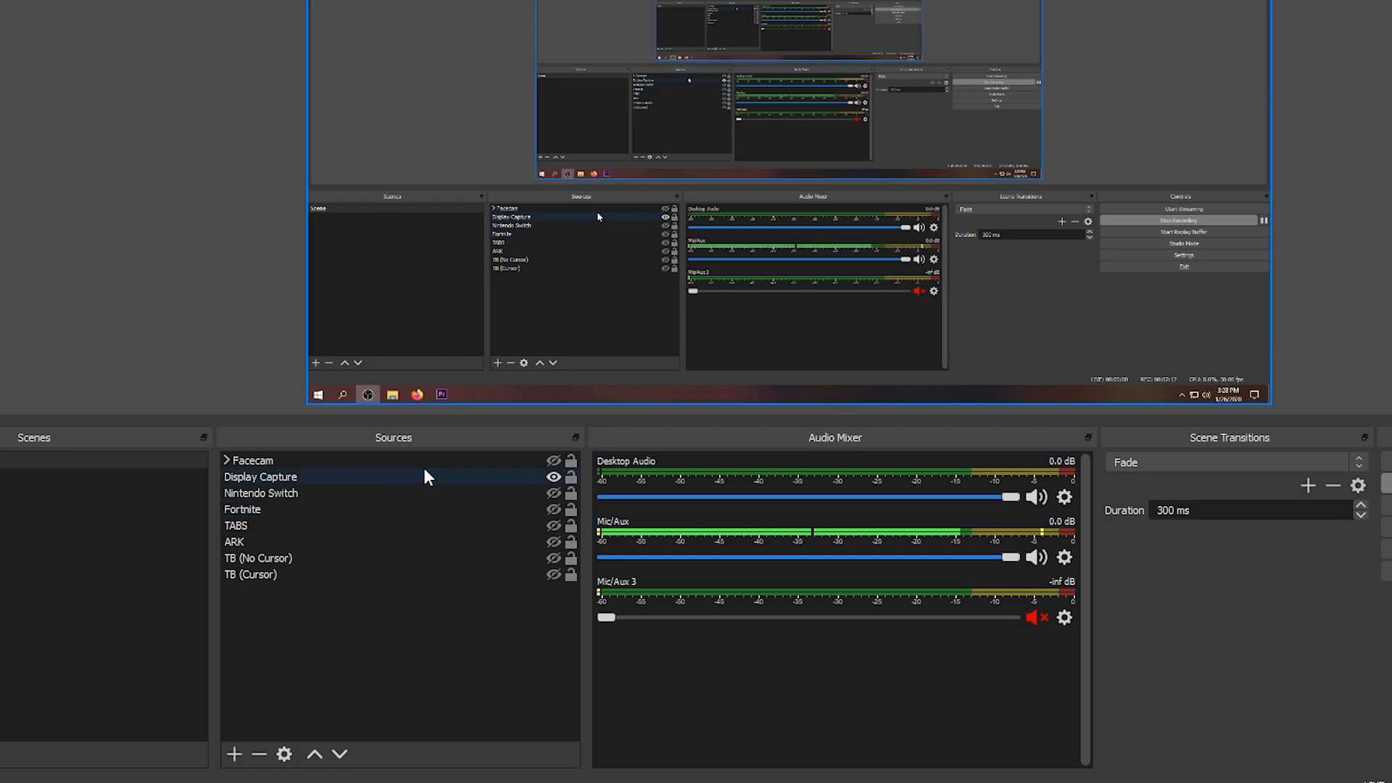
Step: Start adding a new Video Capture Device source from the Sources list
click(261, 493)
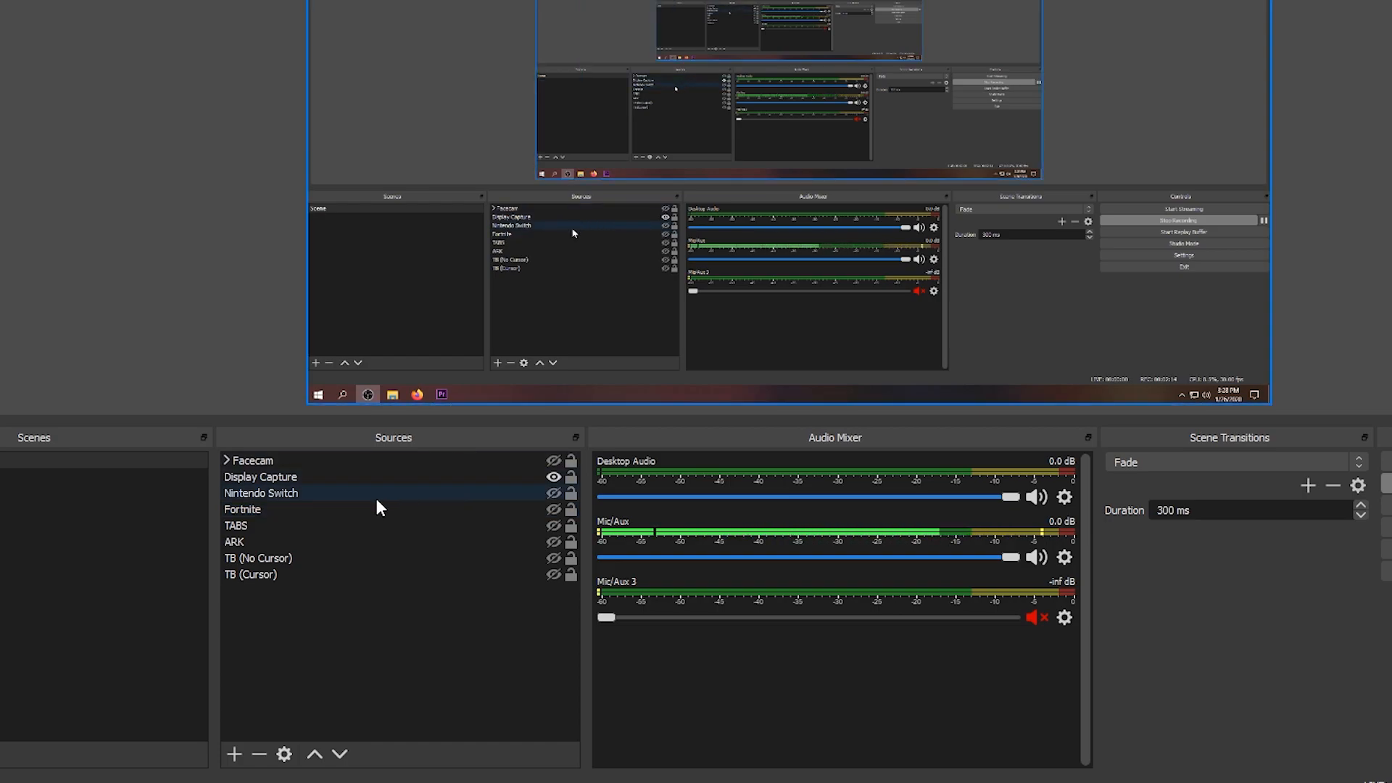
click(253, 460)
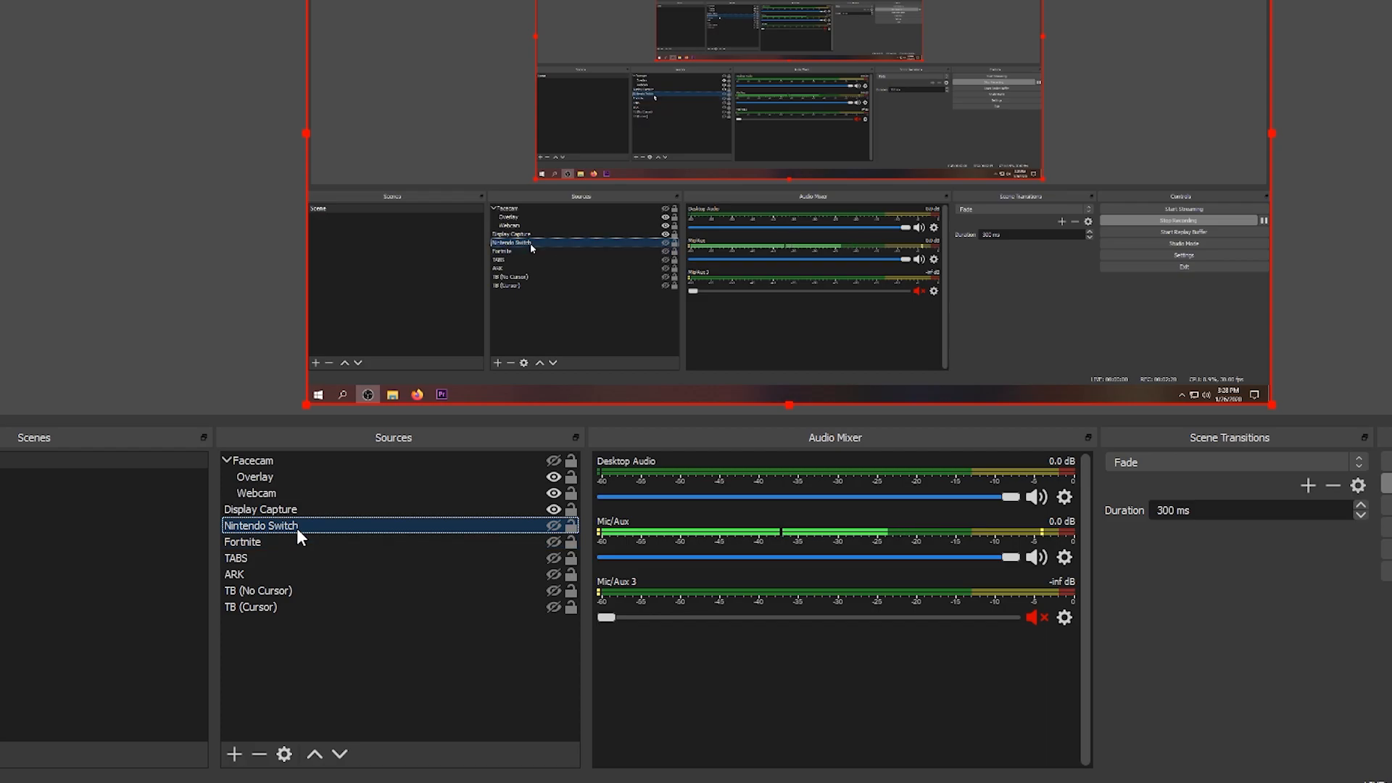
right_click(261, 525)
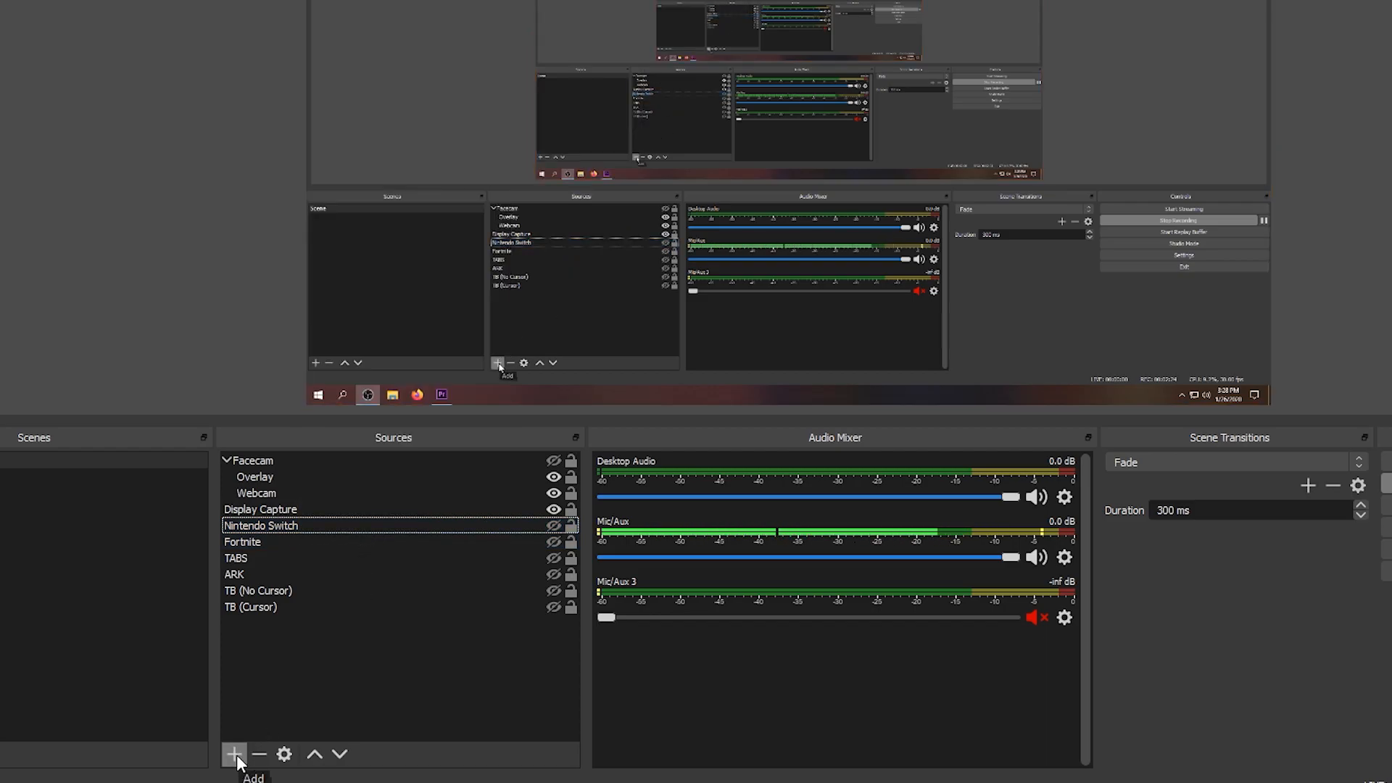
click(234, 754)
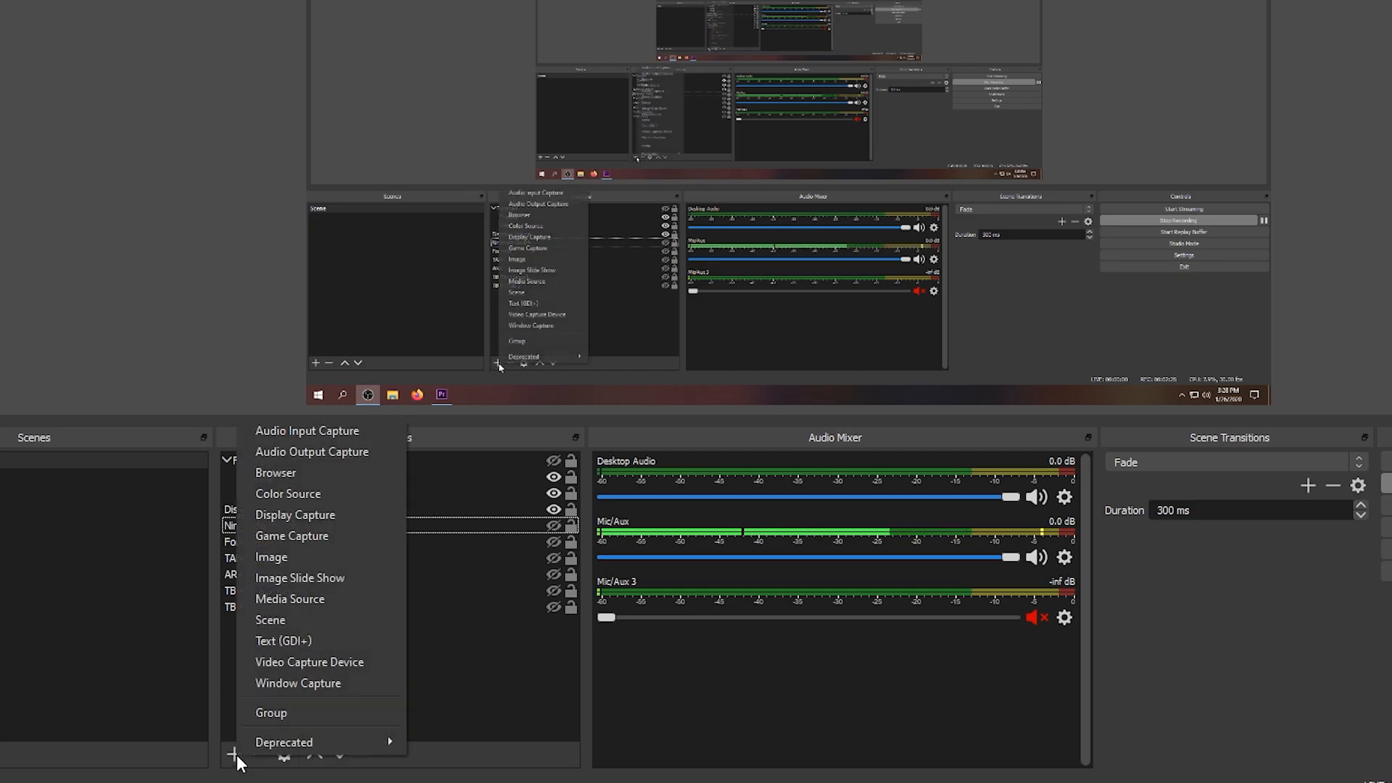
mouse_move(309, 661)
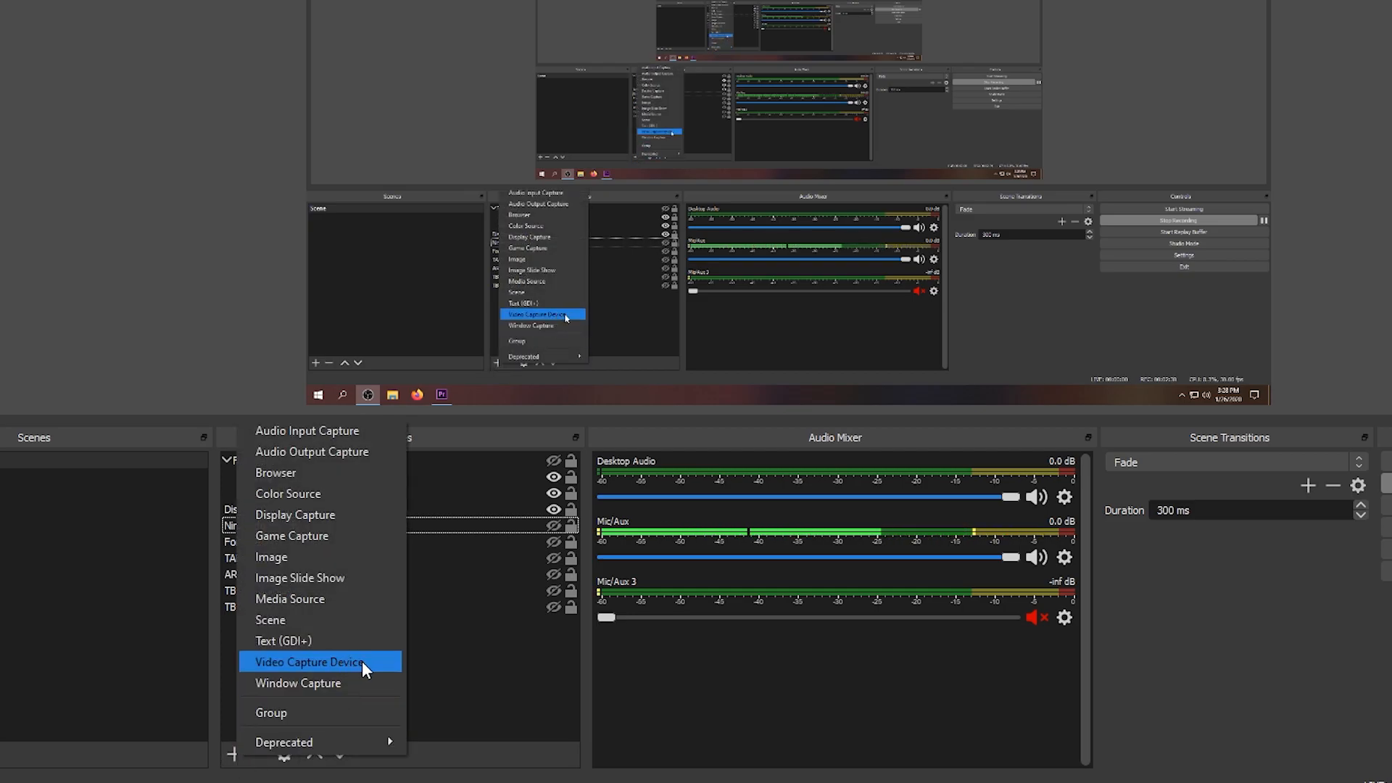
click(309, 661)
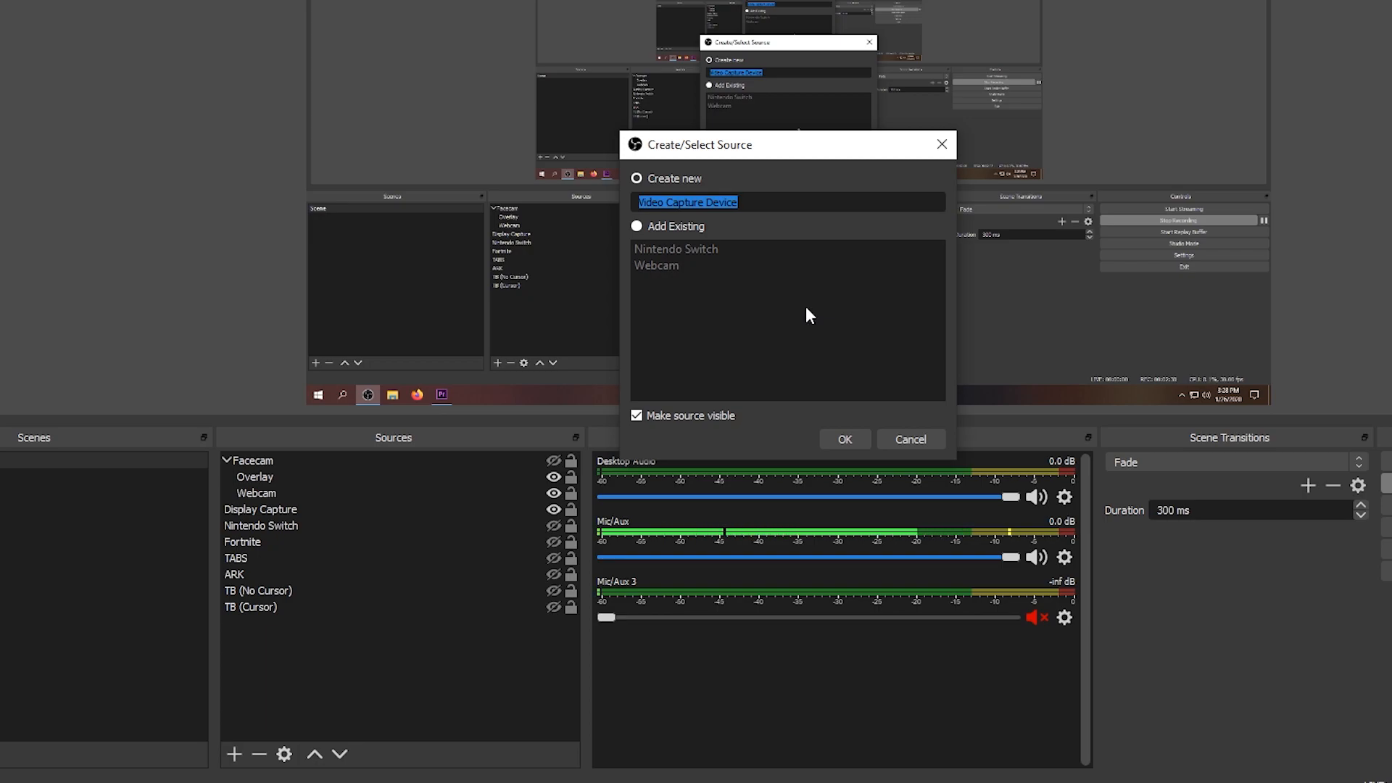
Step: Create the capture source with AVerMedia C835 Capture as its device
click(909, 439)
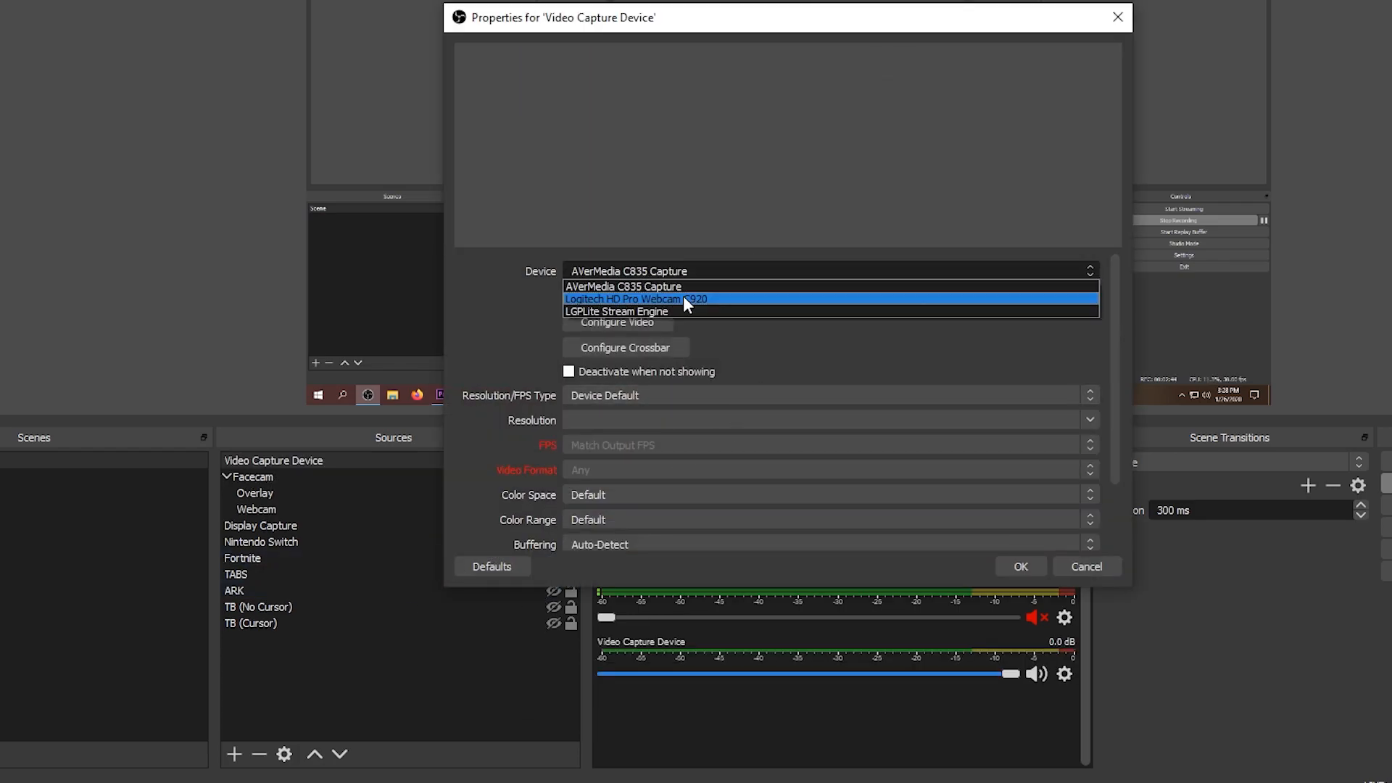
mouse_move(720, 312)
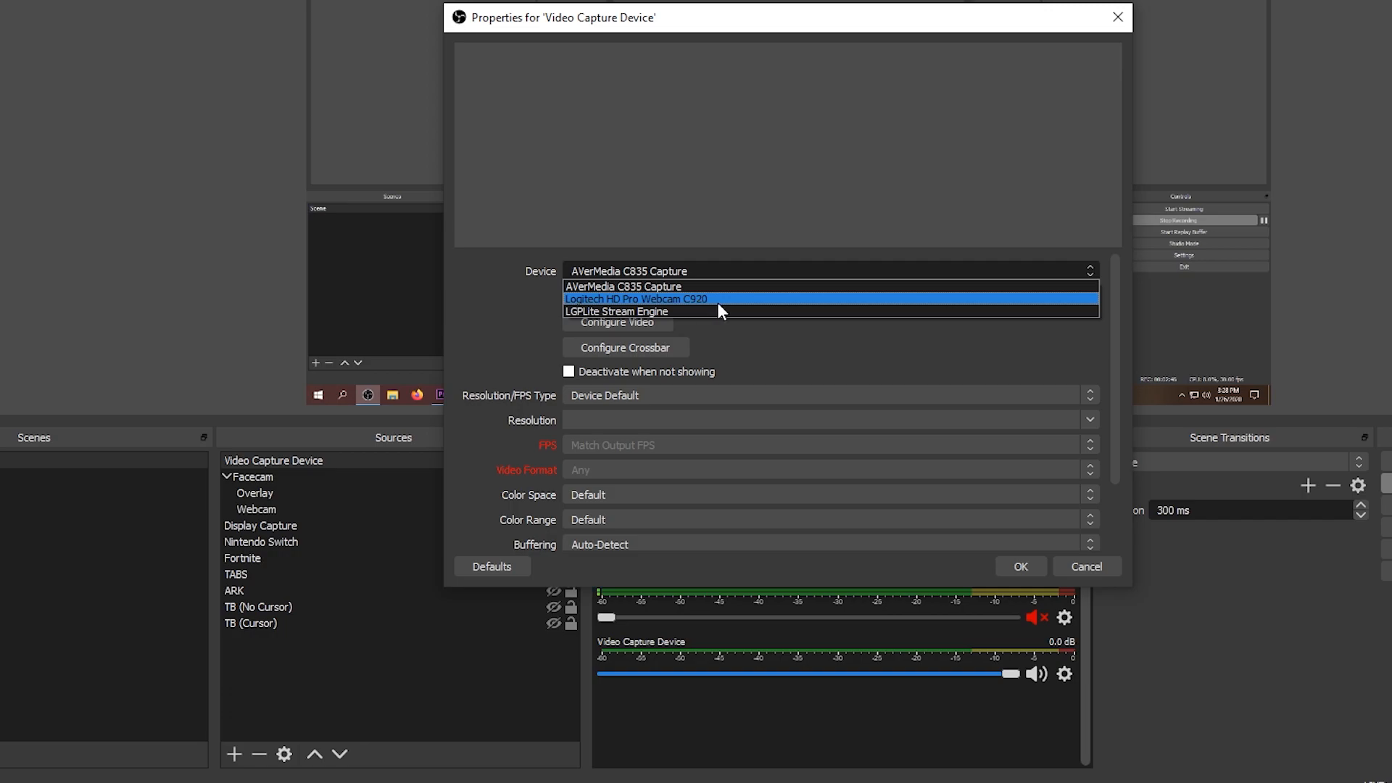
mouse_move(686, 308)
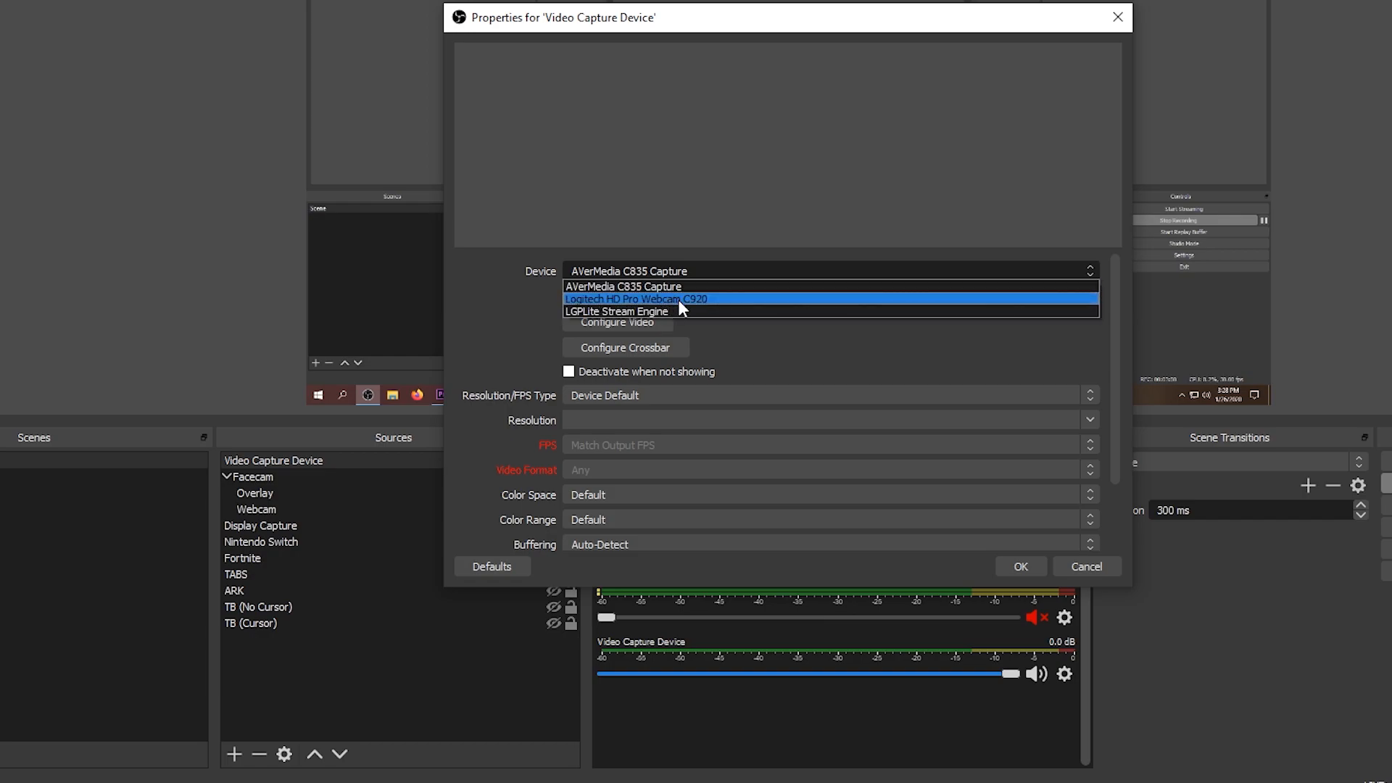
mouse_move(677, 312)
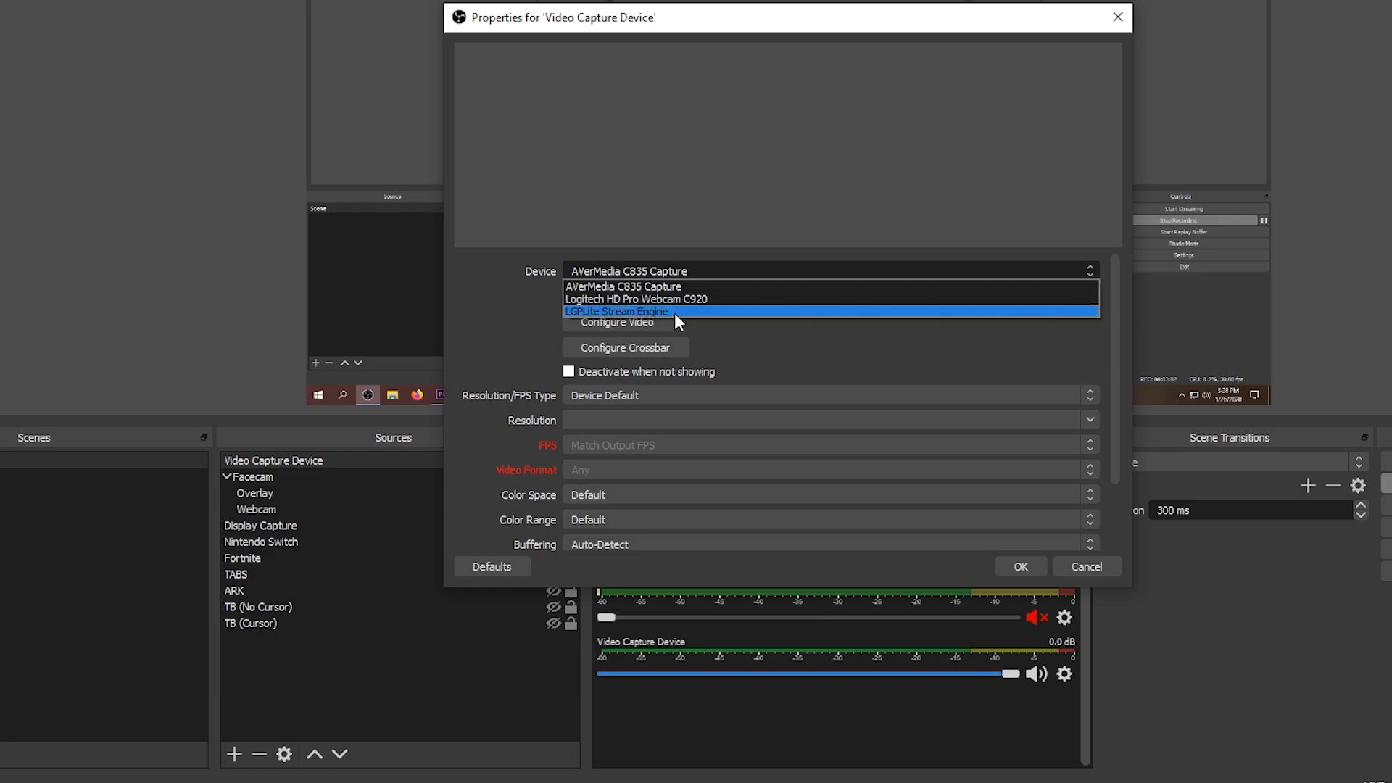
mouse_move(699, 303)
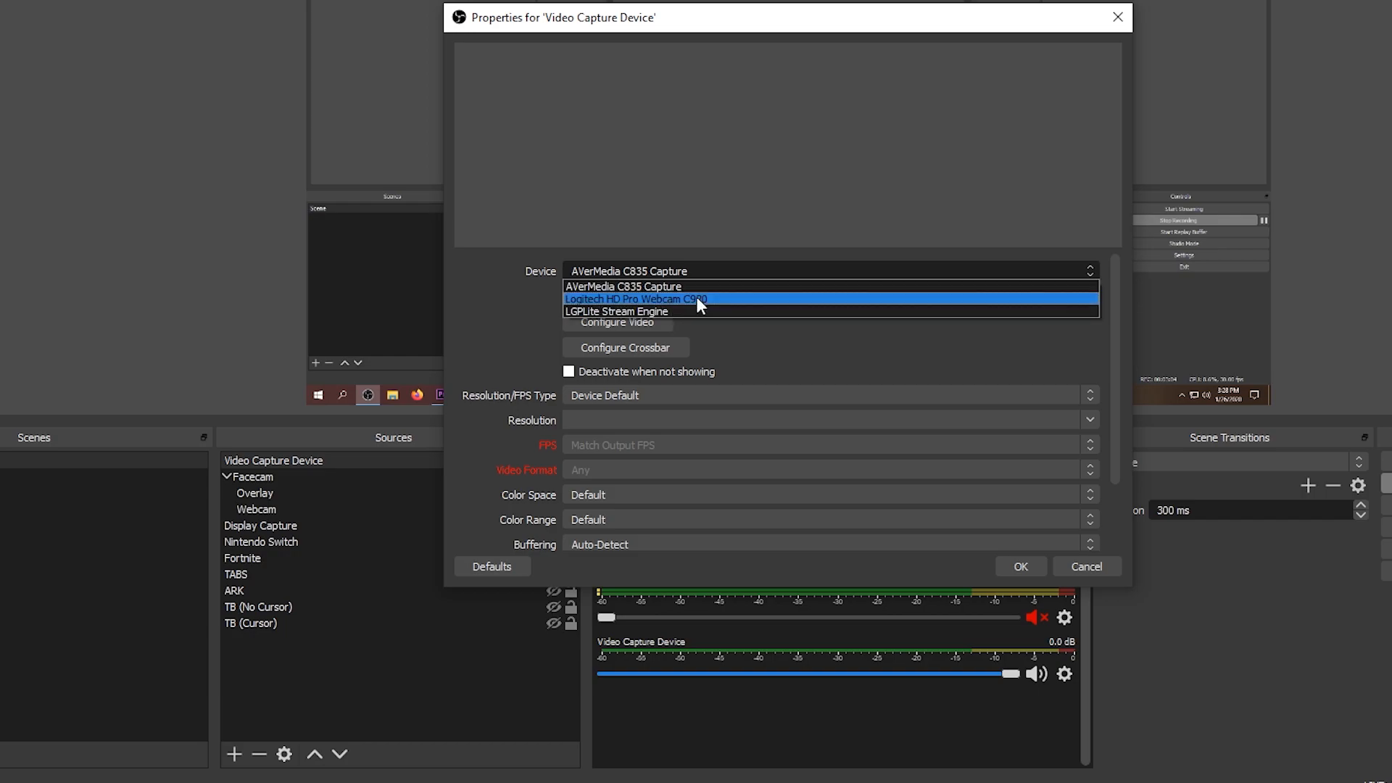
mouse_move(672, 286)
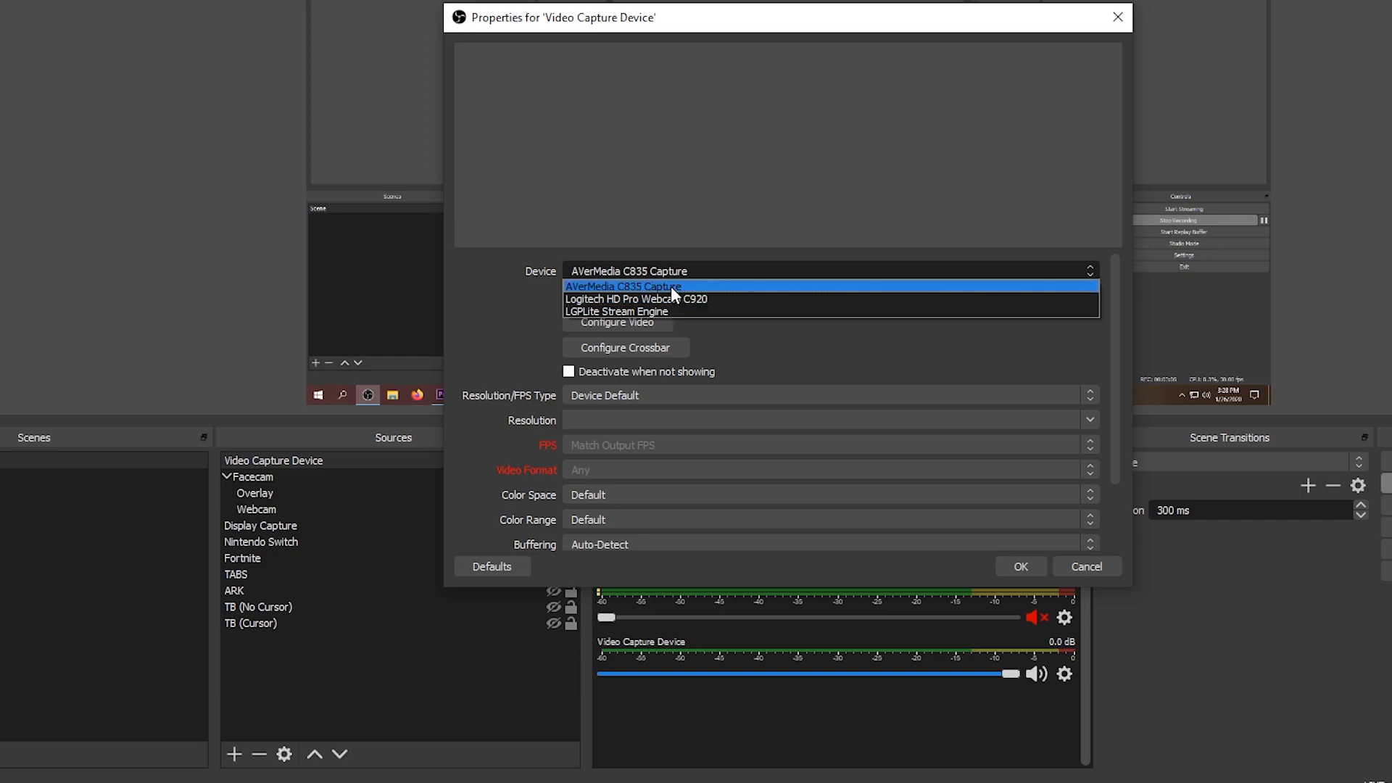
mouse_move(696, 299)
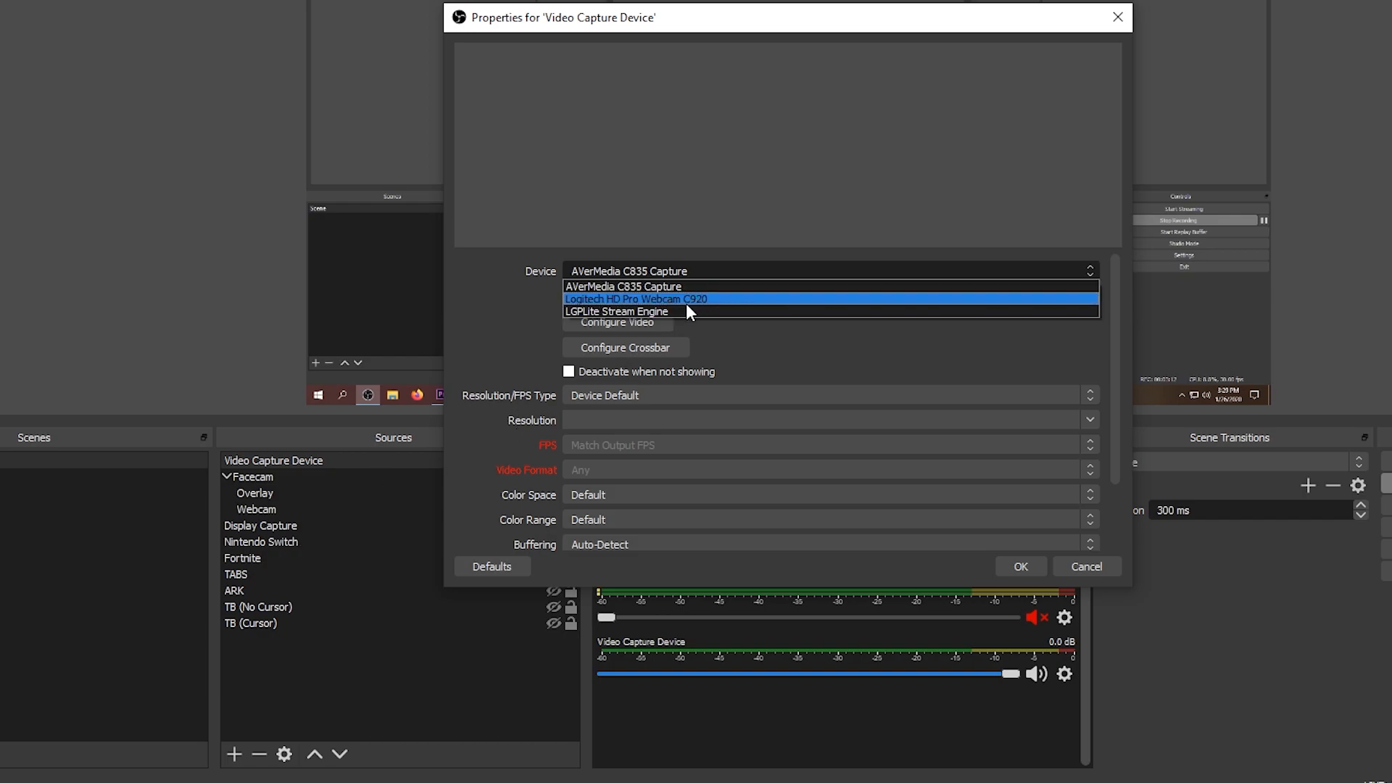
mouse_move(711, 313)
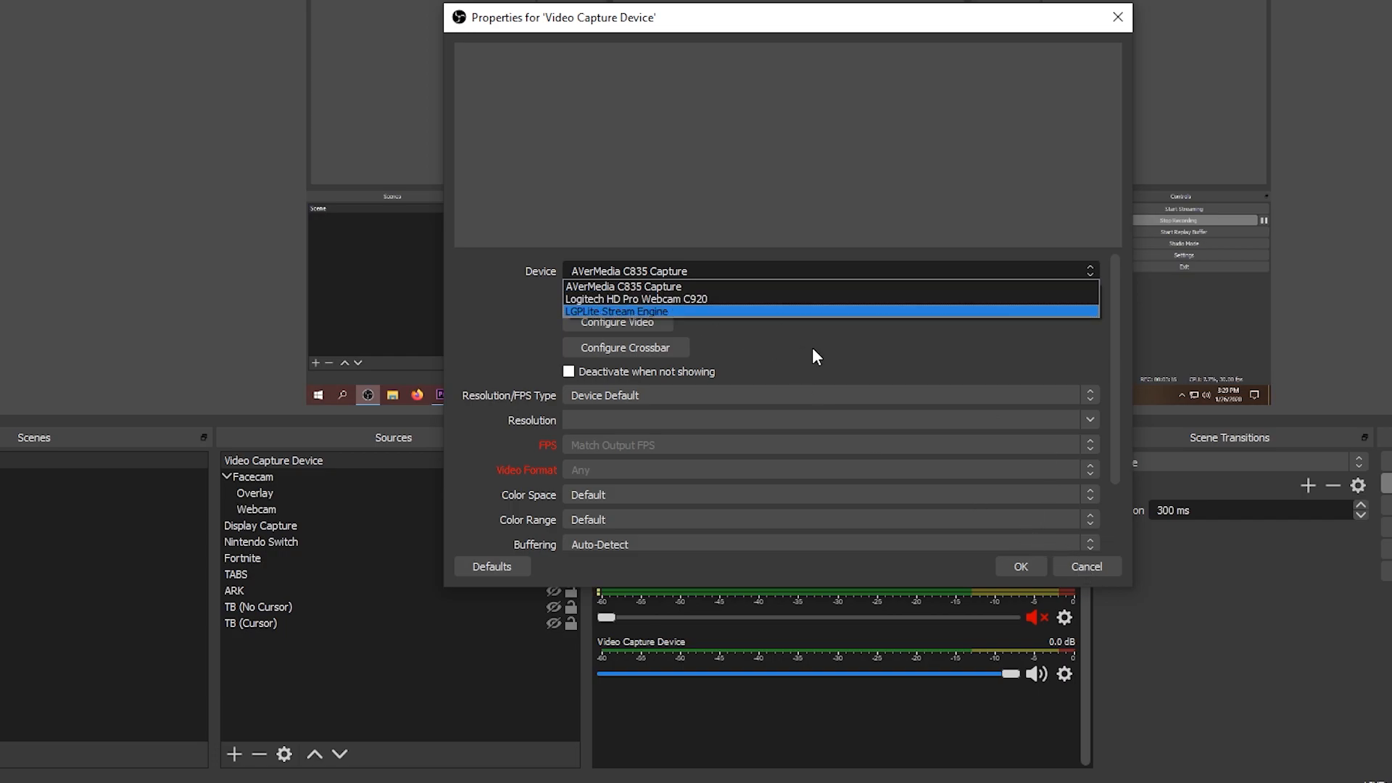
click(623, 285)
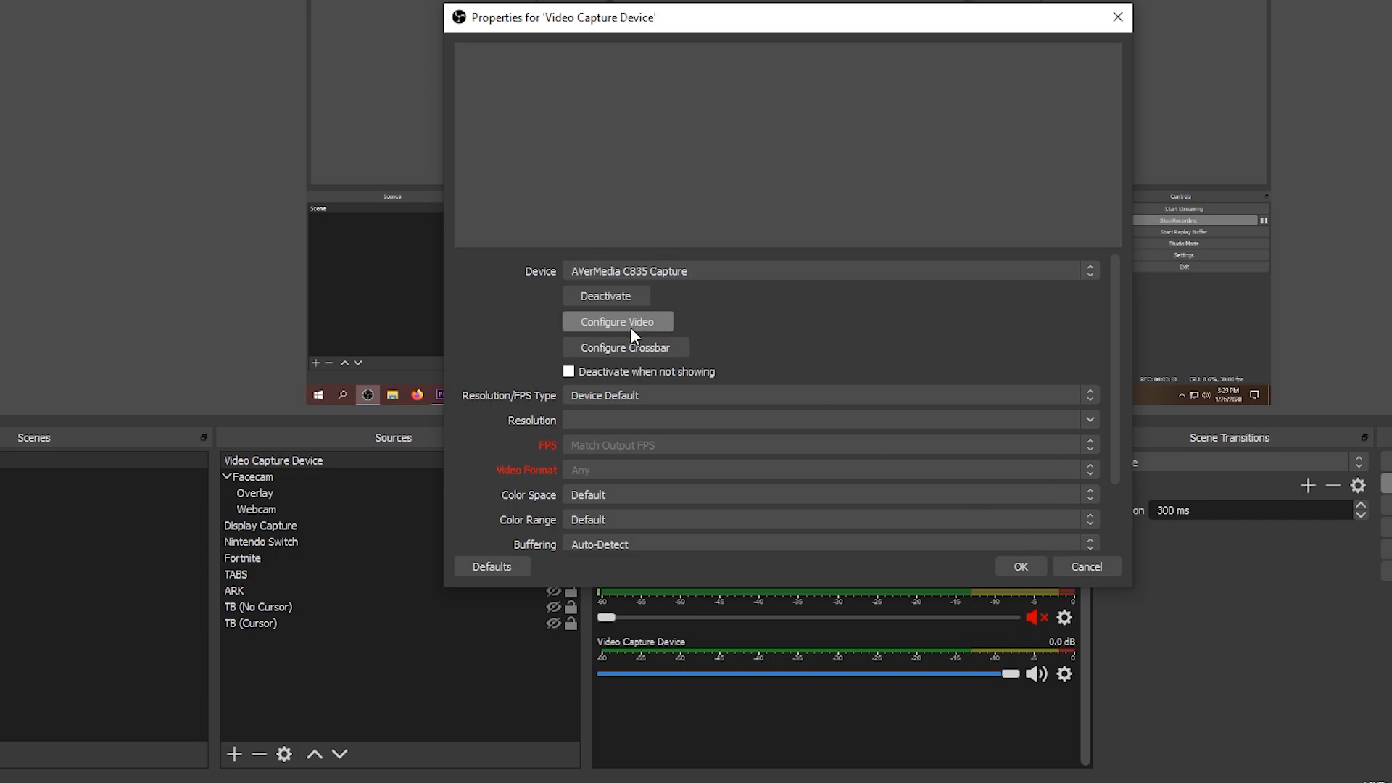
mouse_move(646, 332)
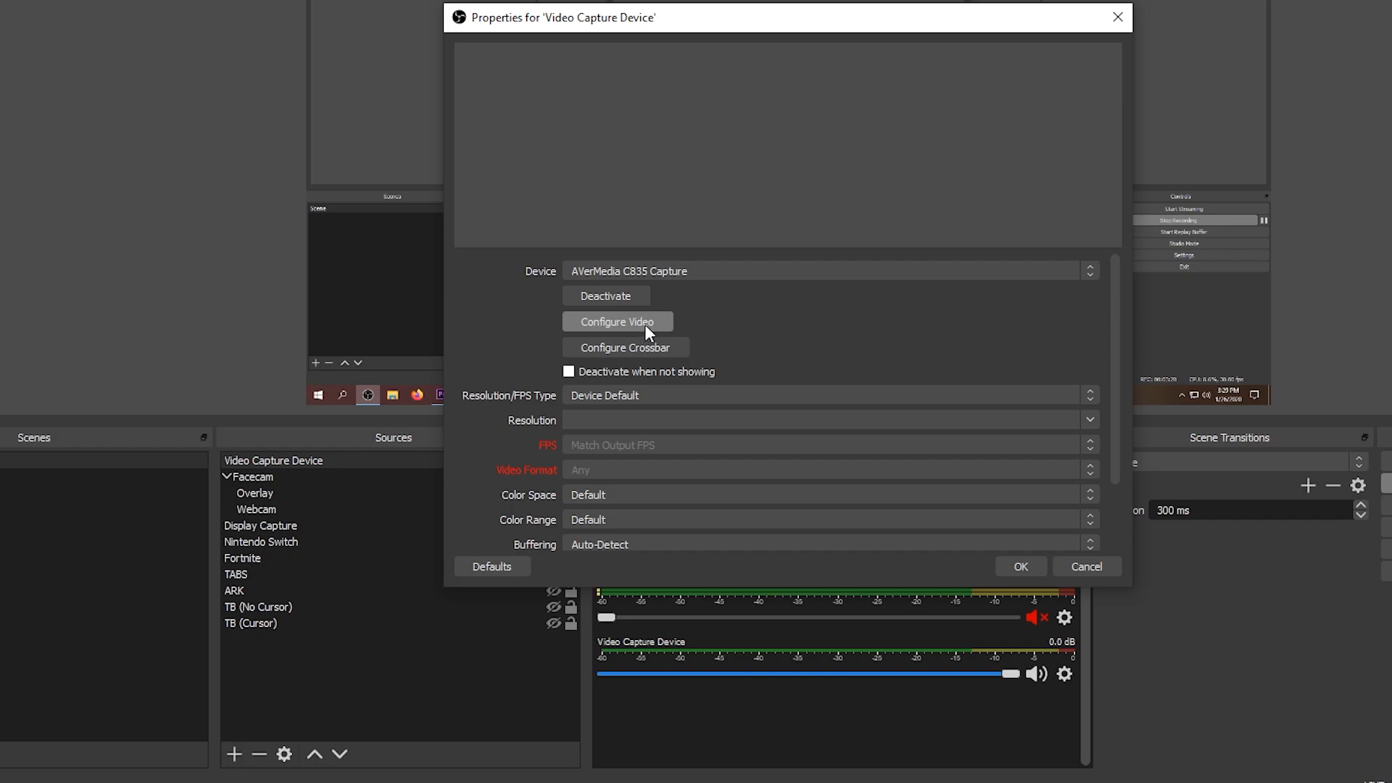
mouse_move(768, 367)
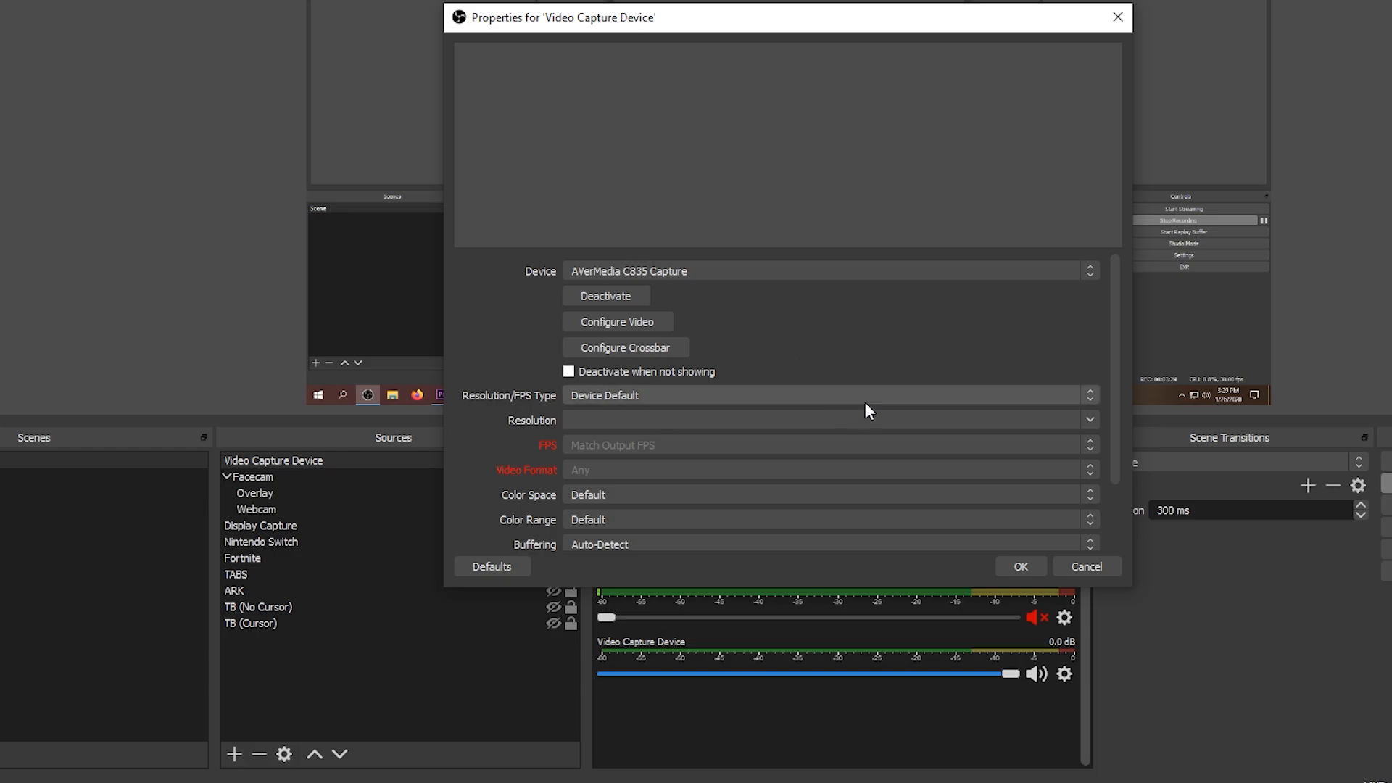
mouse_move(566, 423)
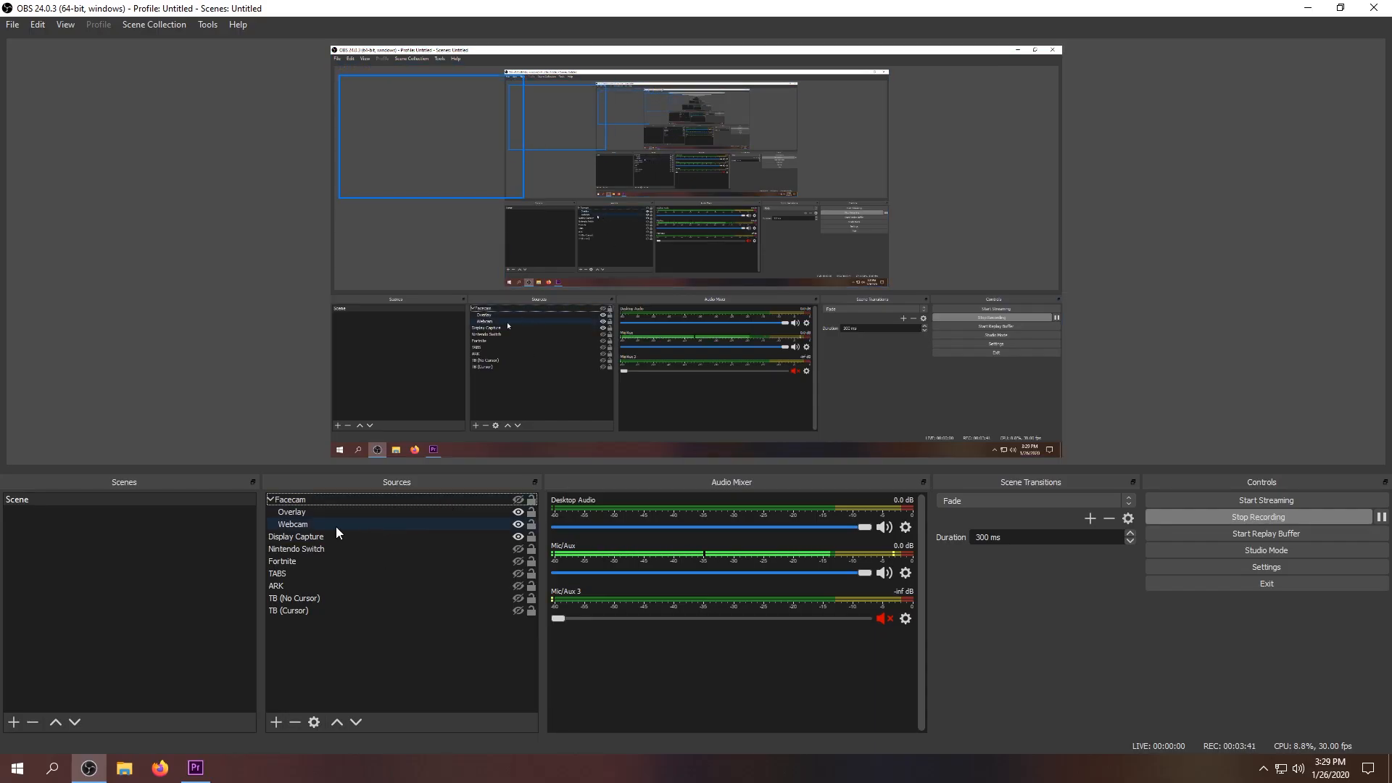
click(296, 548)
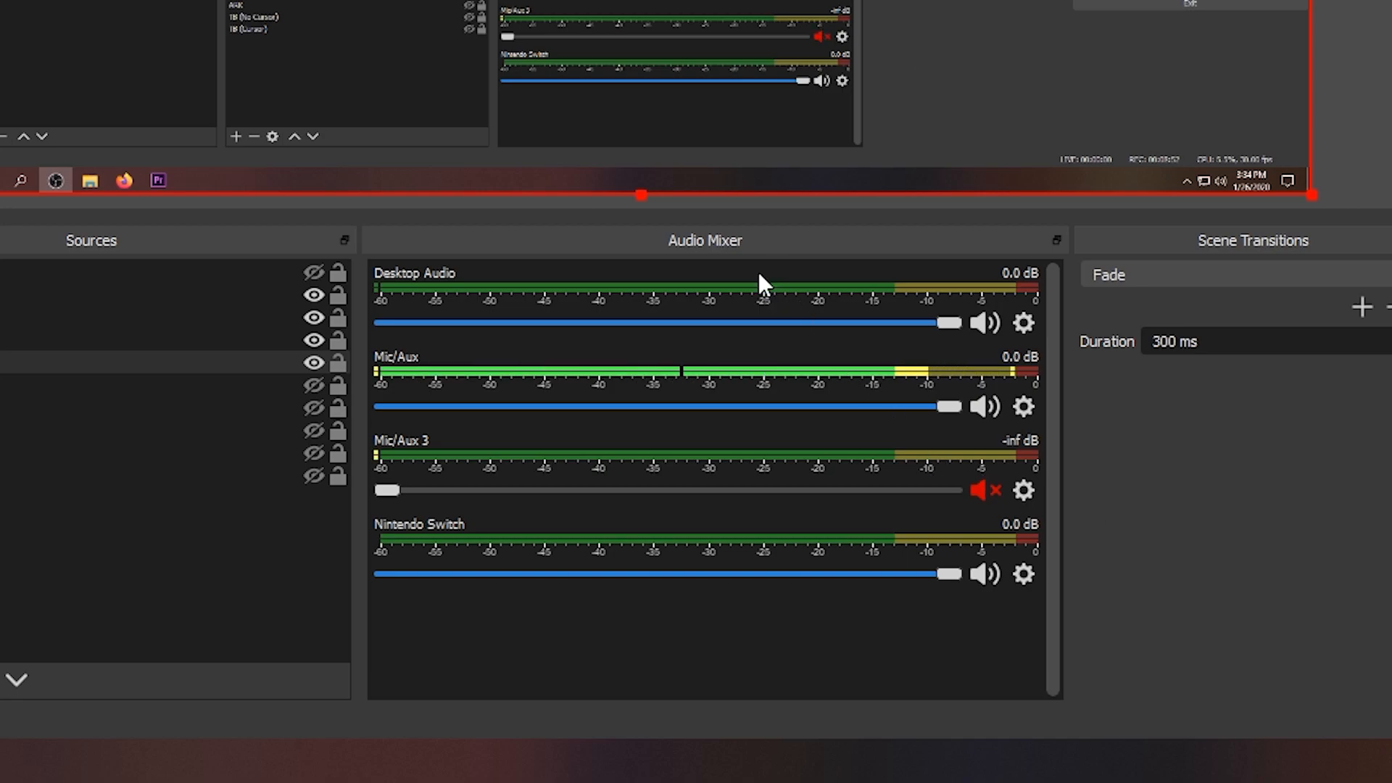
mouse_move(641, 308)
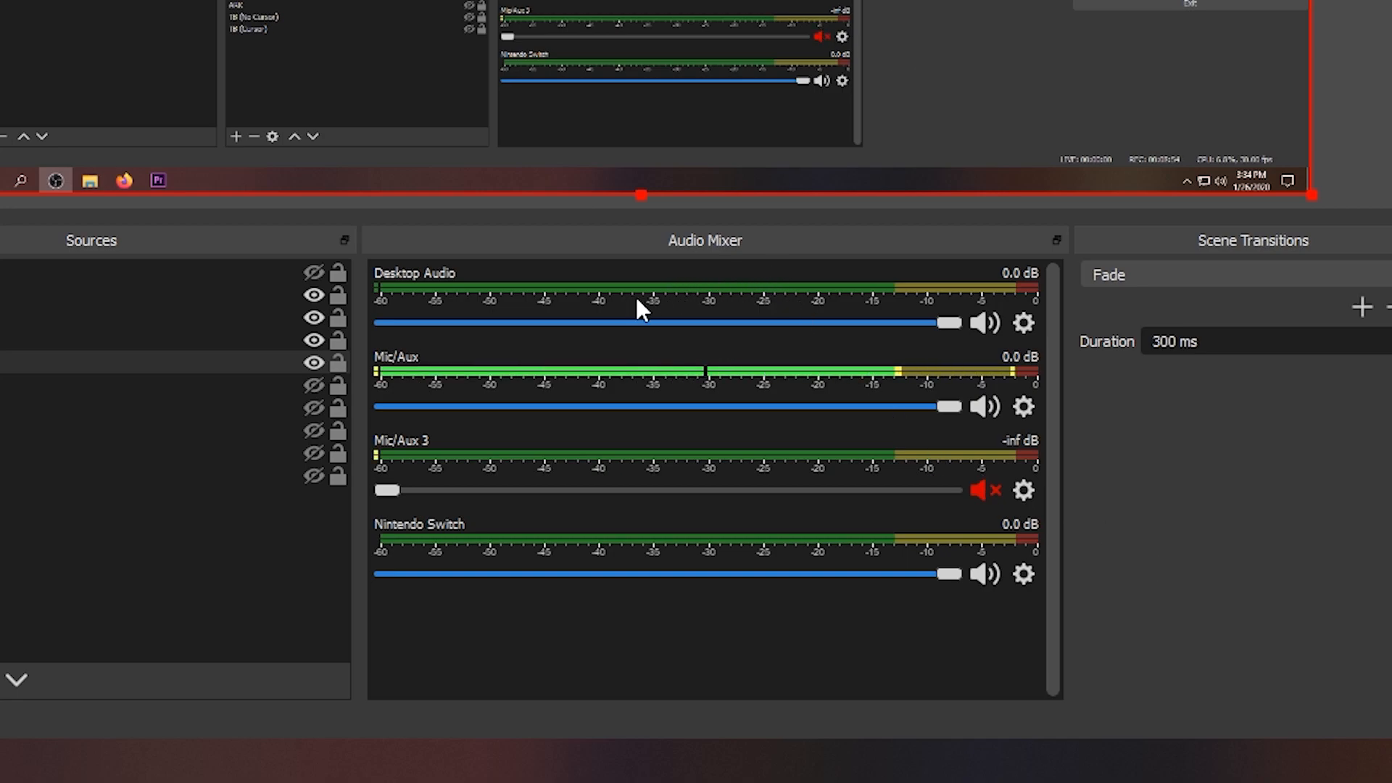
mouse_move(597, 452)
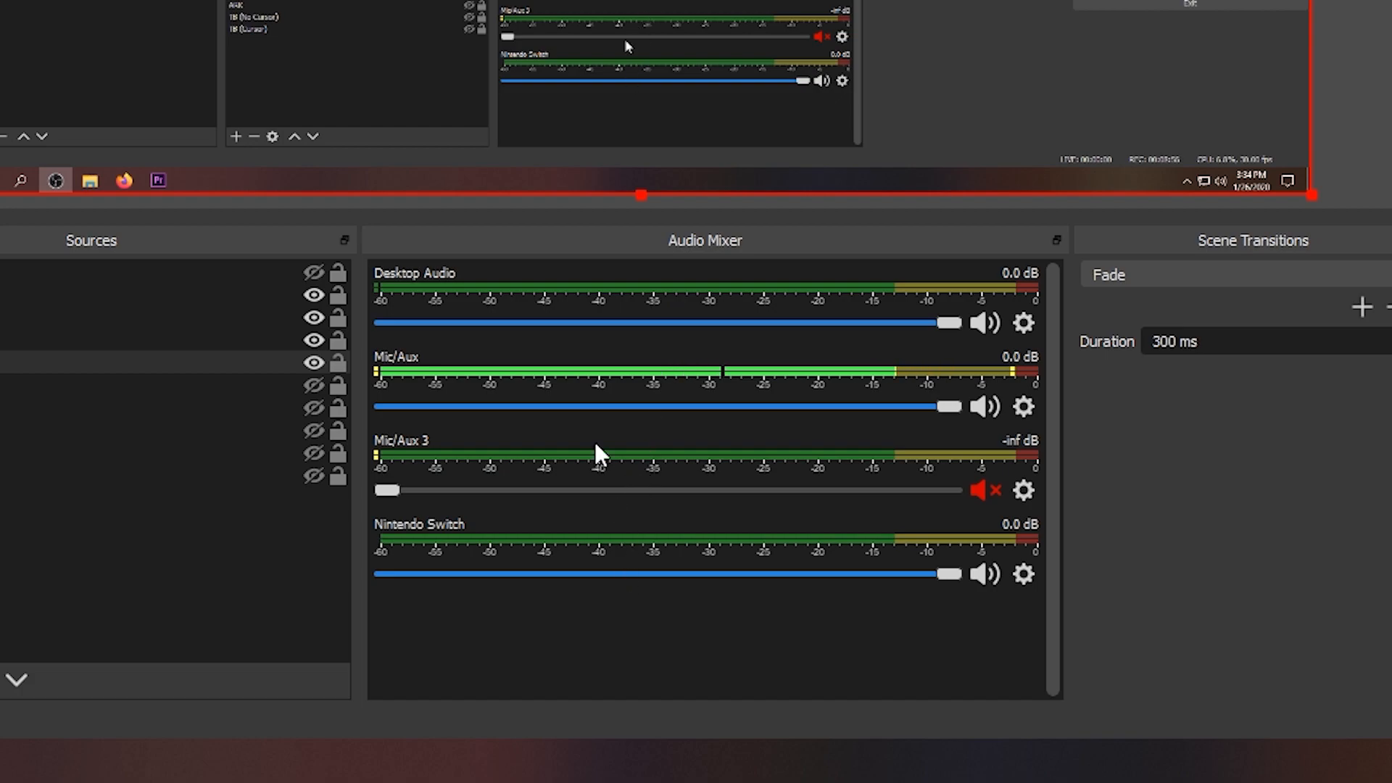
mouse_move(565, 311)
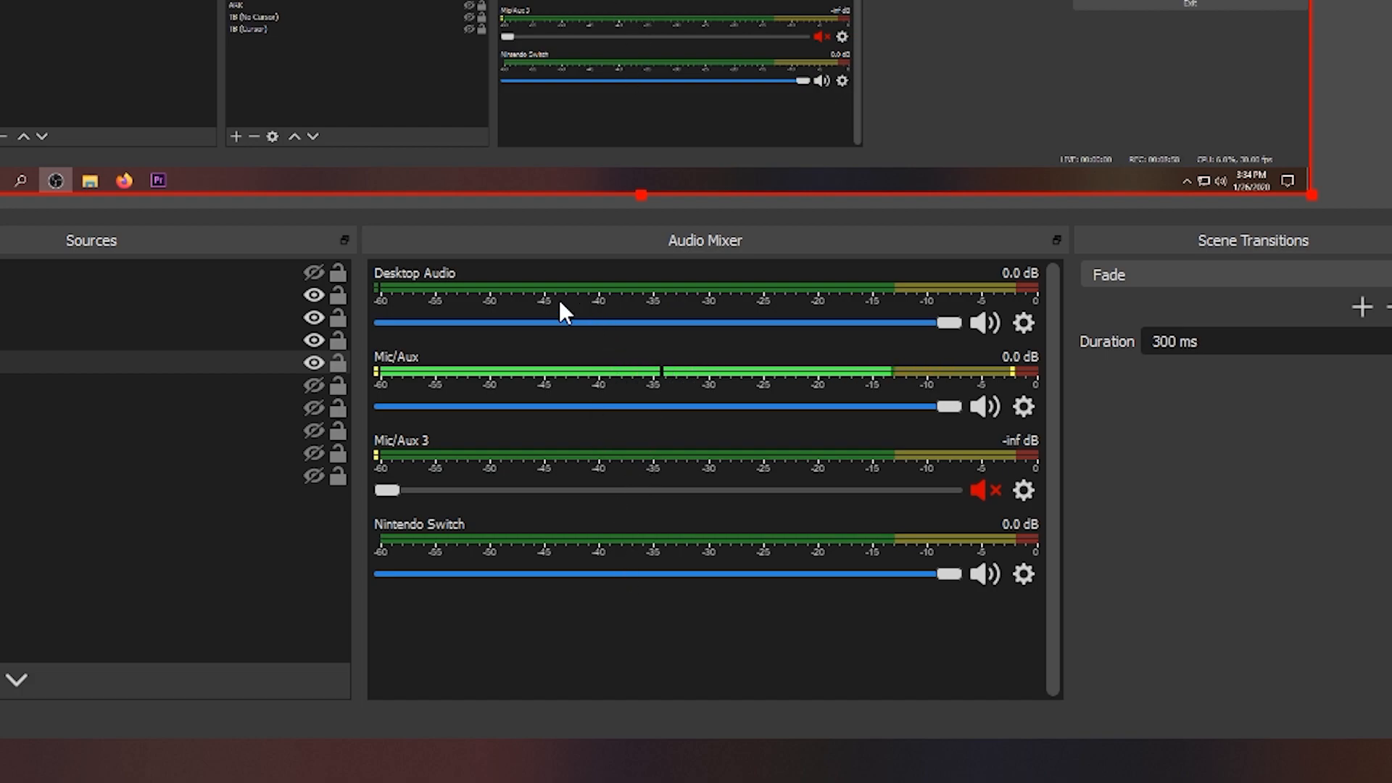
mouse_move(452, 302)
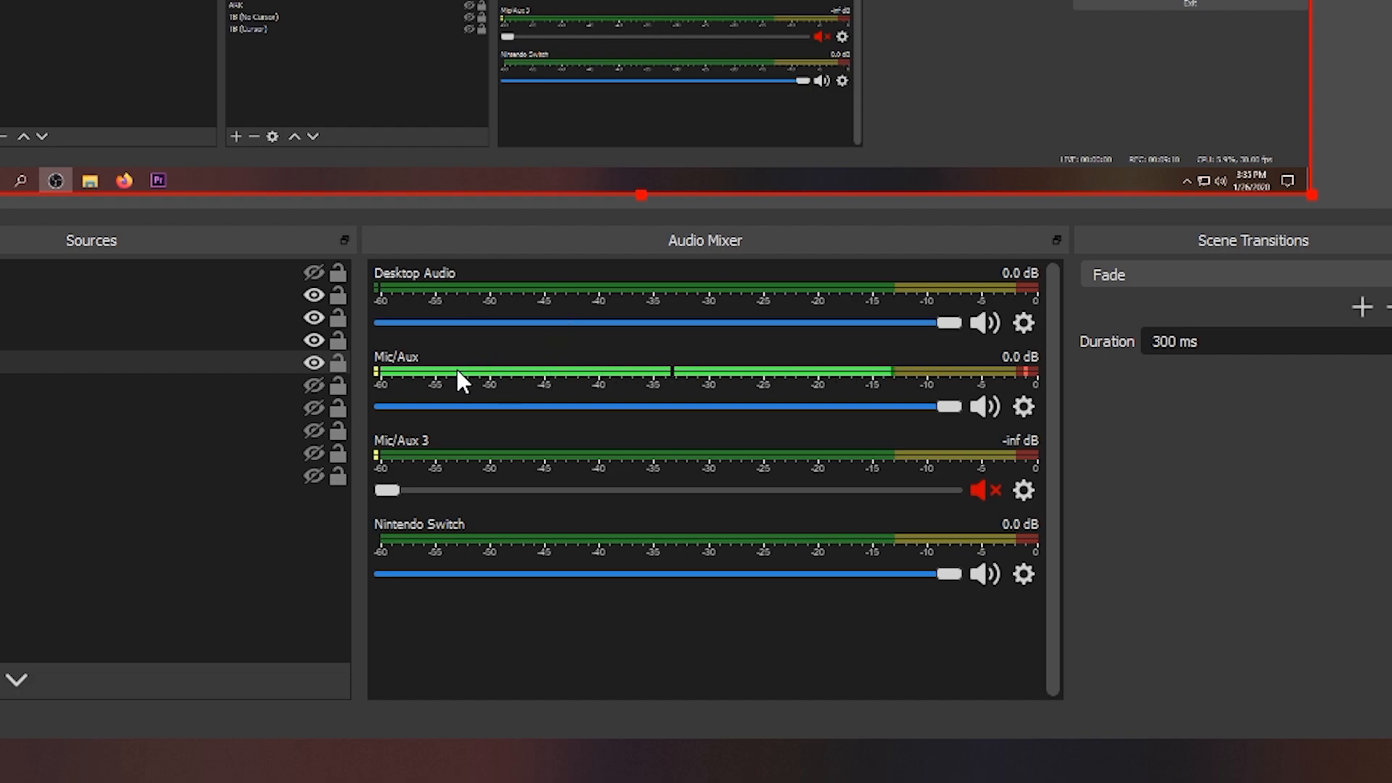
mouse_move(724, 293)
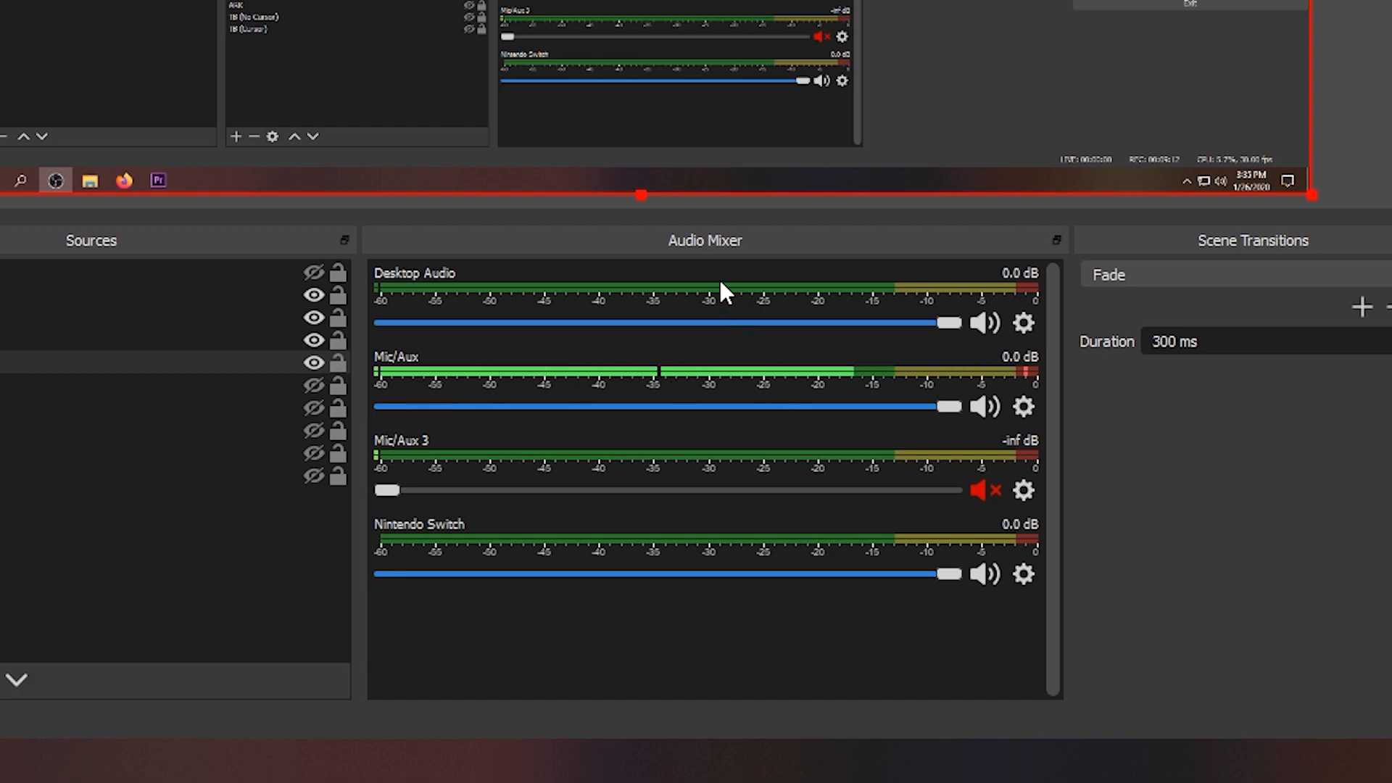
mouse_move(750, 599)
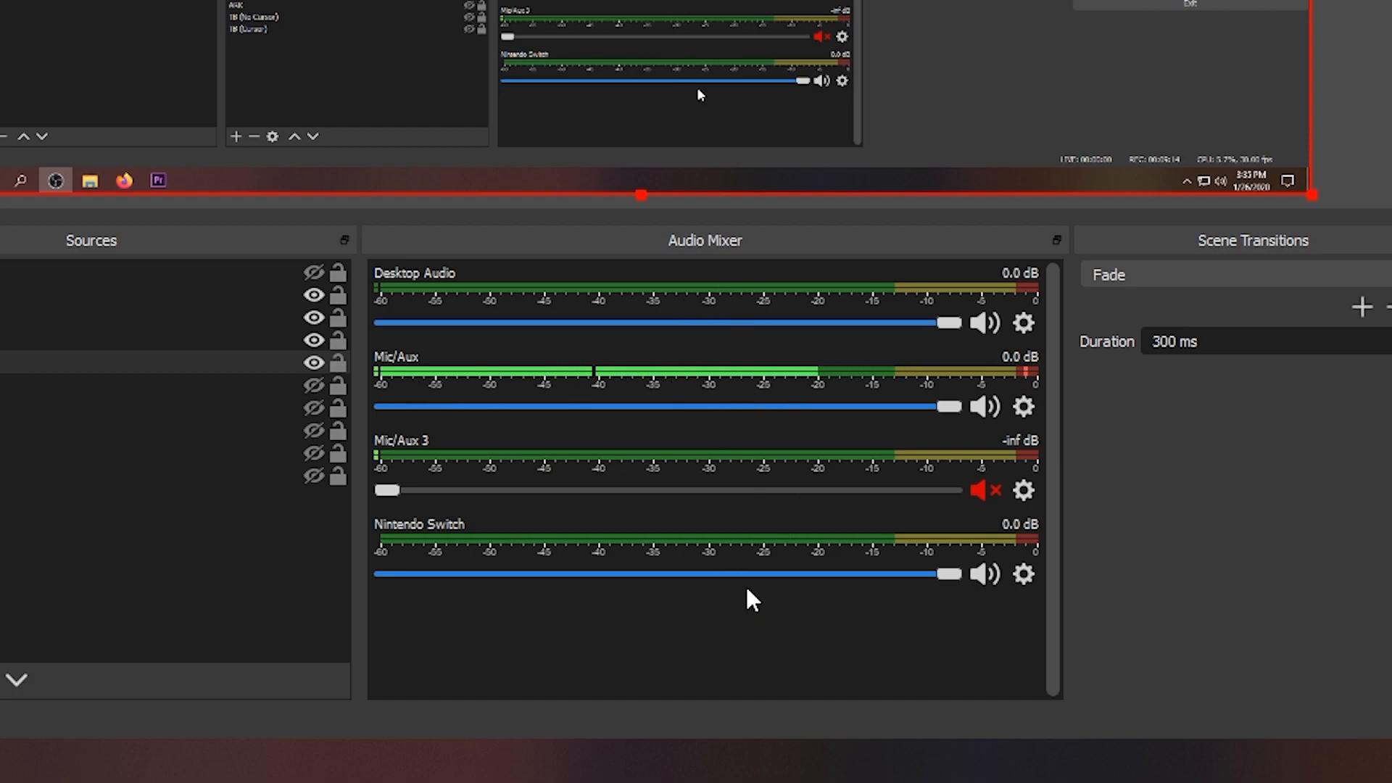
mouse_move(651, 395)
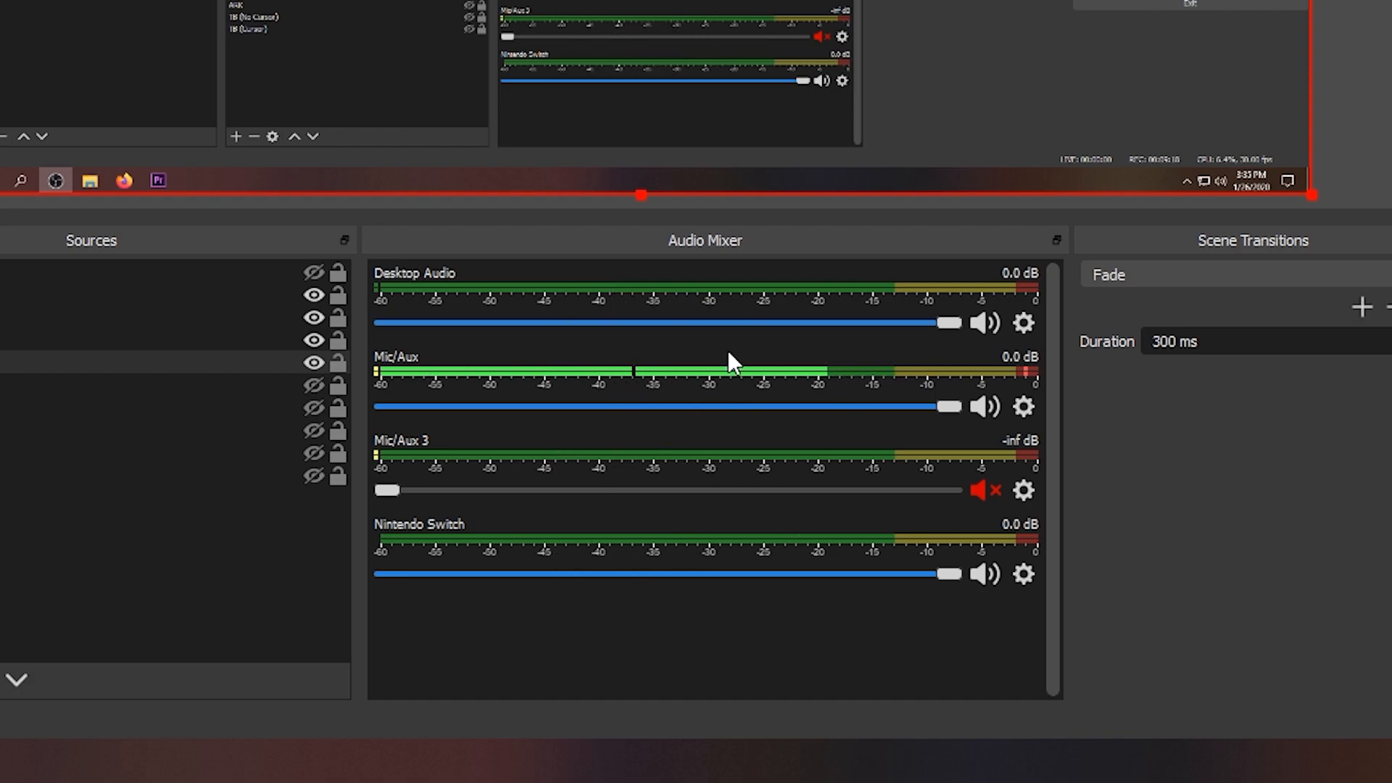
mouse_move(661, 377)
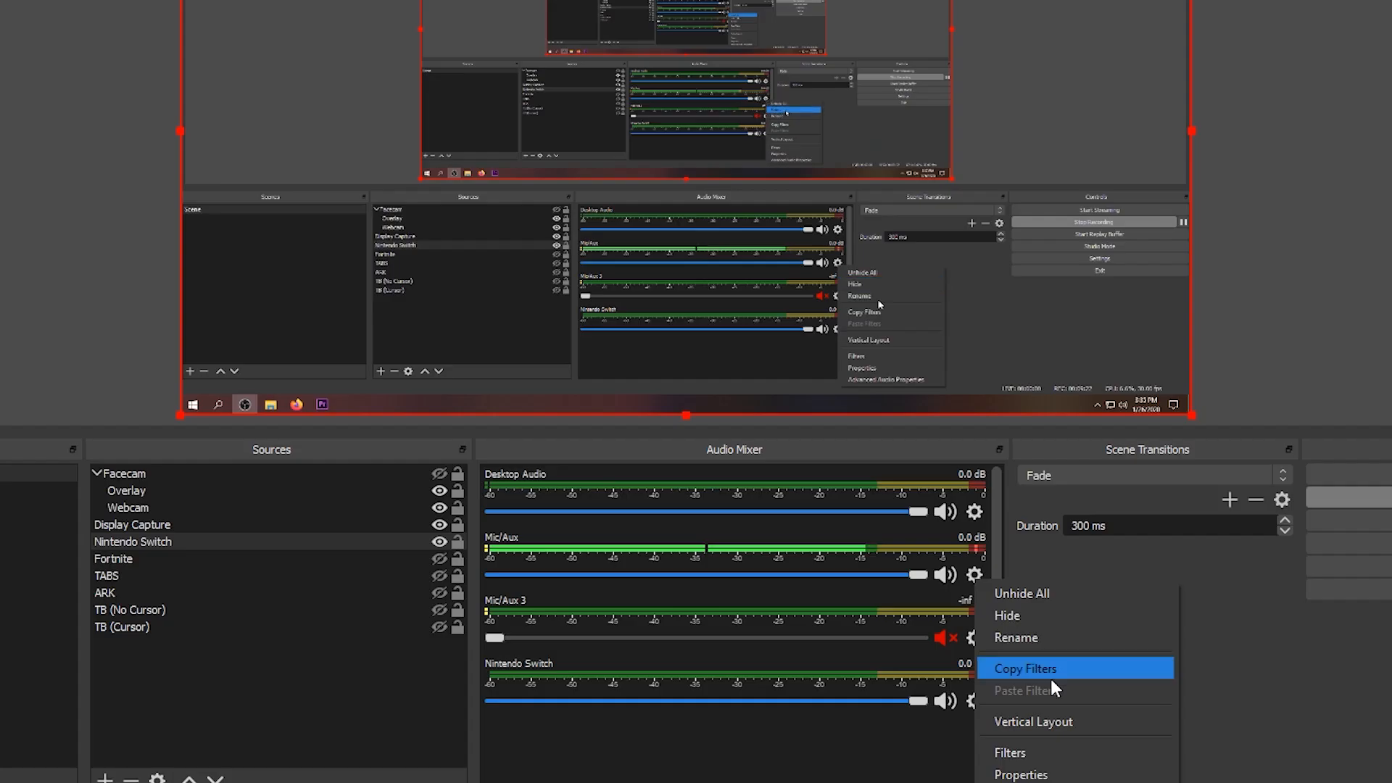
click(1020, 774)
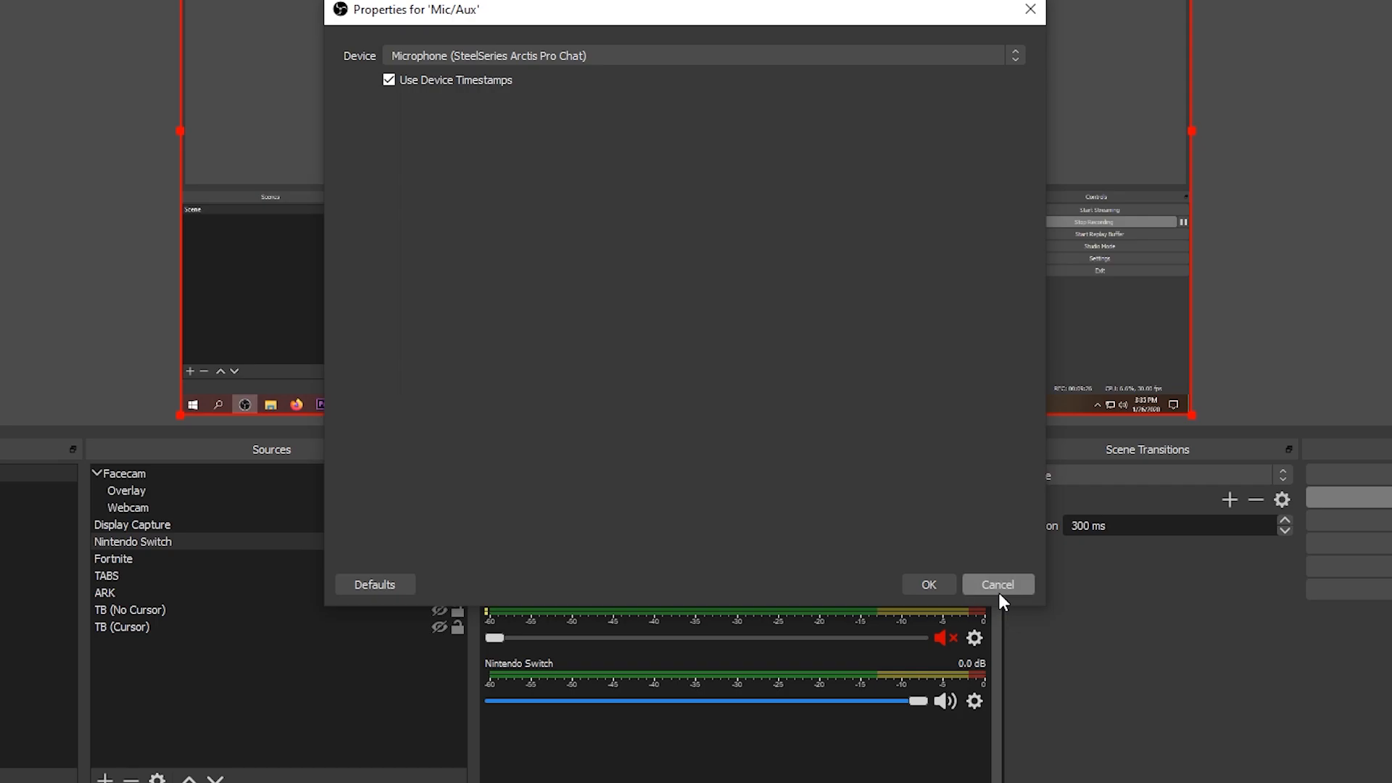
click(996, 584)
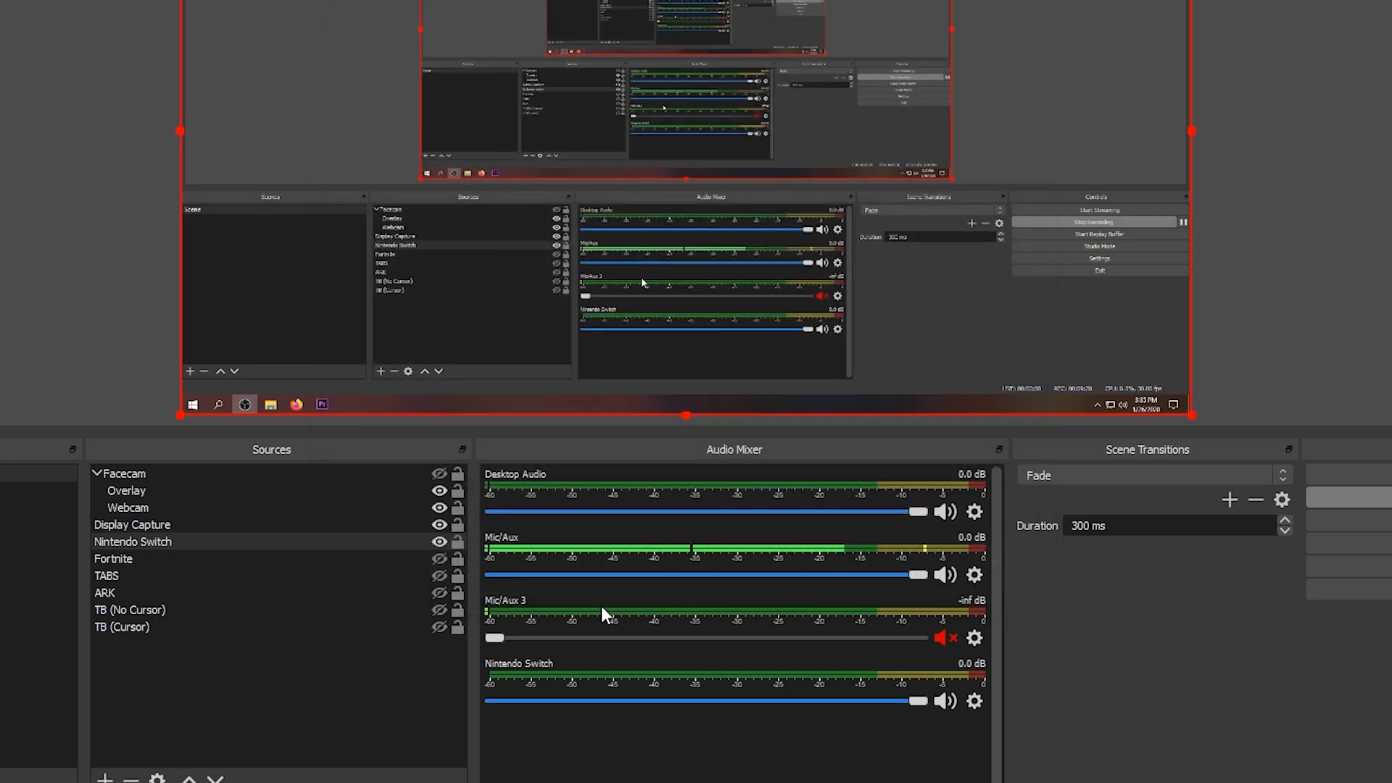
mouse_move(691, 626)
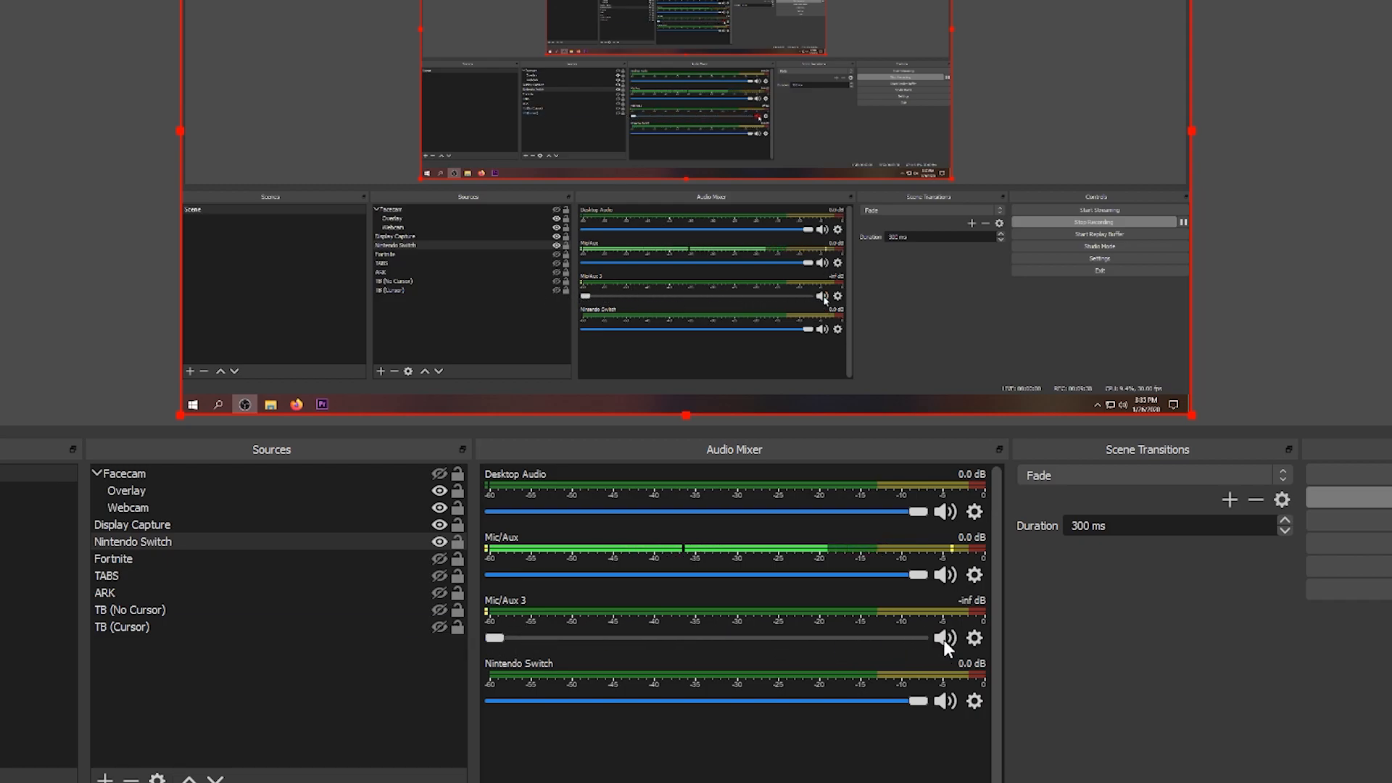
click(945, 637)
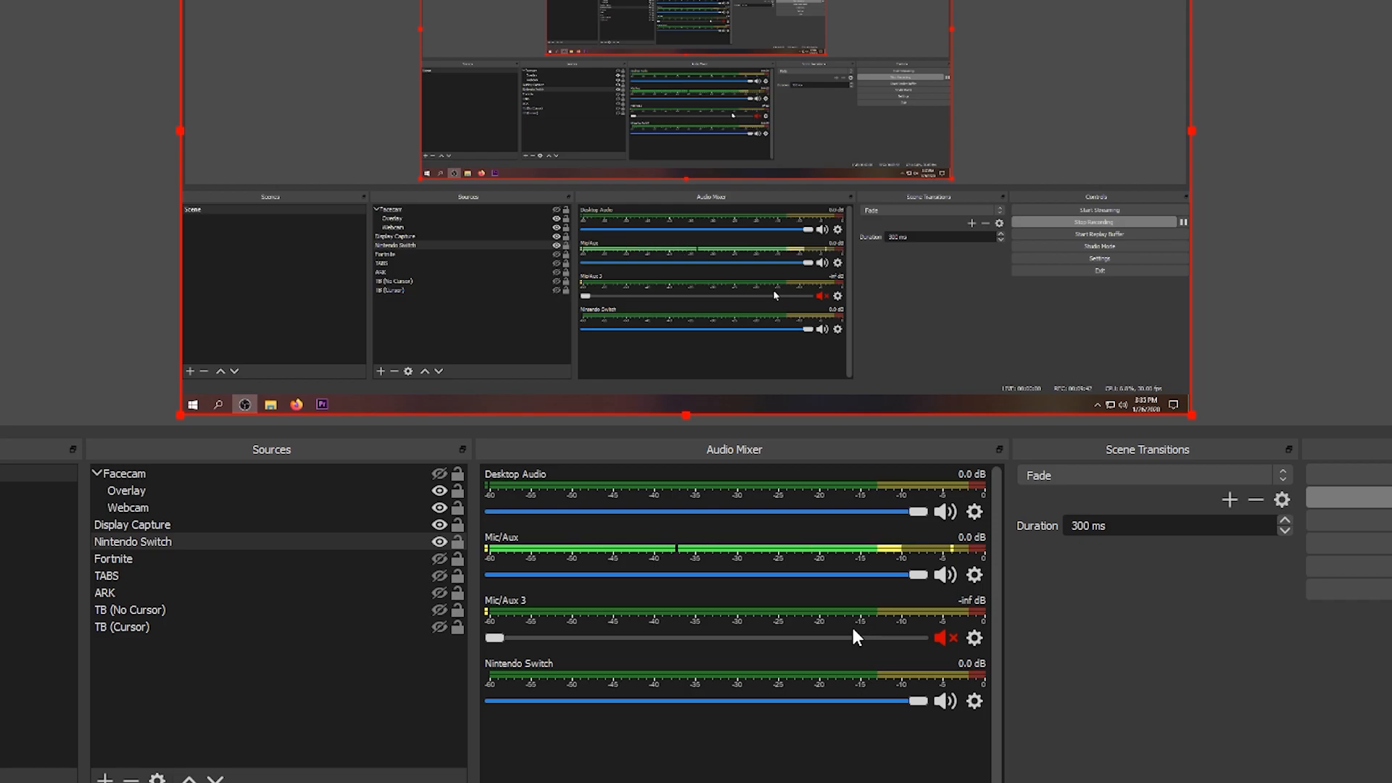
mouse_move(618, 683)
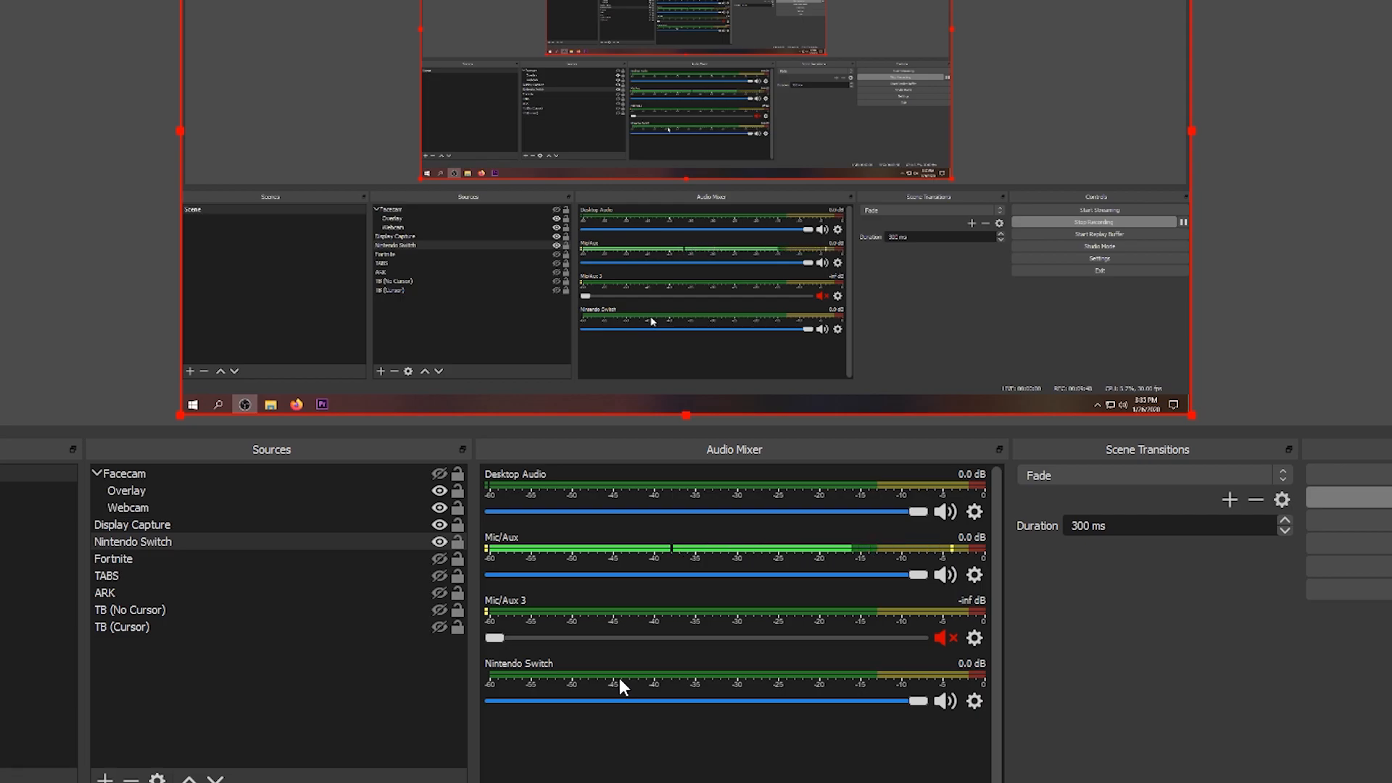
mouse_move(569, 686)
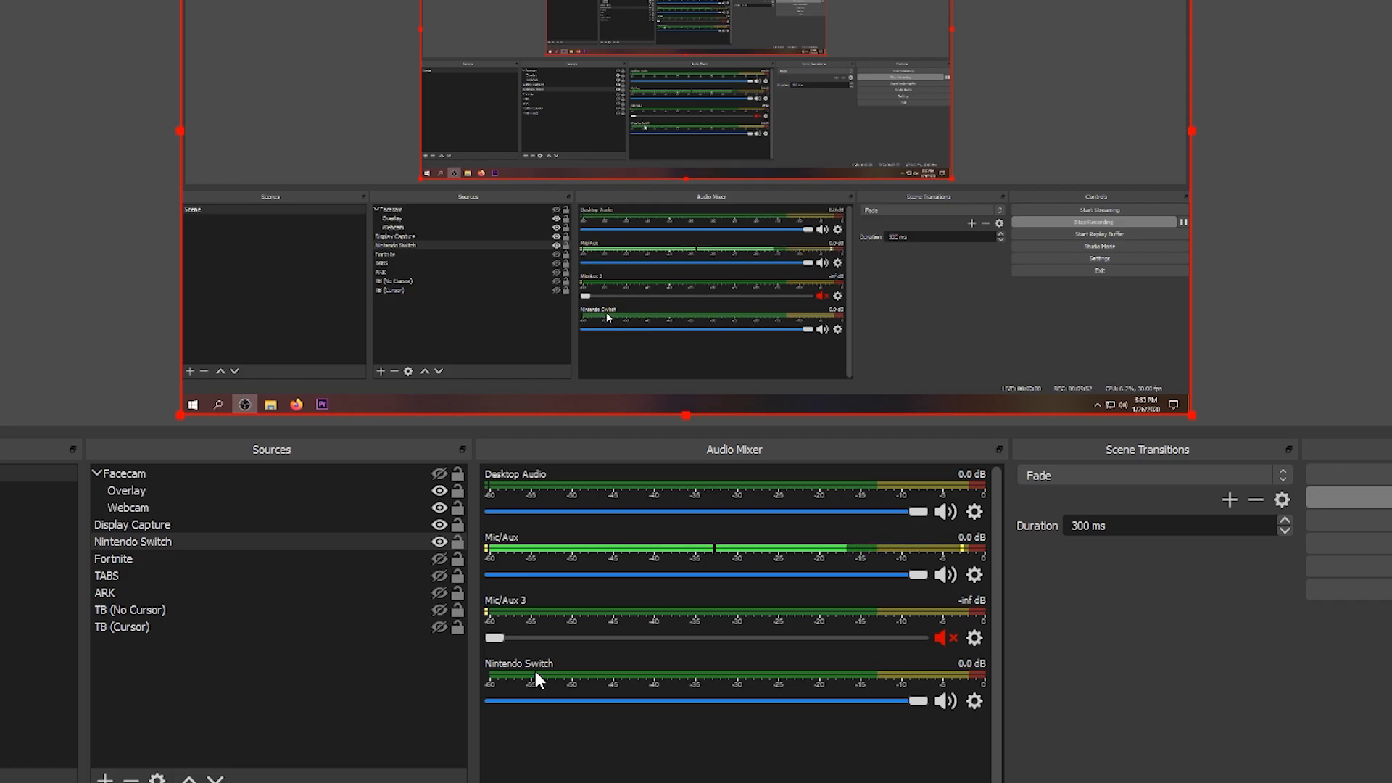
mouse_move(557, 677)
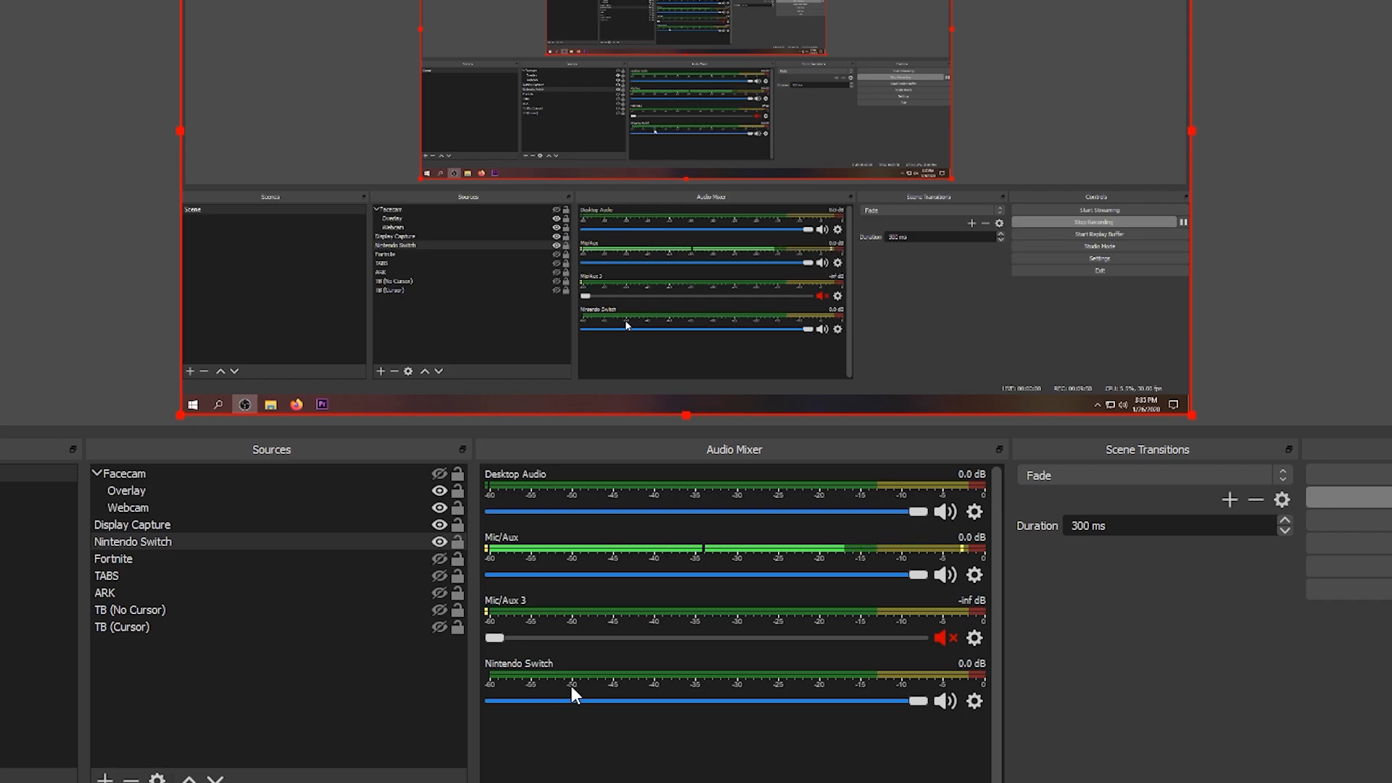
mouse_move(753, 517)
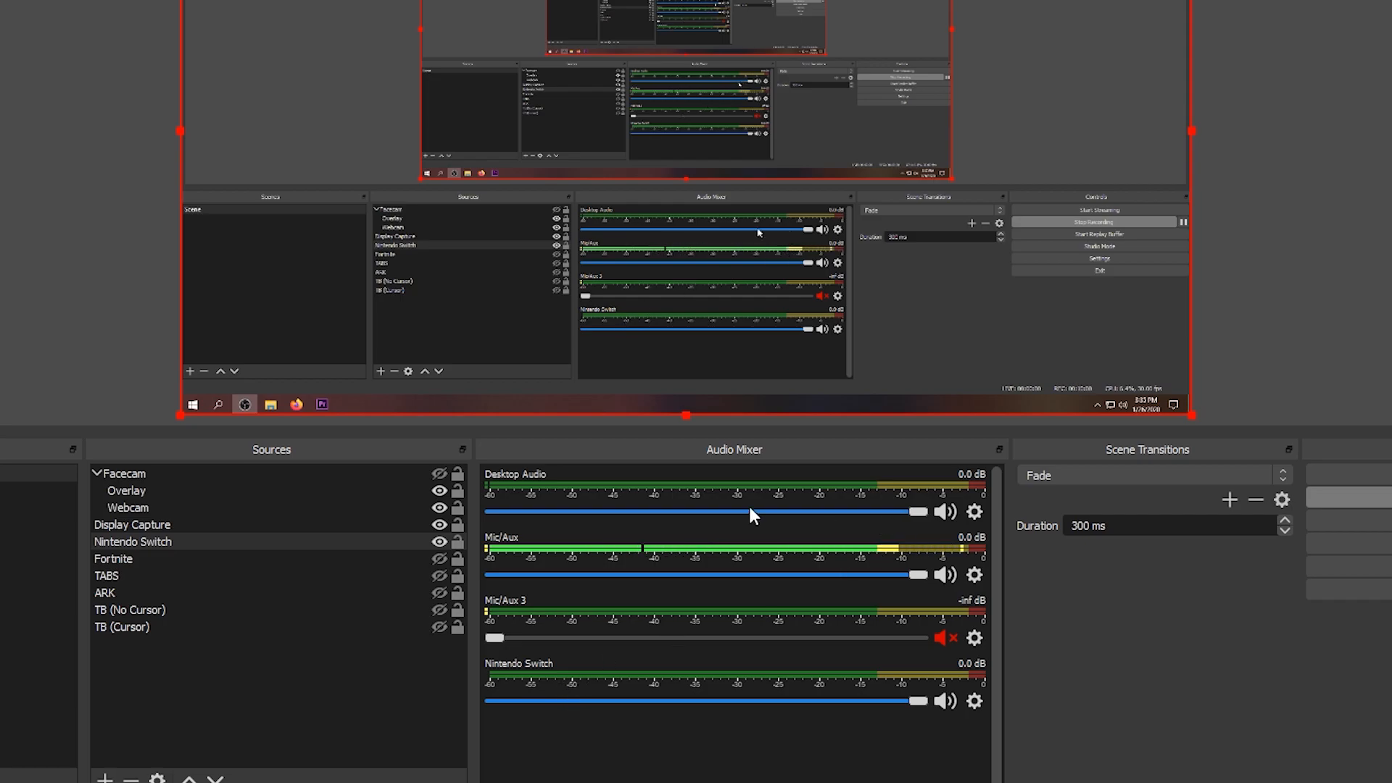
mouse_move(974, 512)
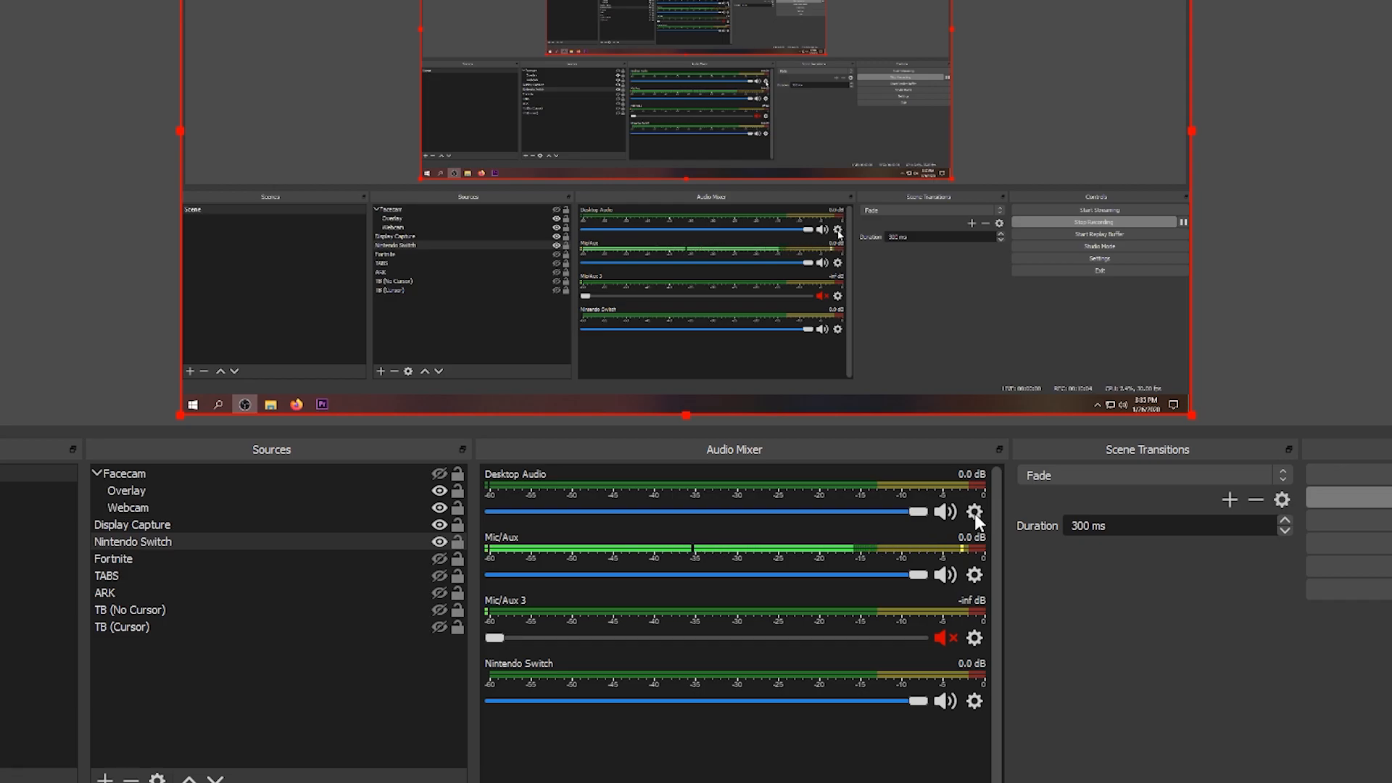
Step: Bring up the Desktop Audio options in the Audio Mixer
click(973, 511)
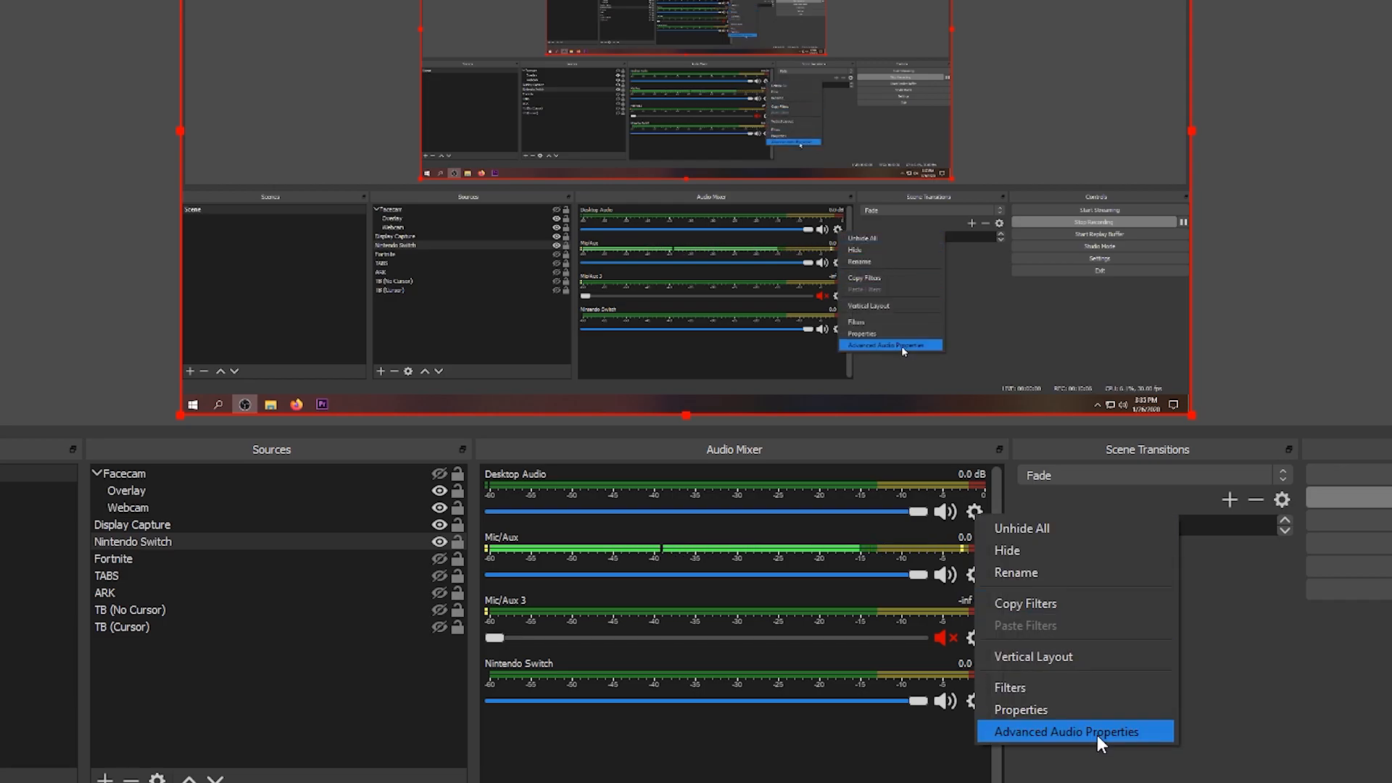
mouse_move(1046, 755)
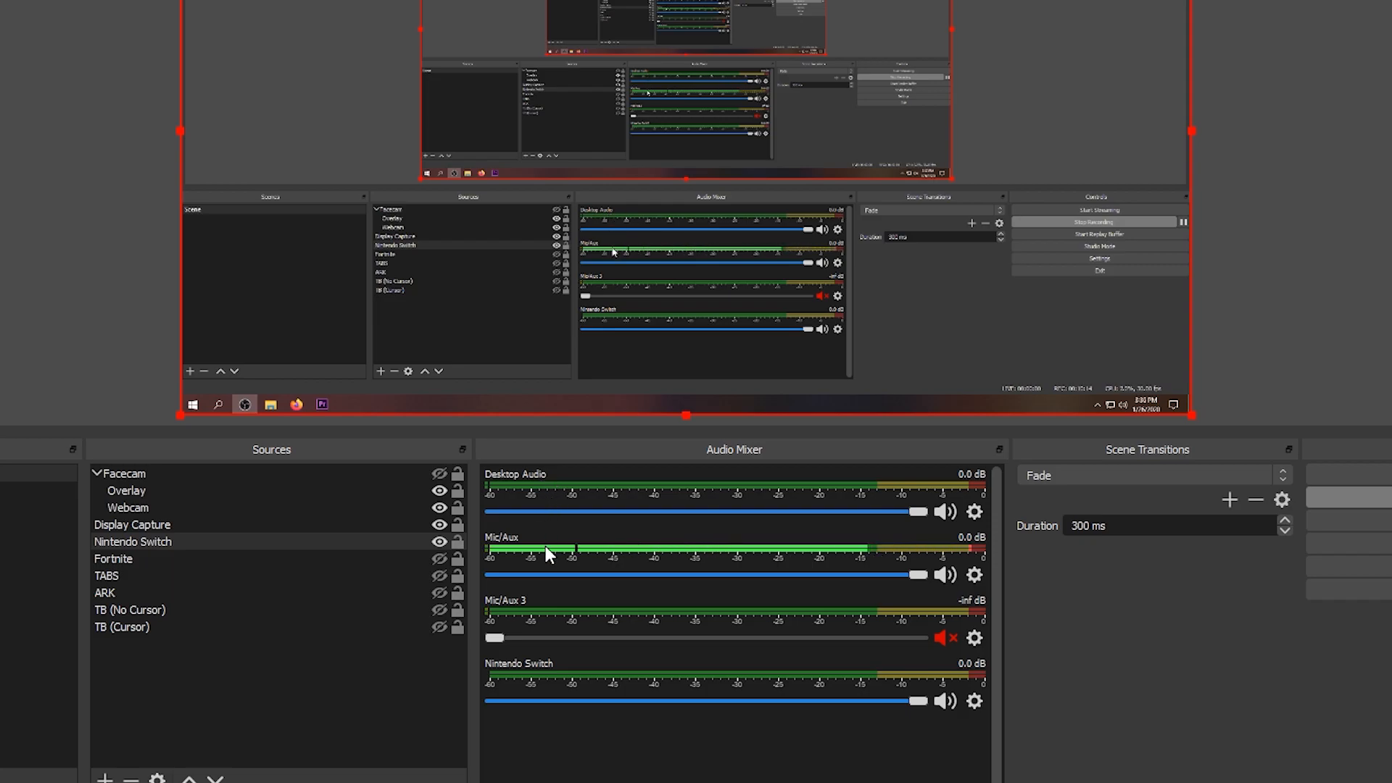
mouse_move(550, 687)
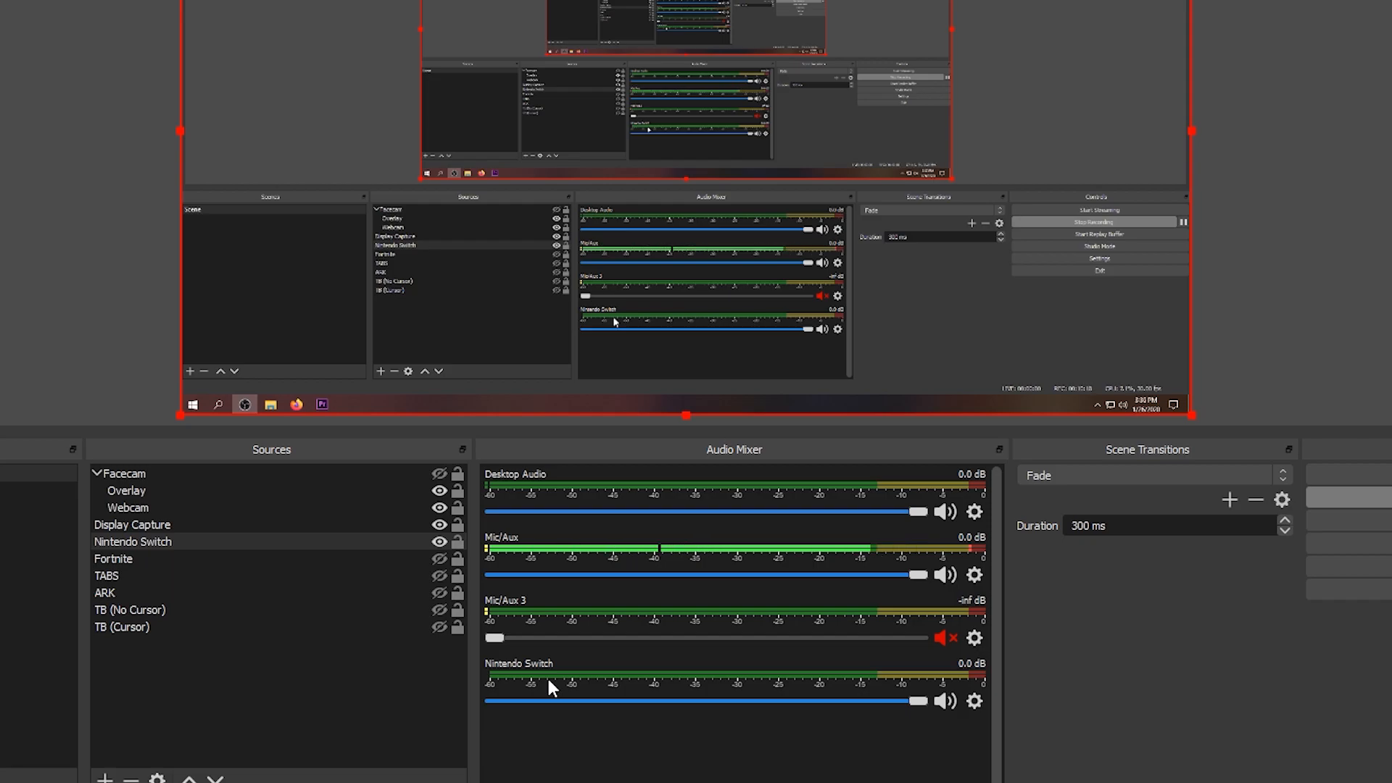
mouse_move(683, 665)
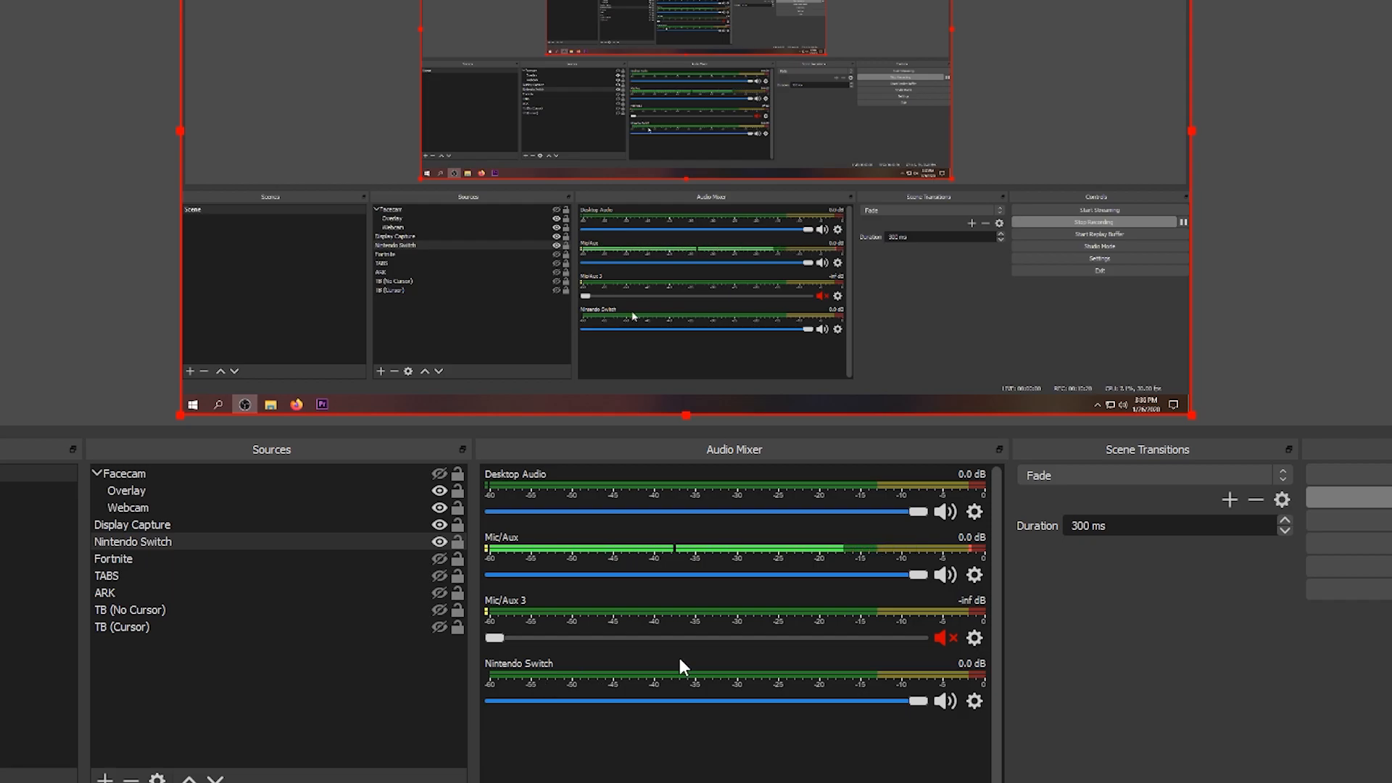
mouse_move(798, 687)
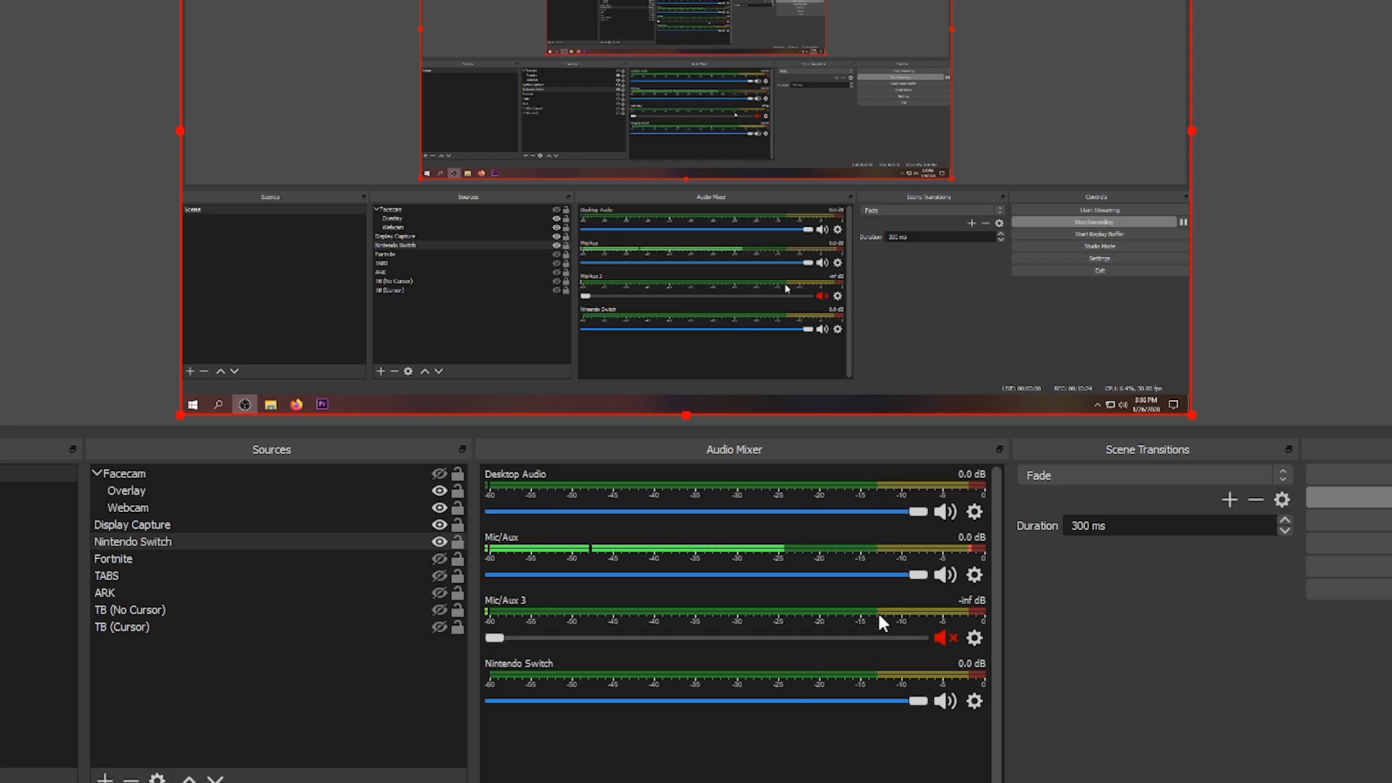
mouse_move(973, 675)
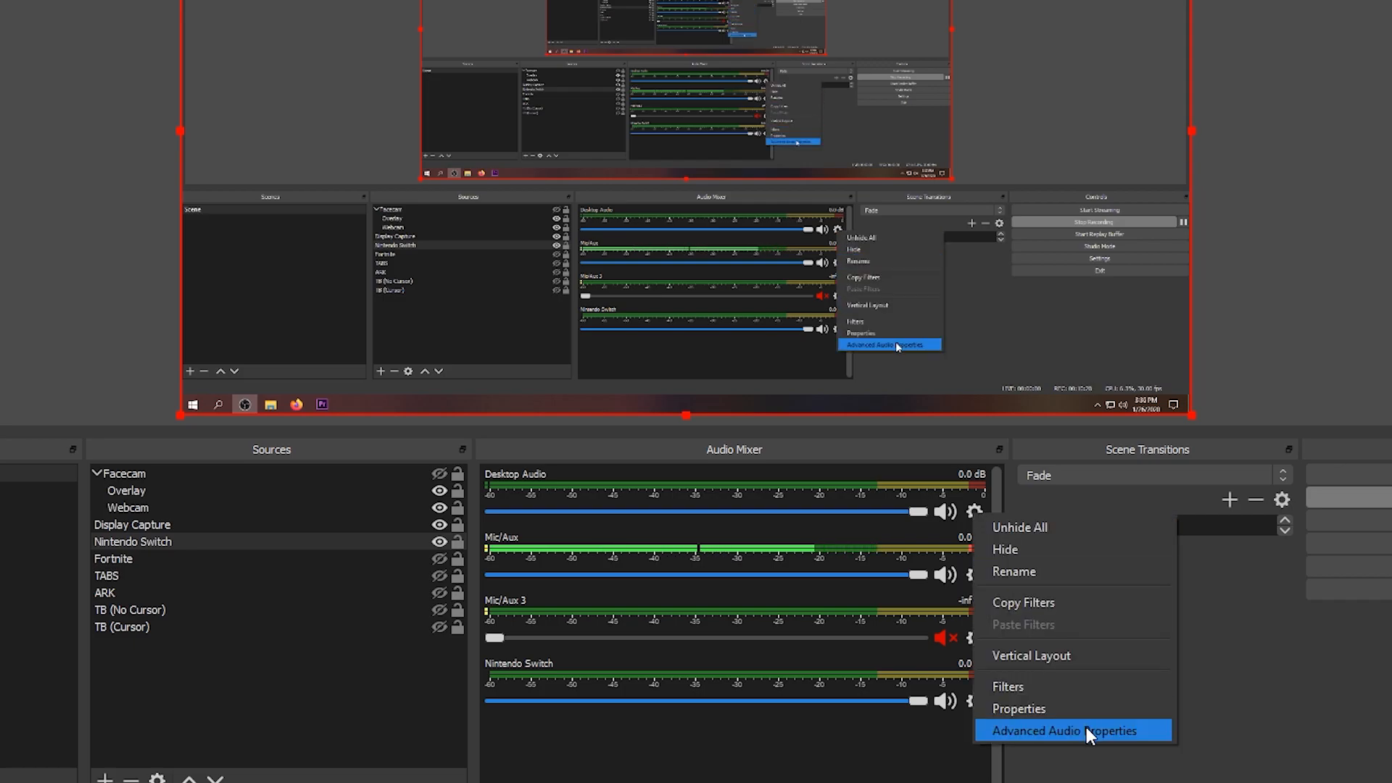
click(1061, 731)
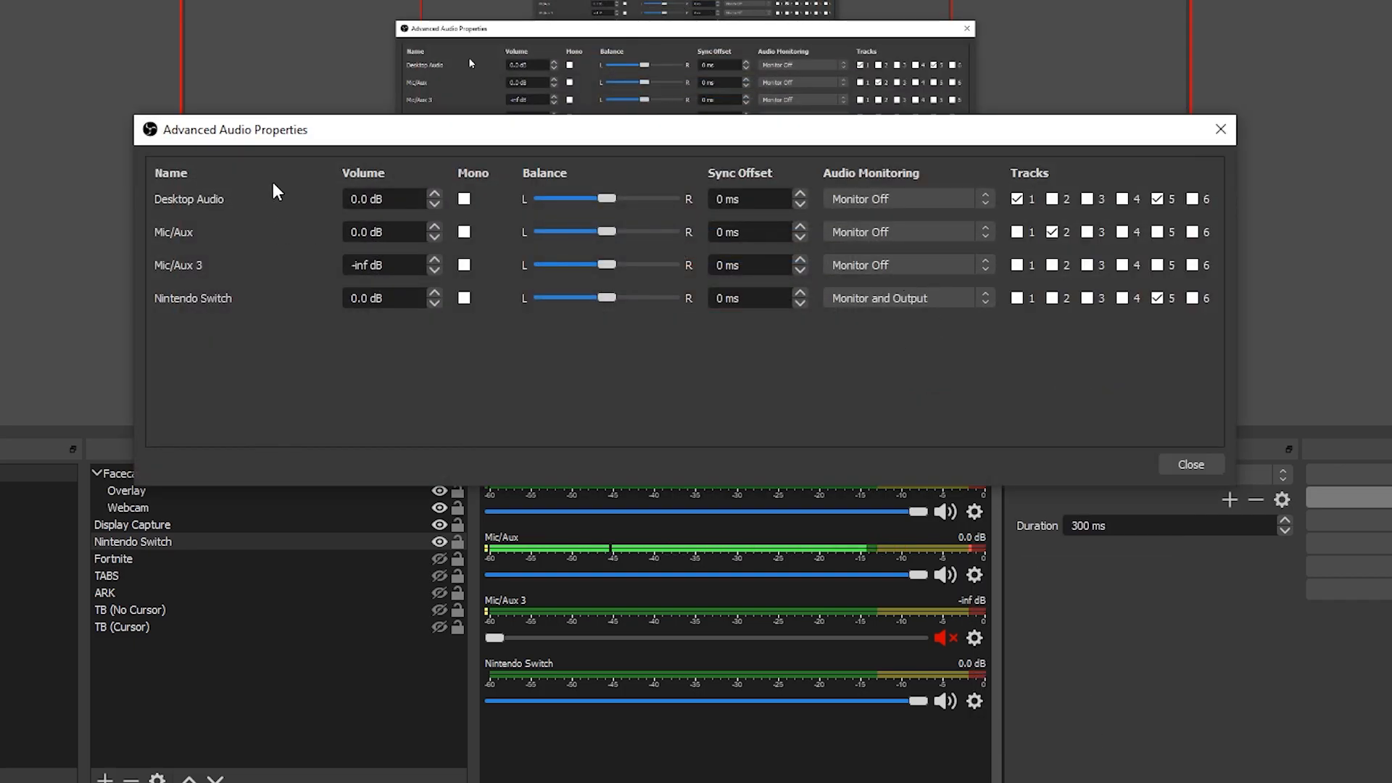
mouse_move(749, 335)
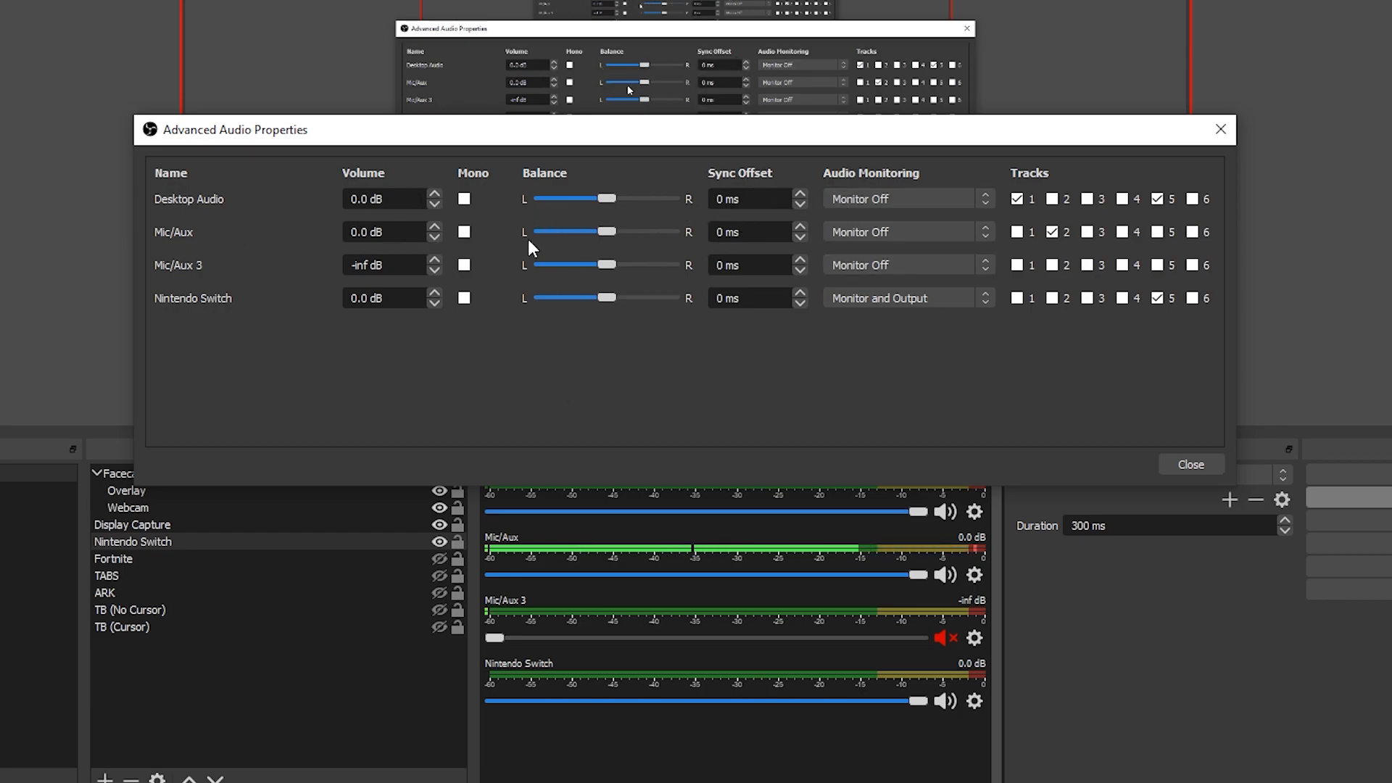
mouse_move(744, 295)
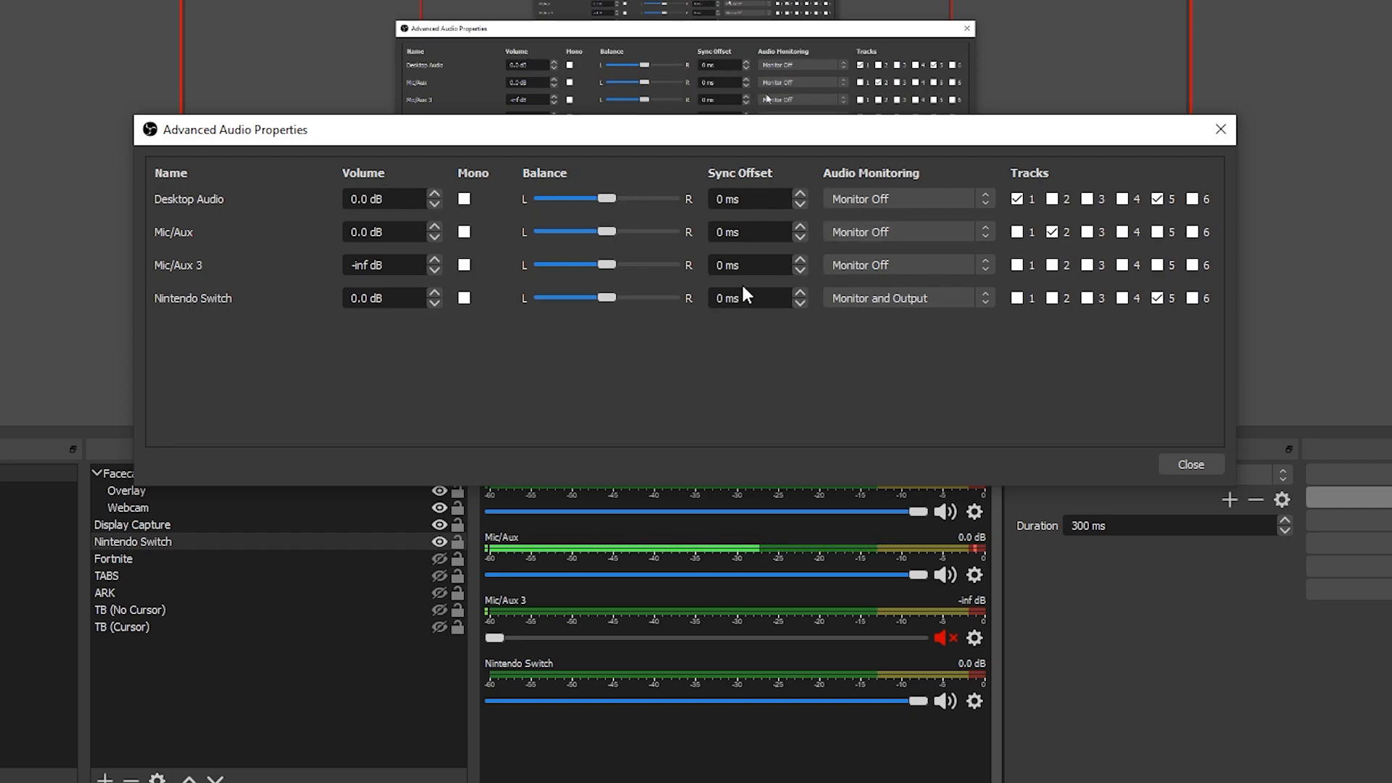
mouse_move(577, 169)
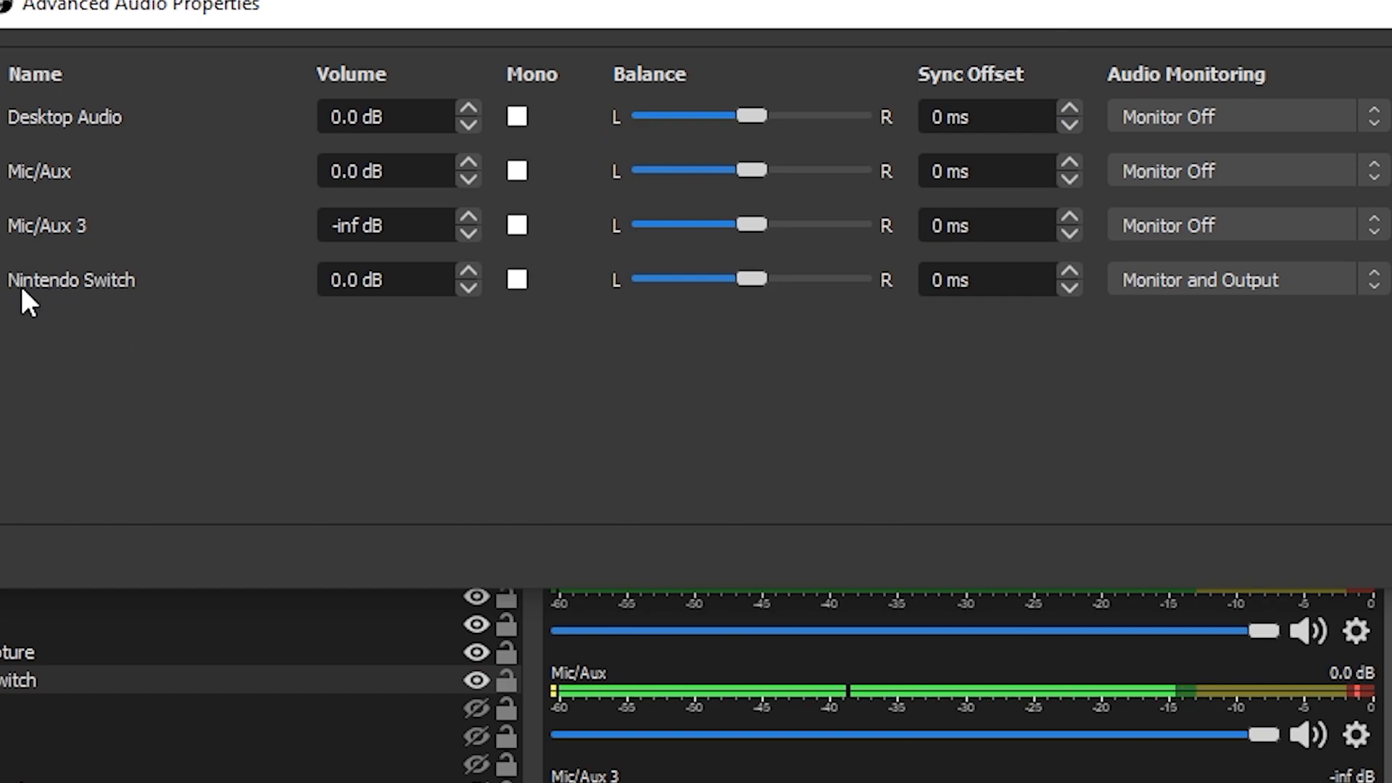
mouse_move(1232, 83)
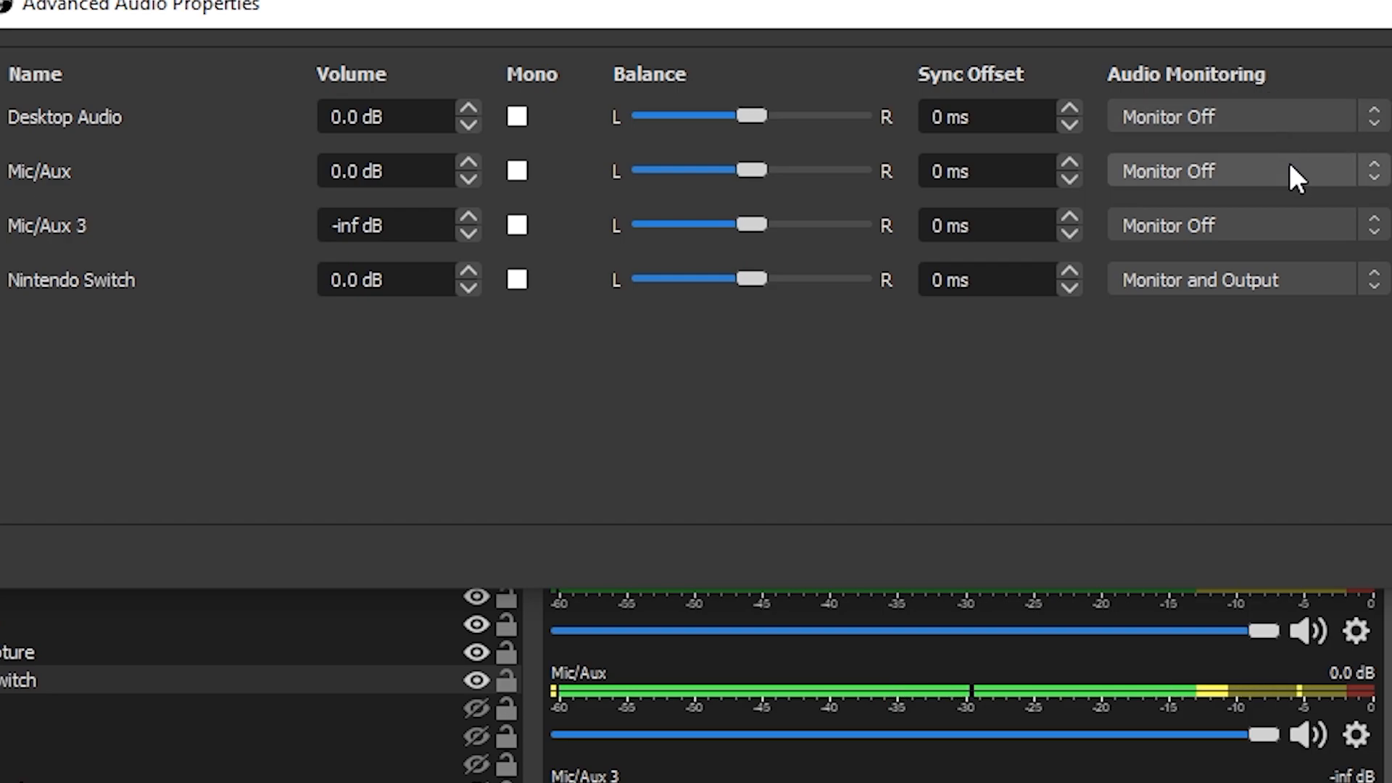
mouse_move(1336, 305)
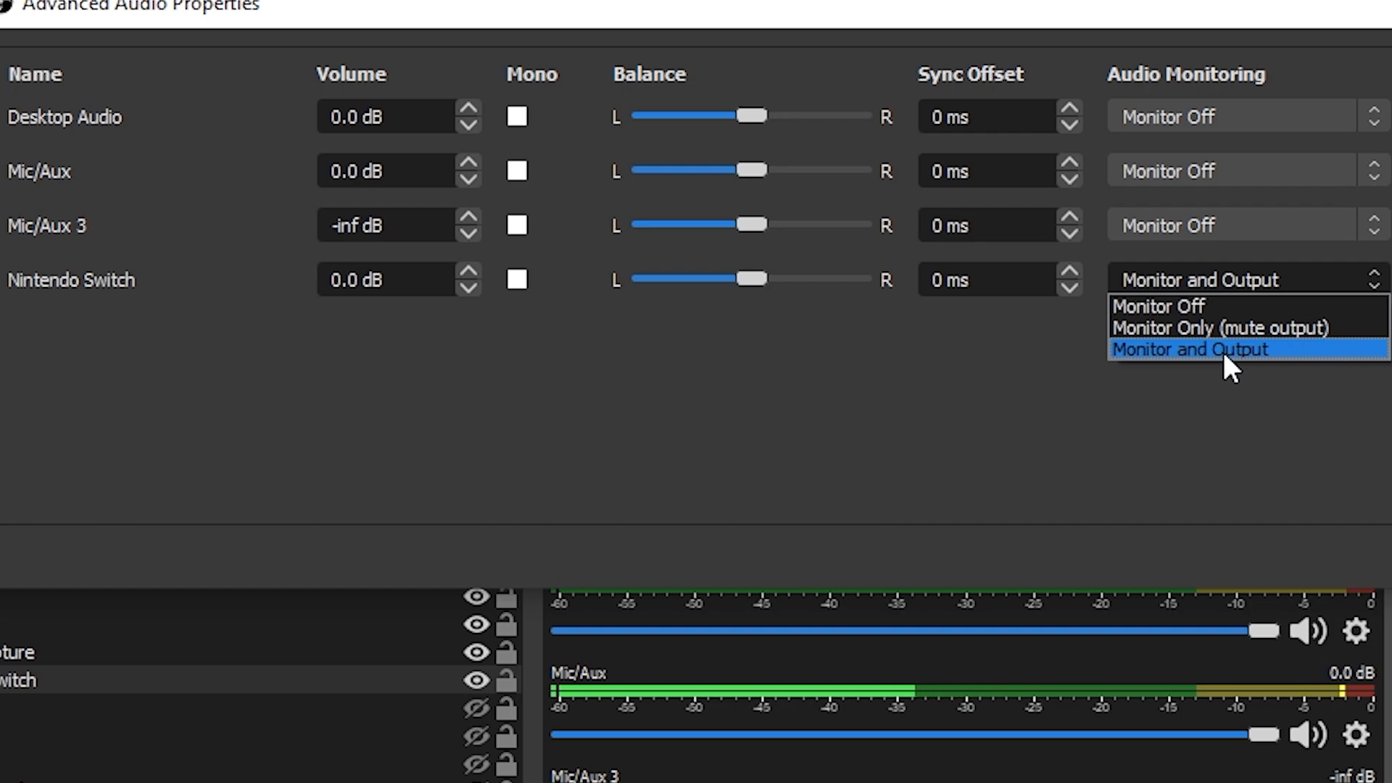
click(1190, 348)
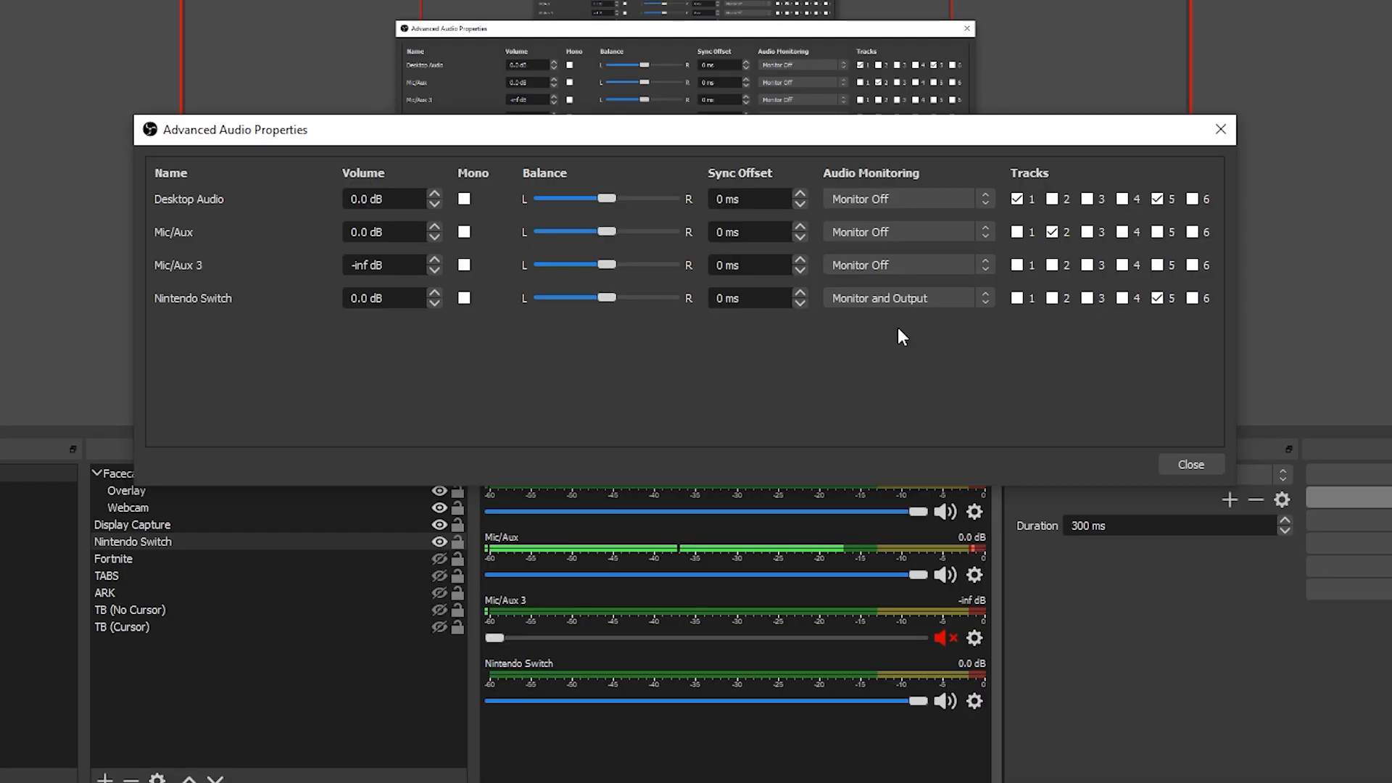
mouse_move(888, 325)
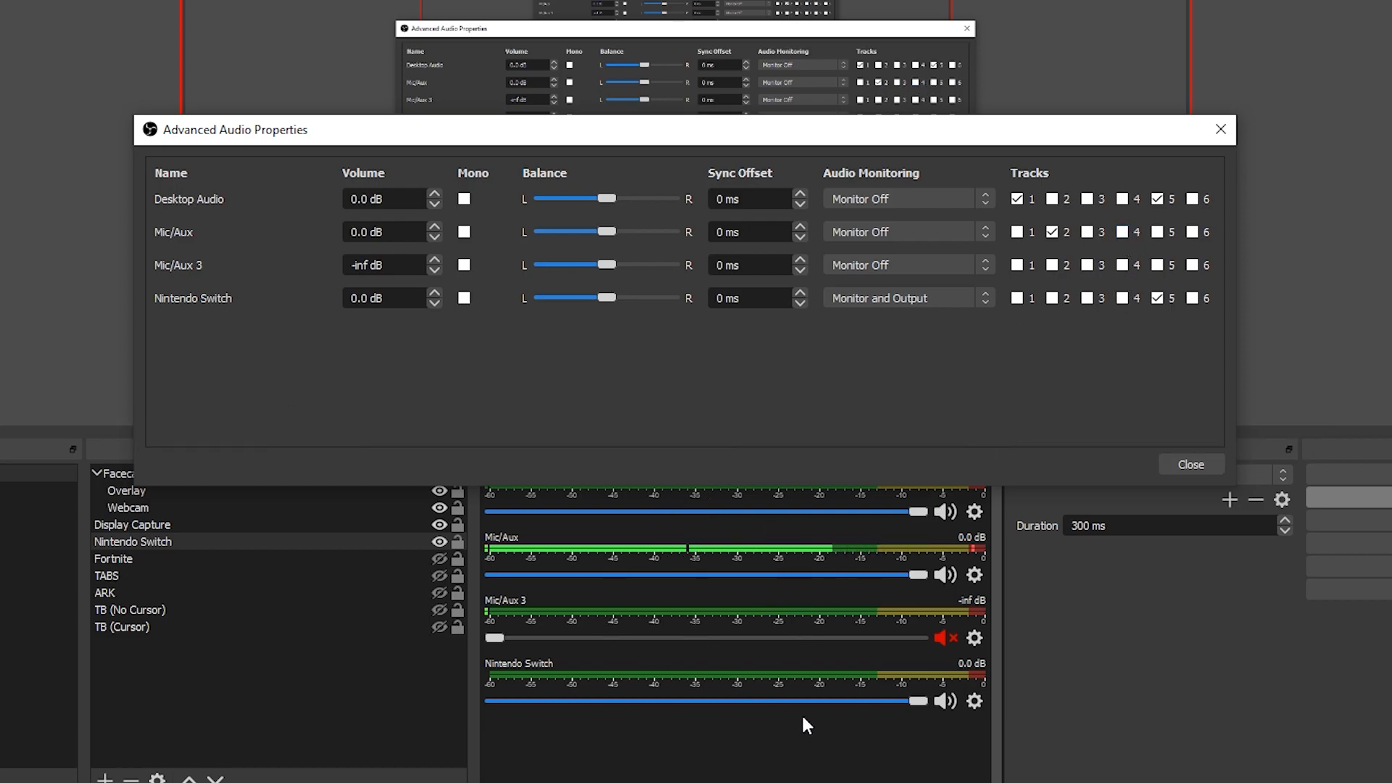
Step: Assign Desktop Audio to tracks 1 and 4 and Nintendo Switch to track 4 instead of 5
click(1157, 298)
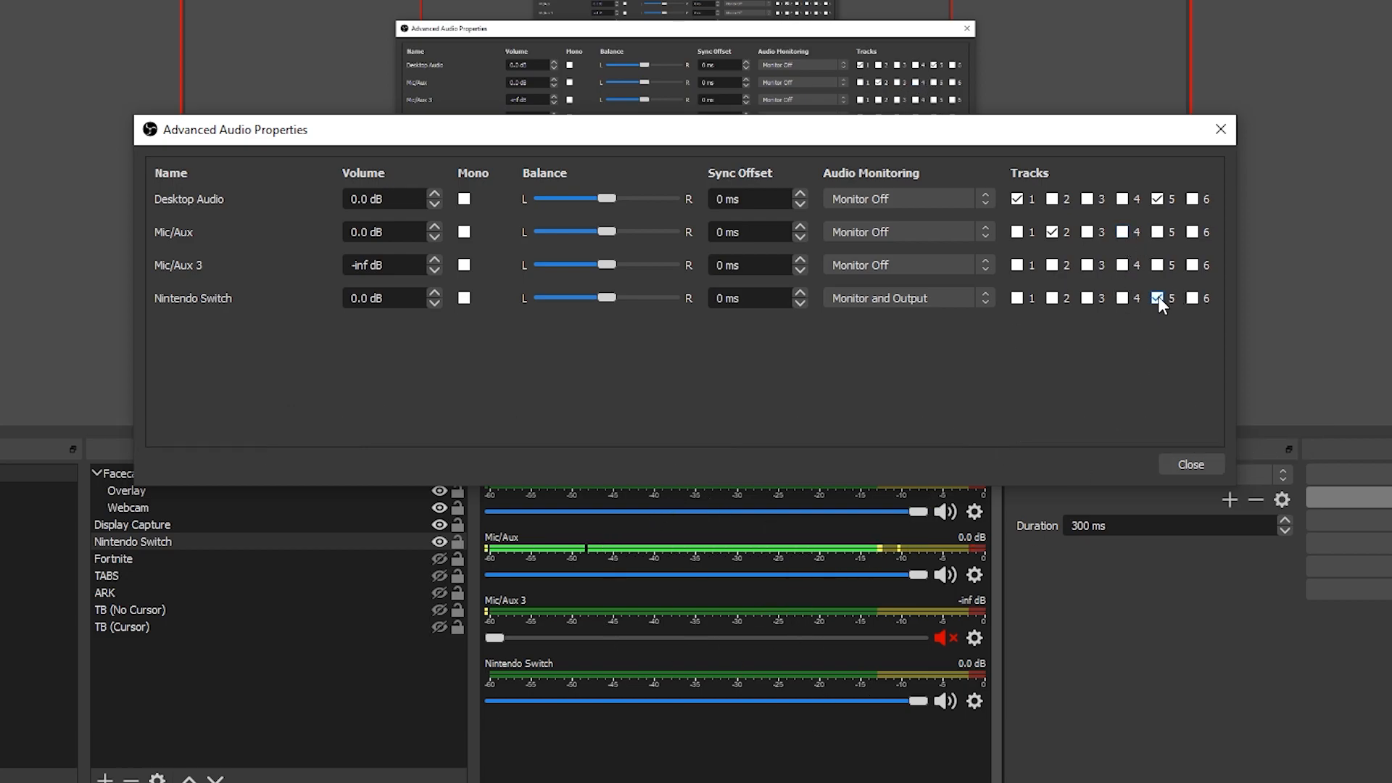
click(1122, 297)
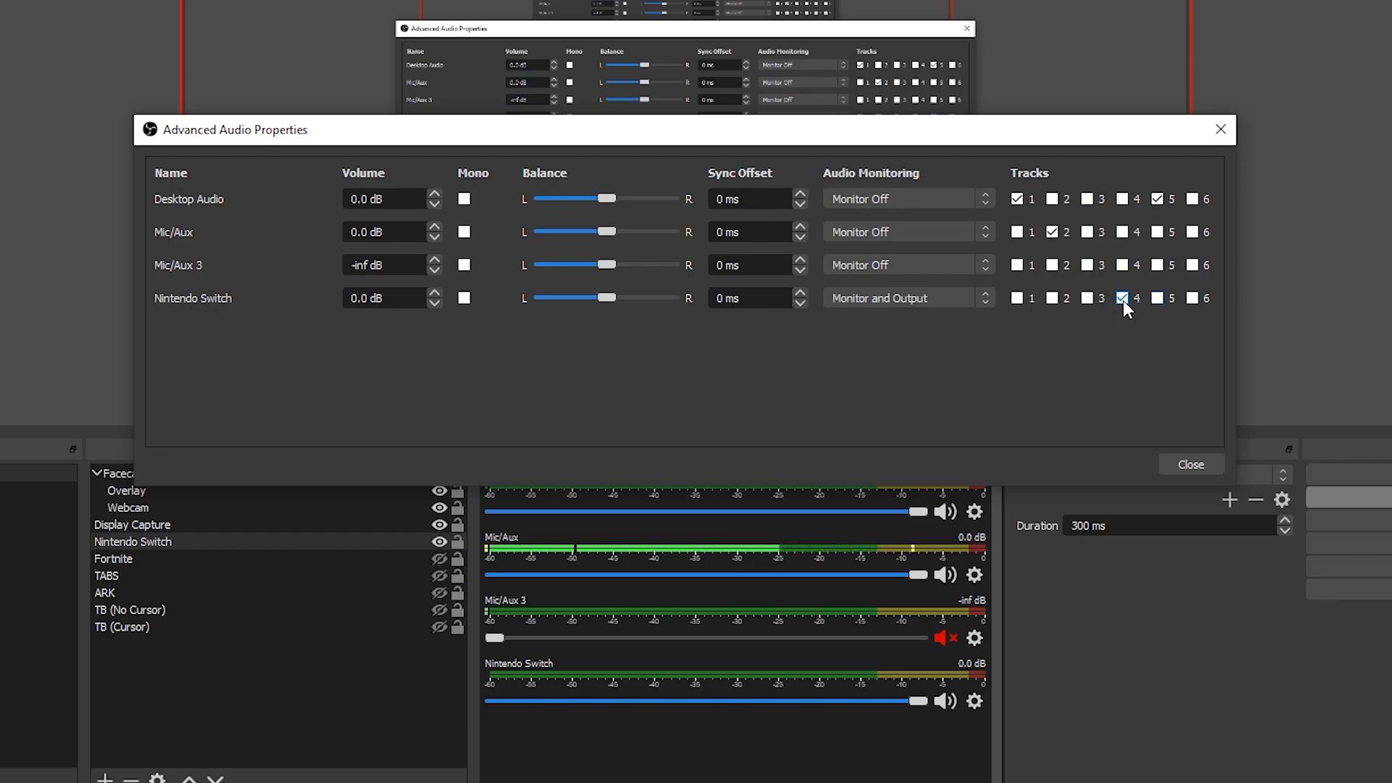
mouse_move(1117, 312)
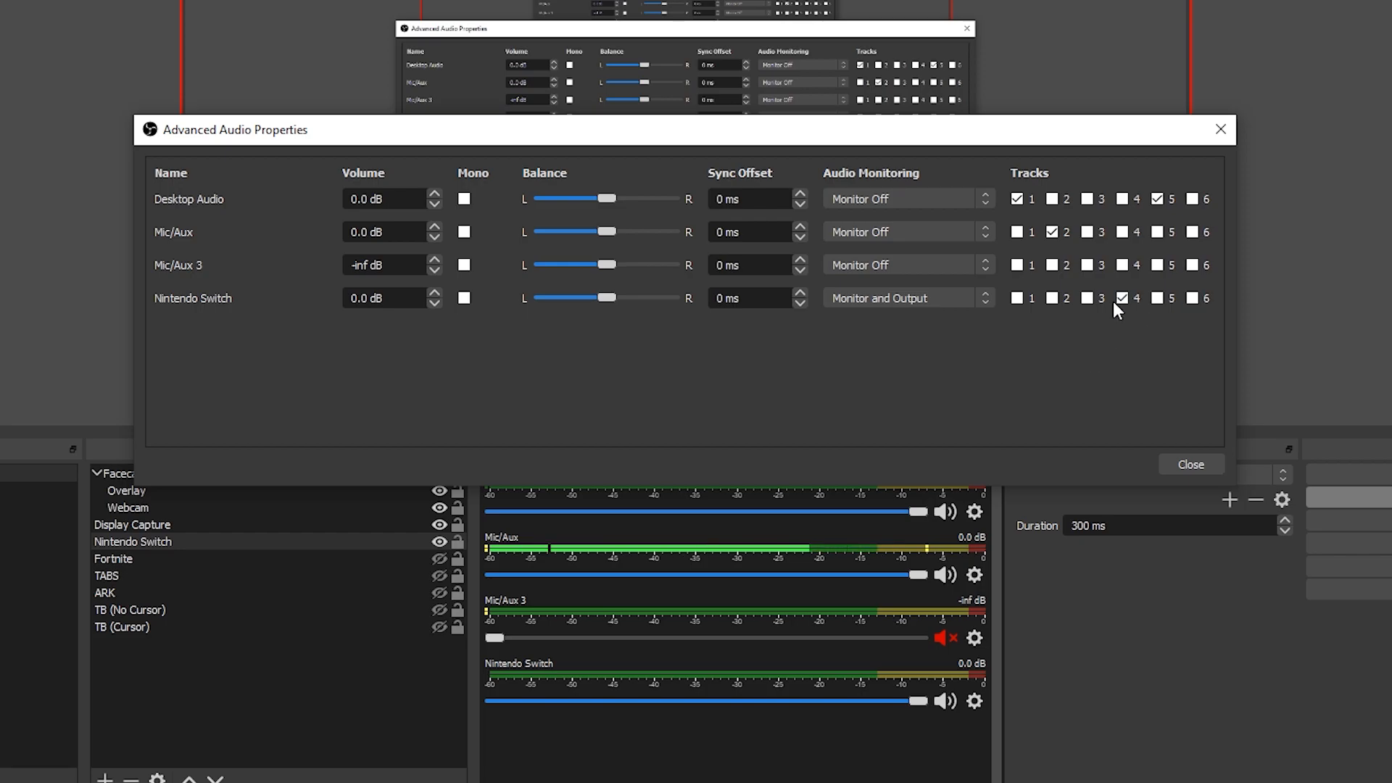
mouse_move(276, 235)
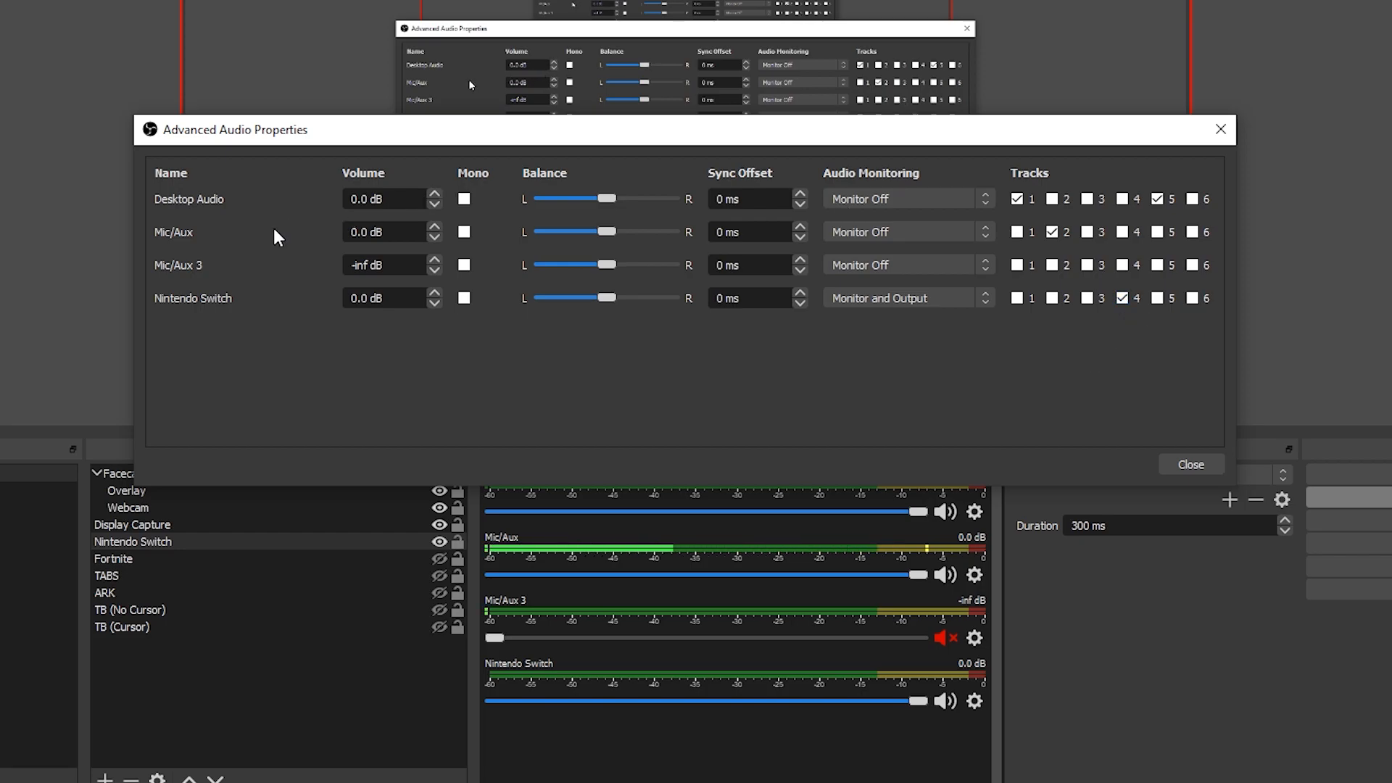
mouse_move(751, 607)
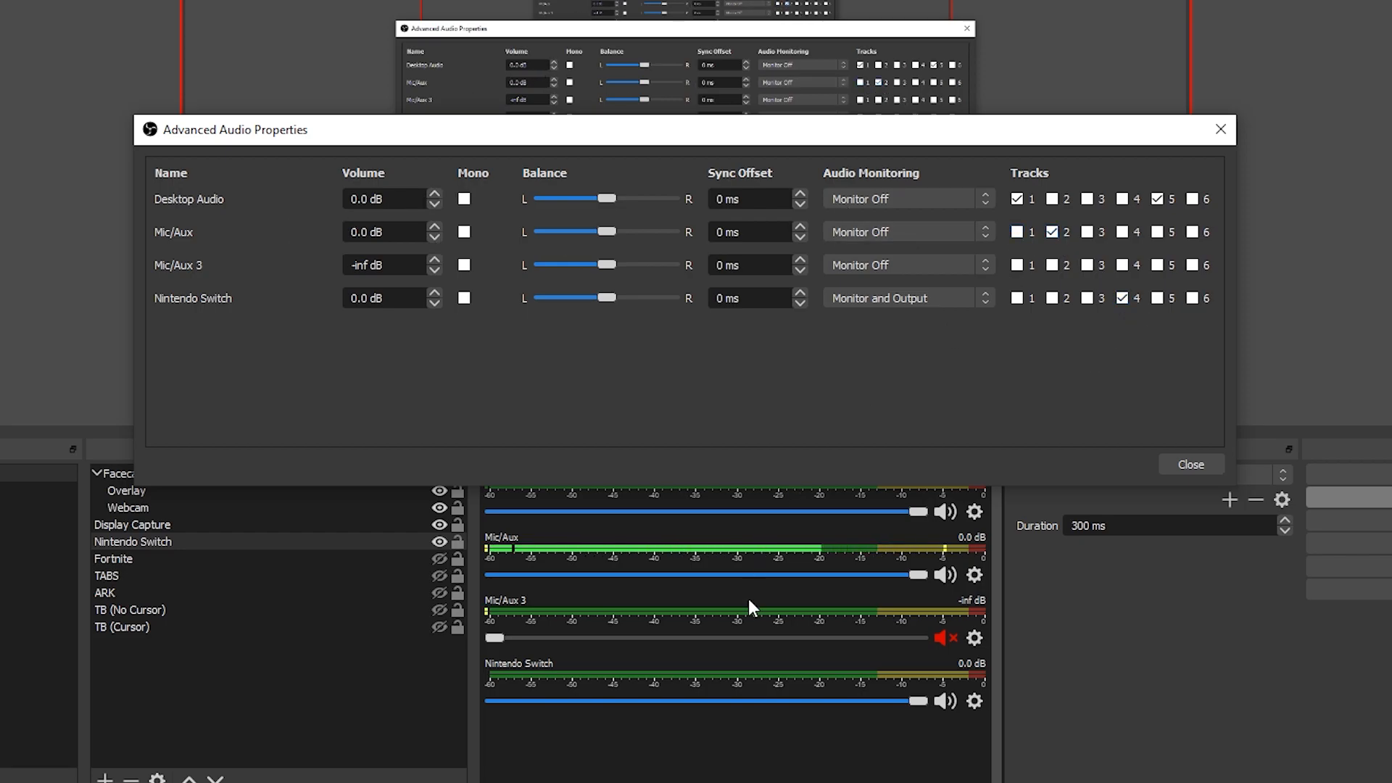
mouse_move(261, 494)
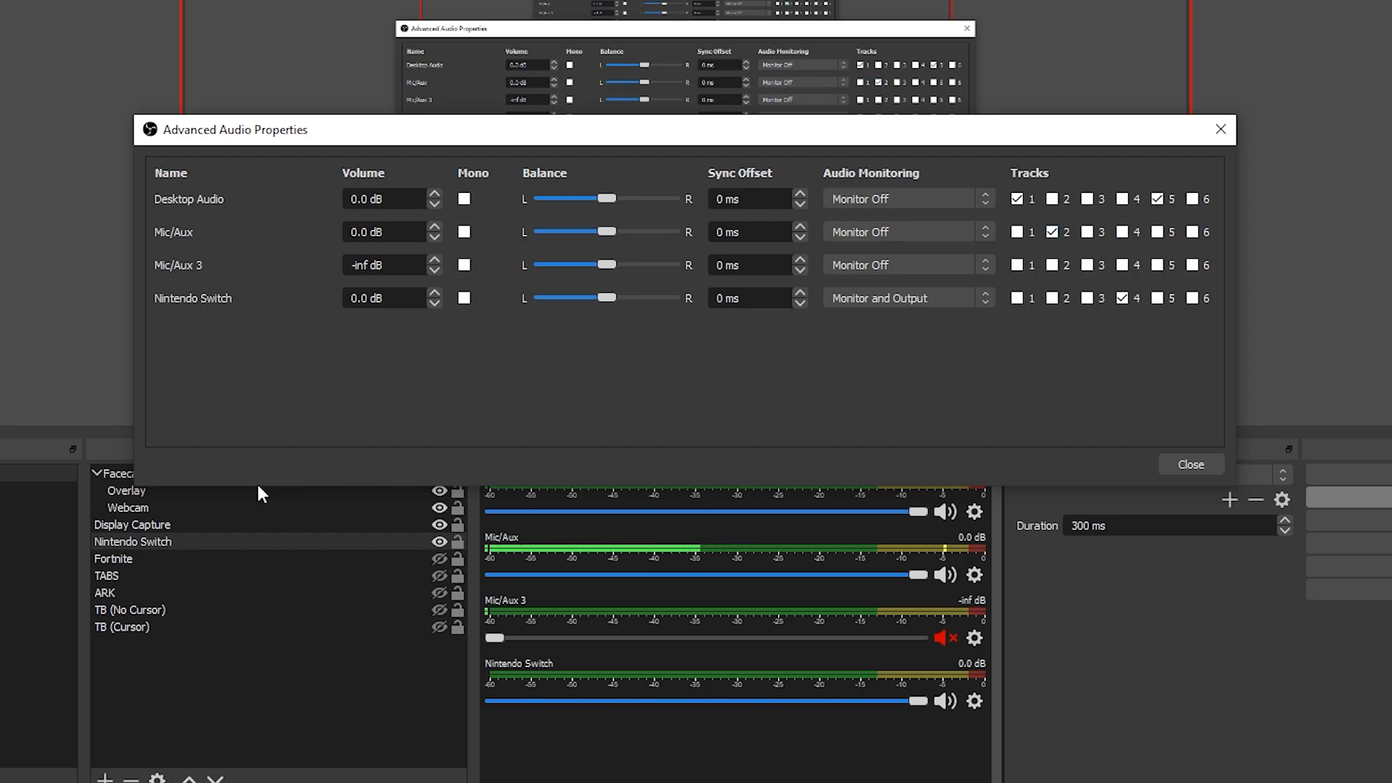
click(1017, 198)
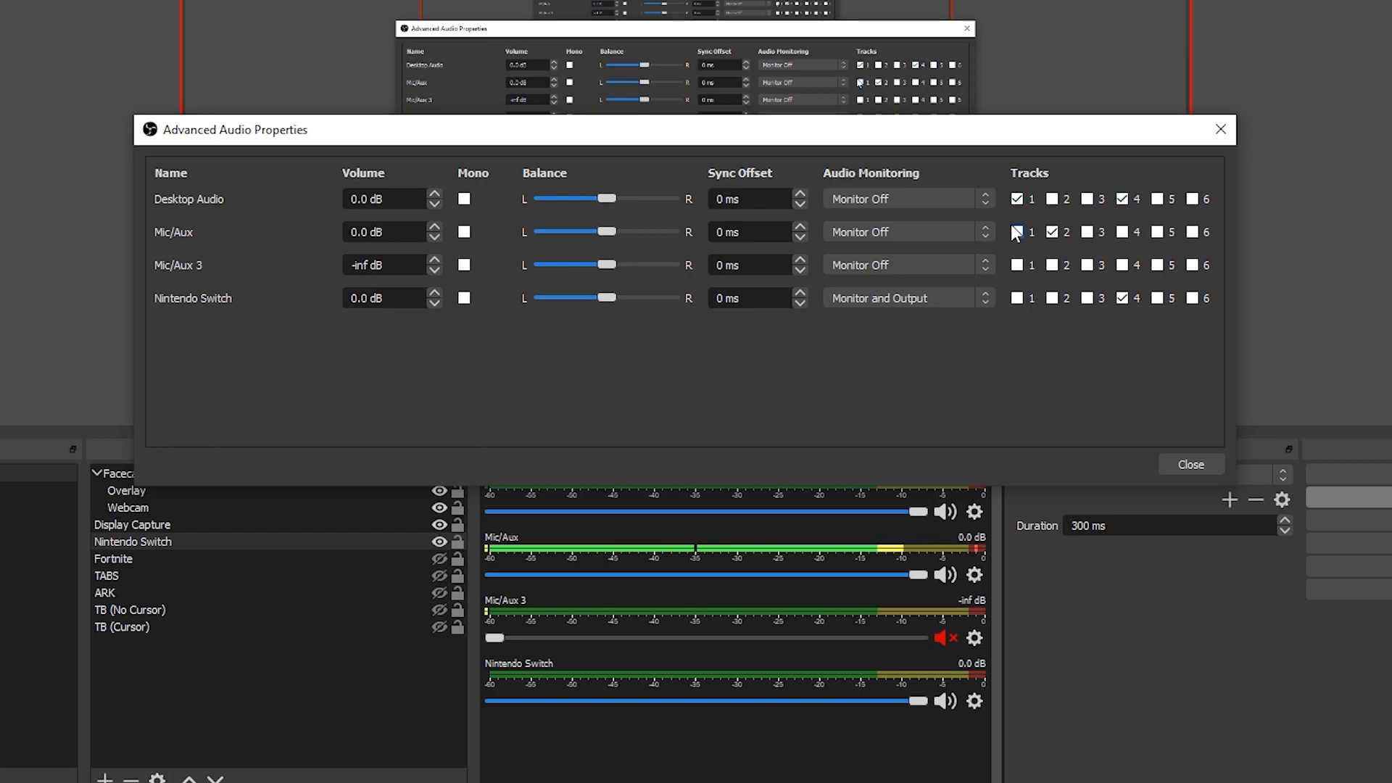
click(1017, 232)
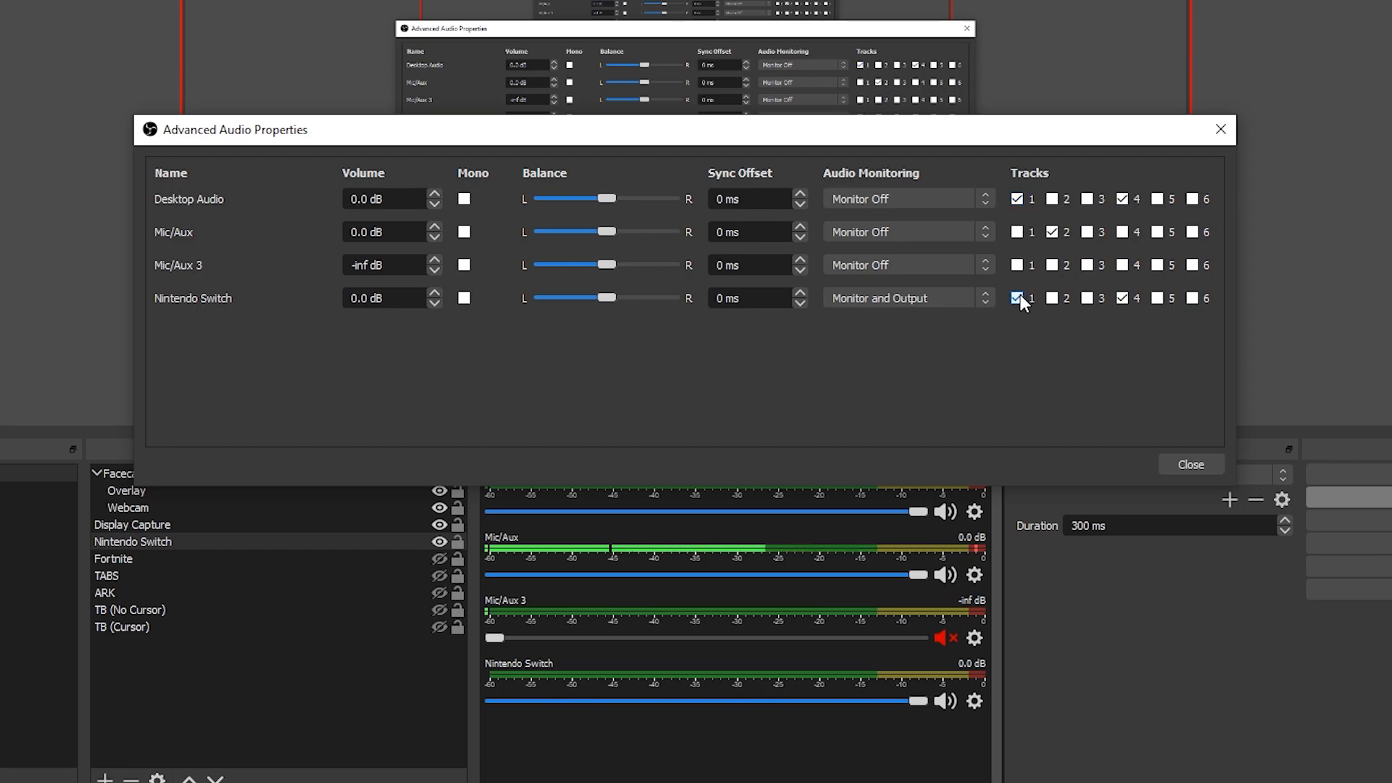
click(1018, 297)
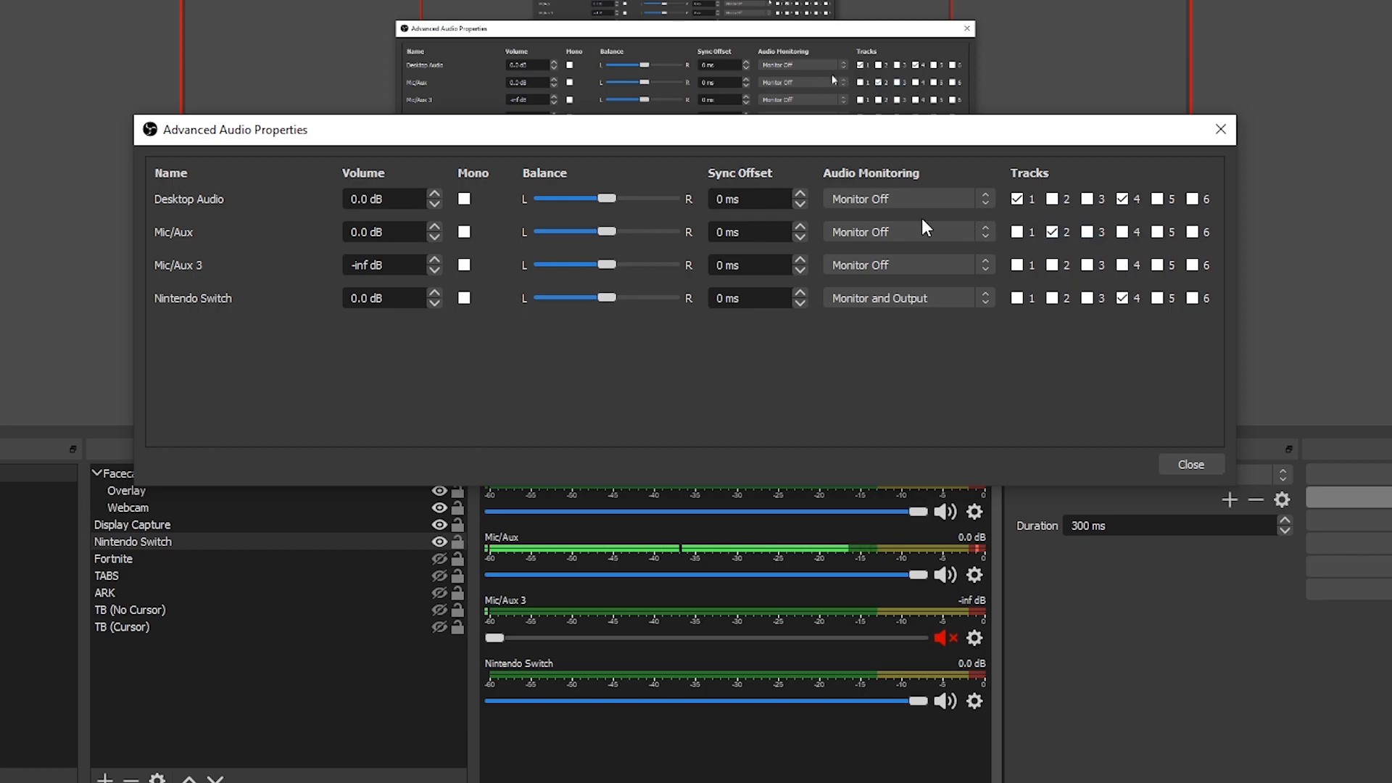
click(1017, 199)
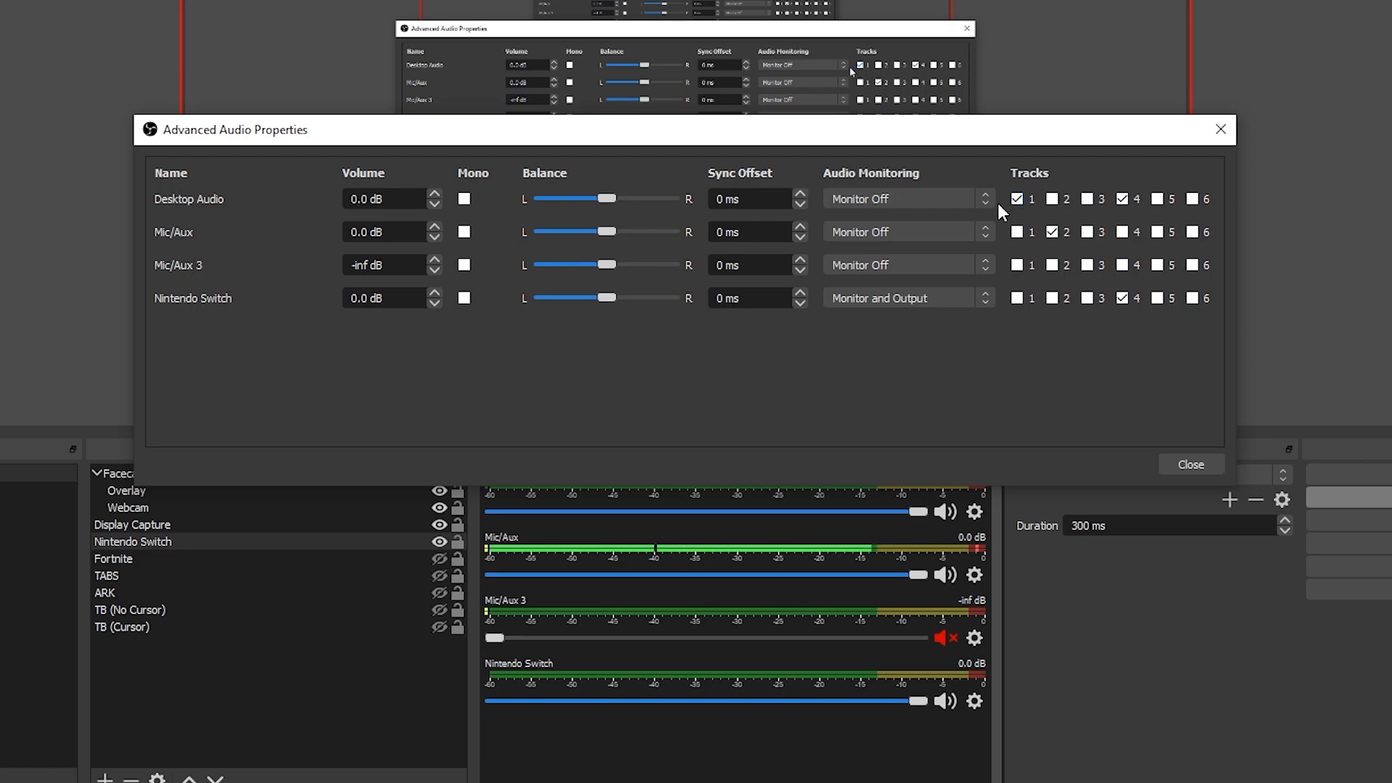
click(1016, 199)
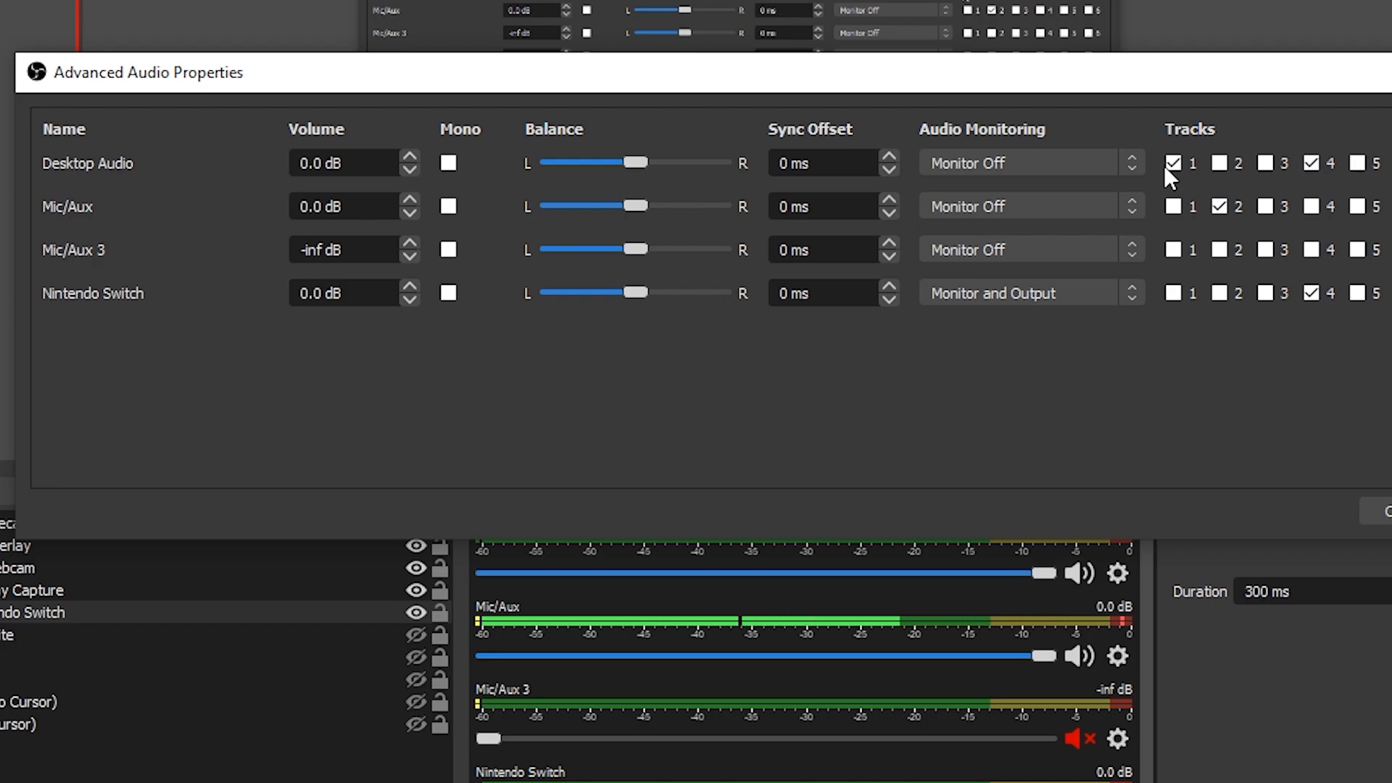
click(1312, 293)
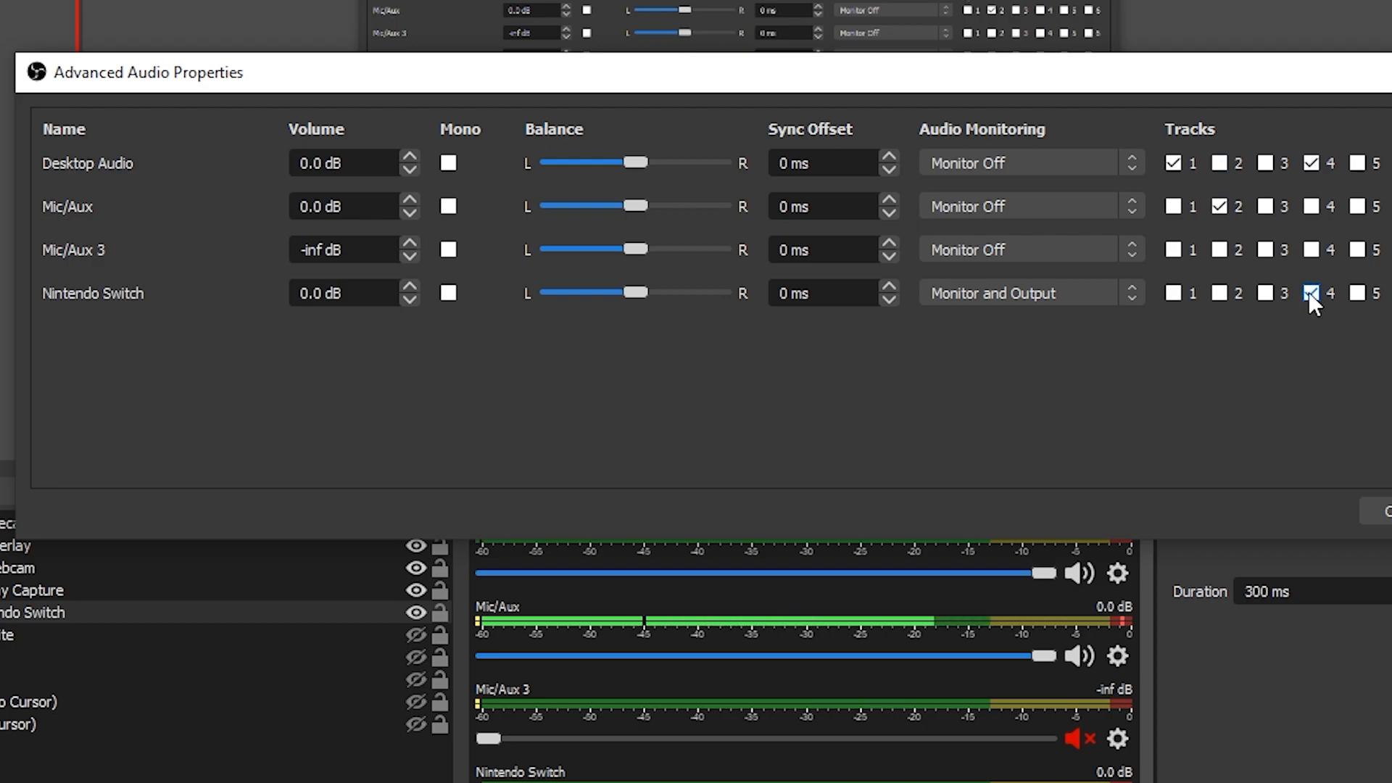
click(1313, 293)
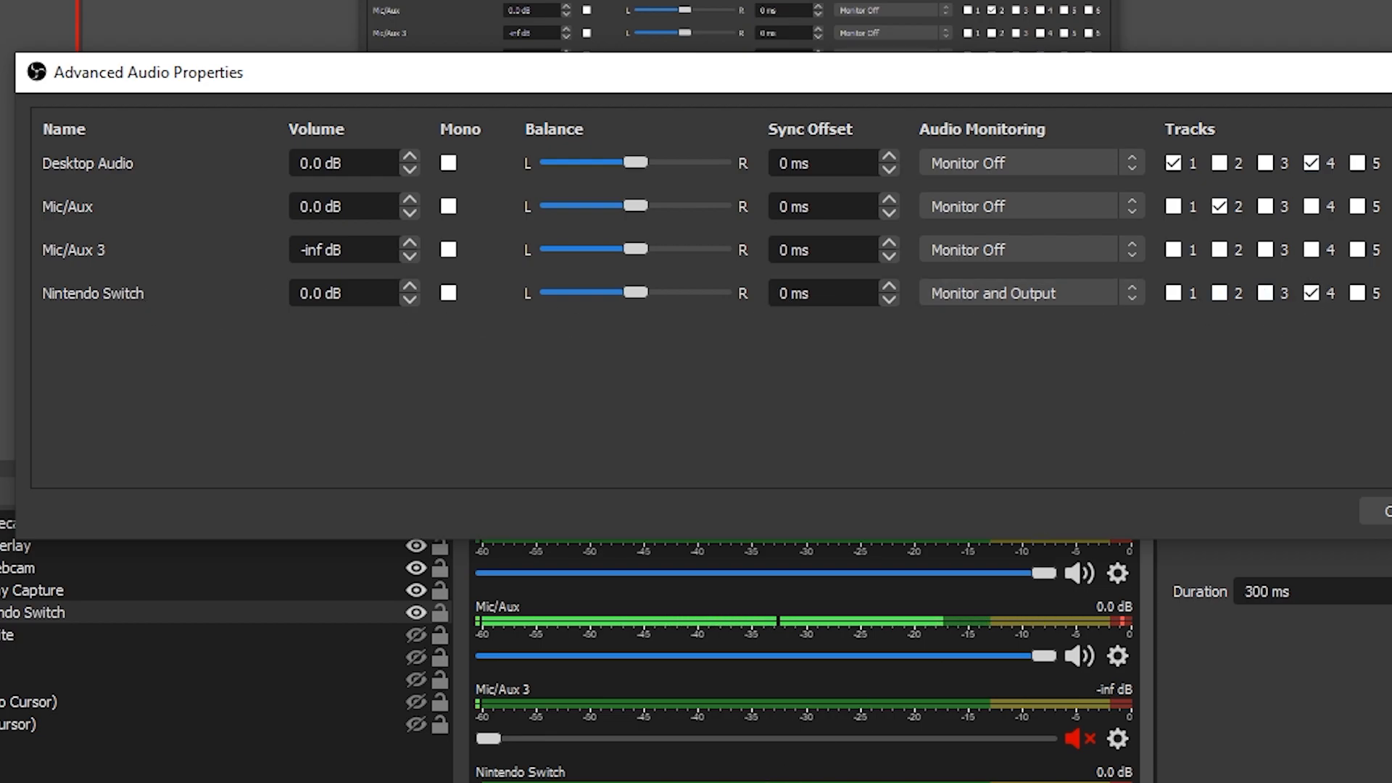
mouse_move(130, 304)
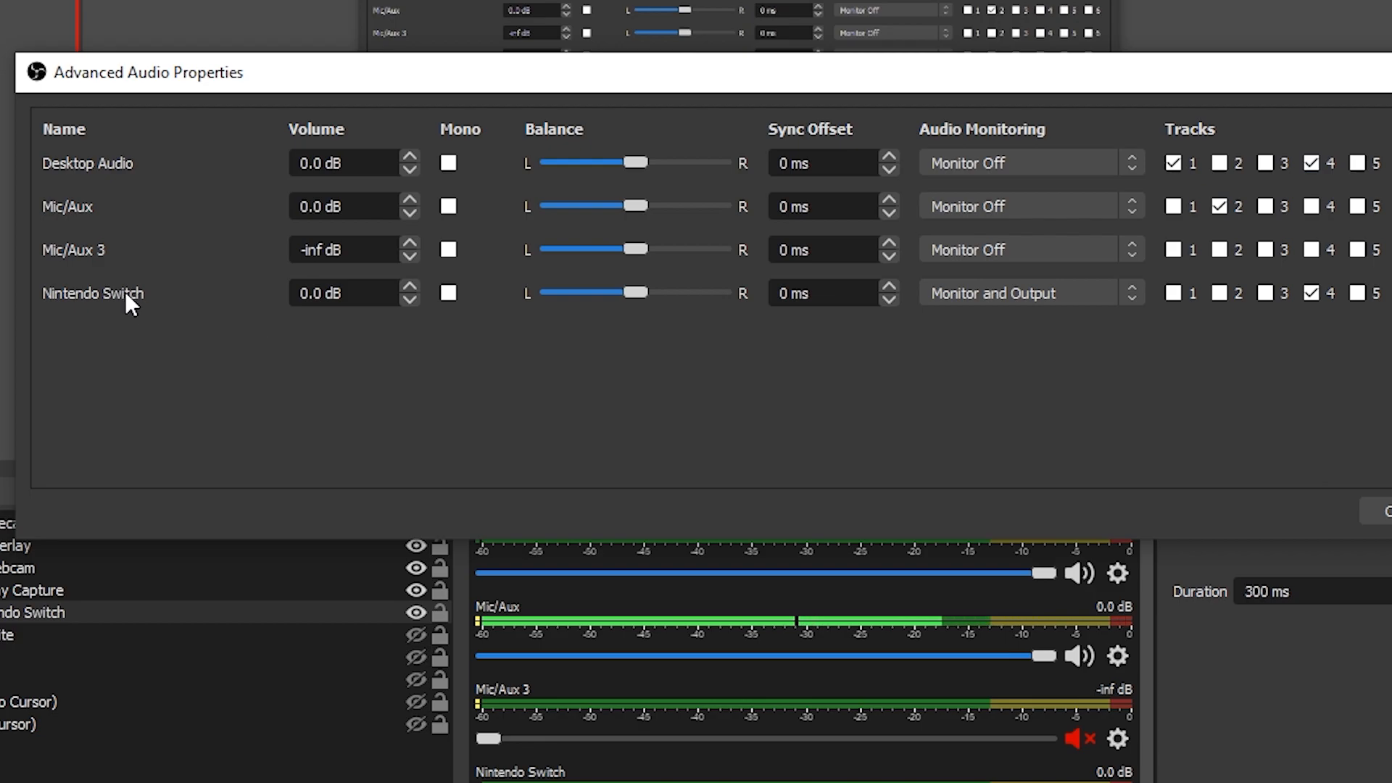
mouse_move(1061, 320)
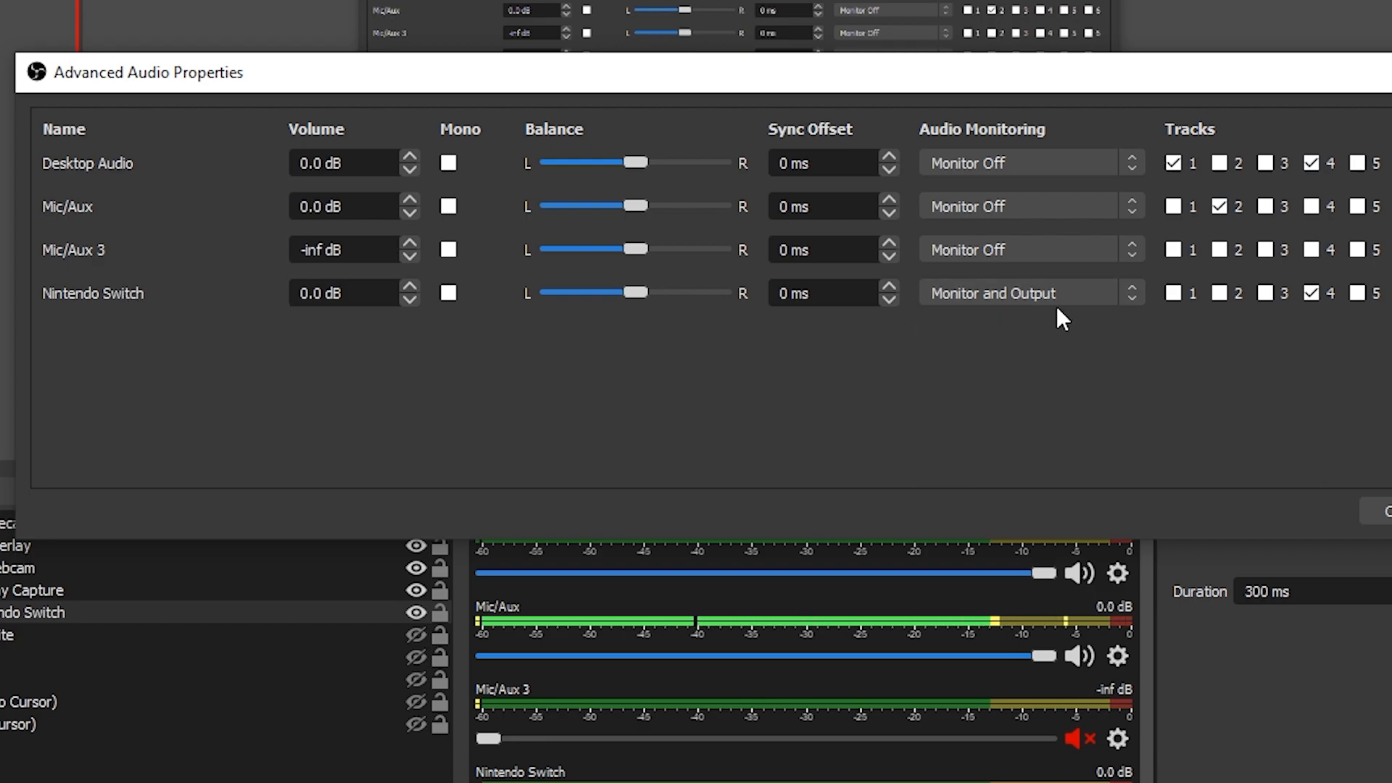
mouse_move(1110, 205)
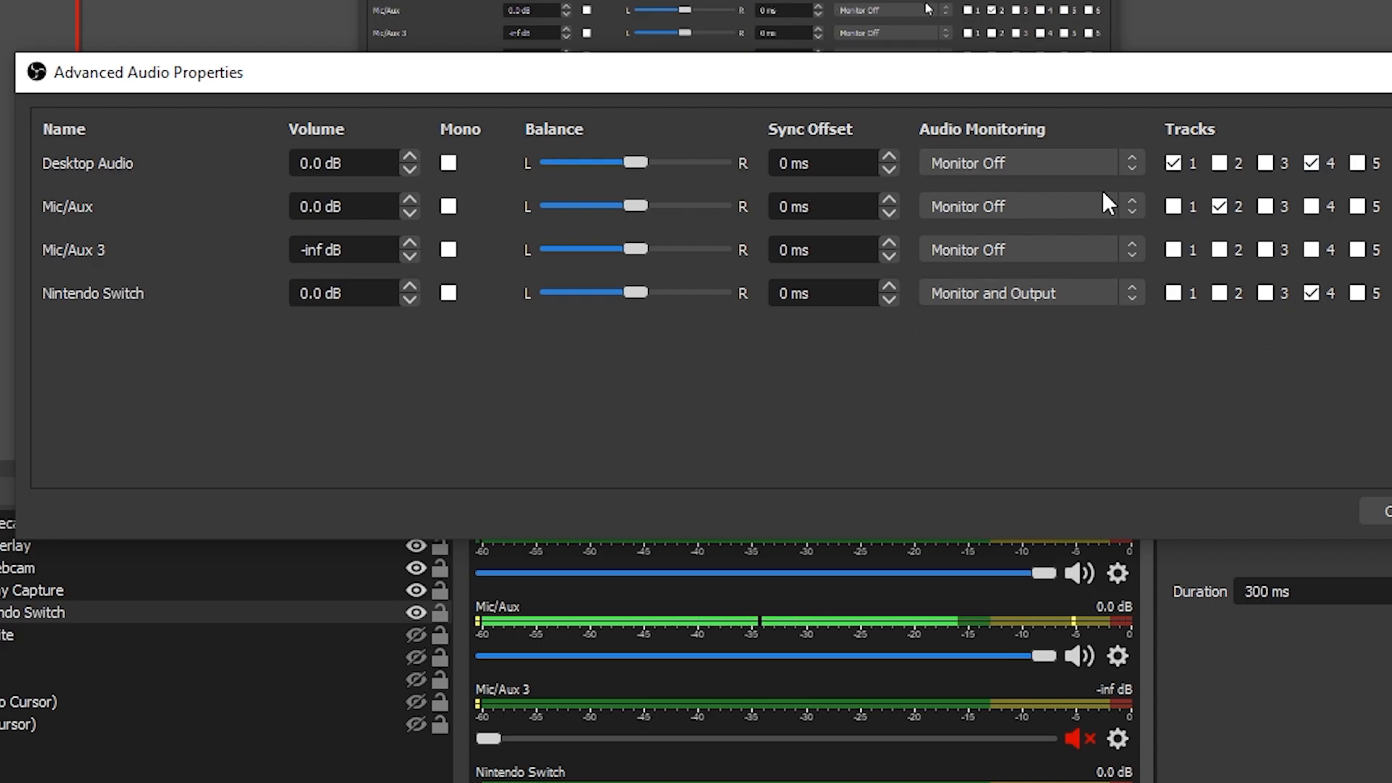
mouse_move(171, 310)
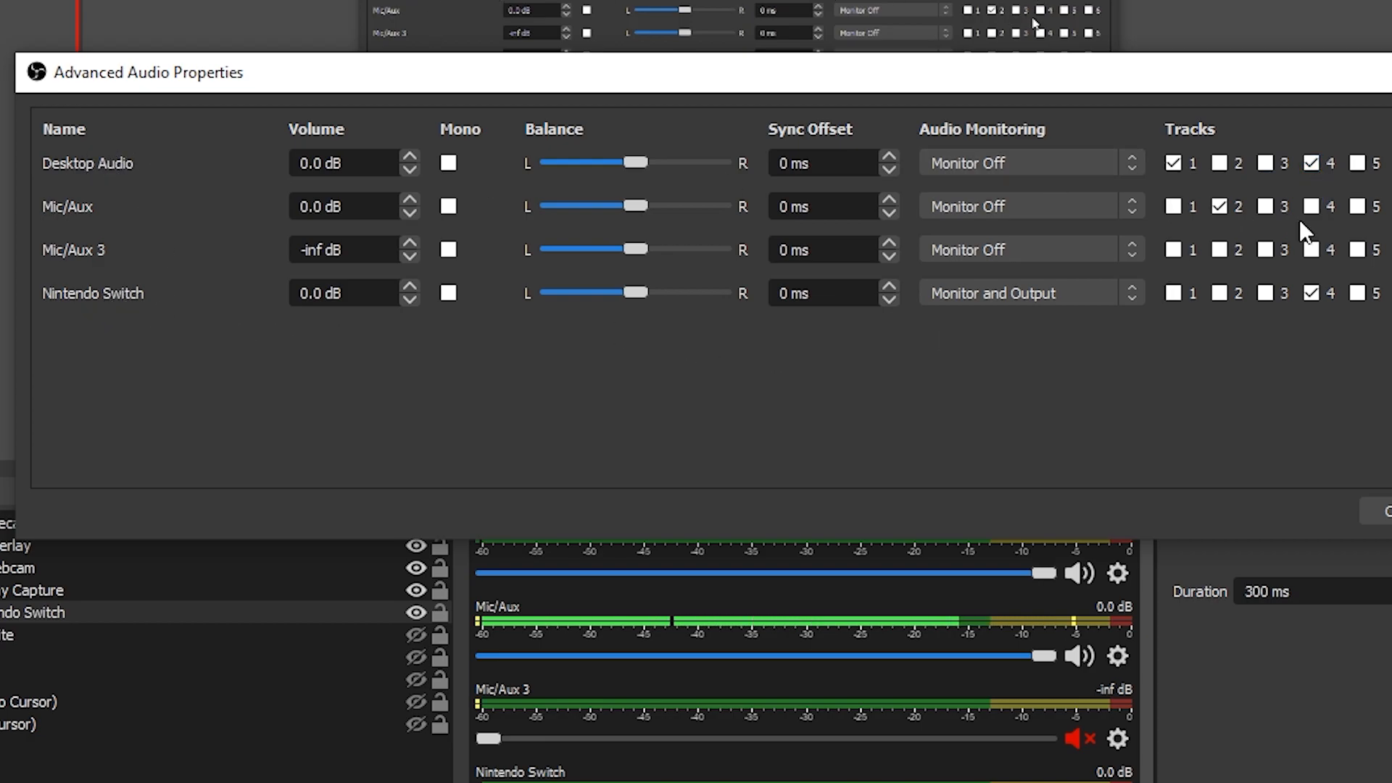
click(1219, 206)
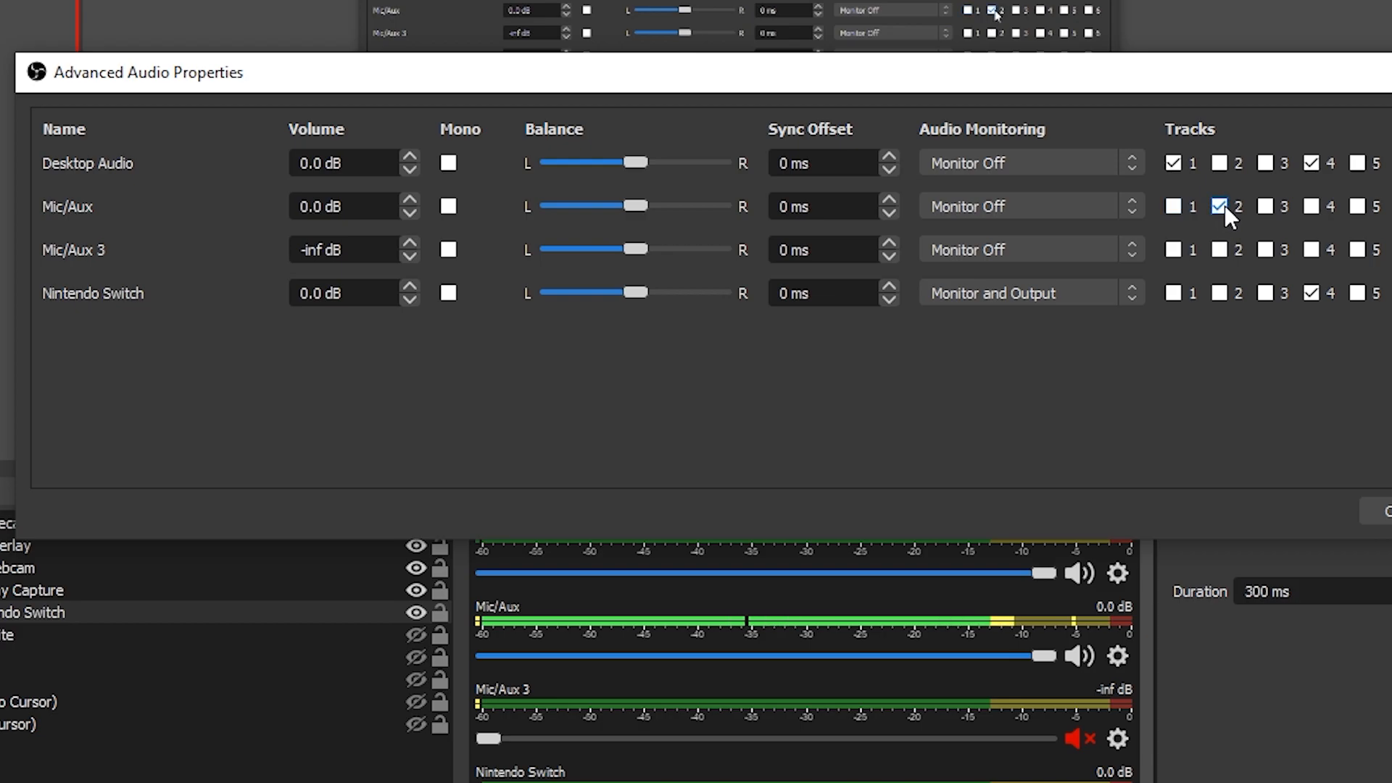
click(1173, 206)
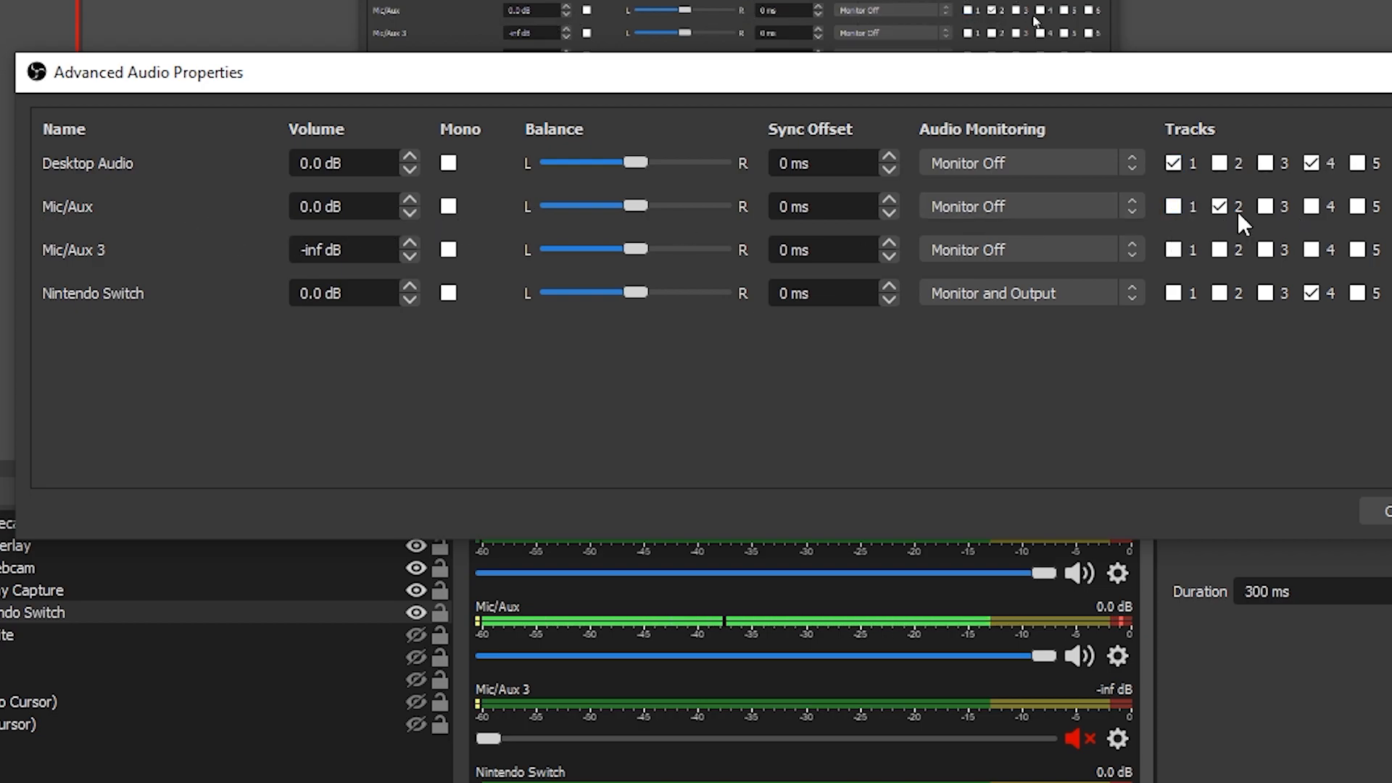
click(1311, 293)
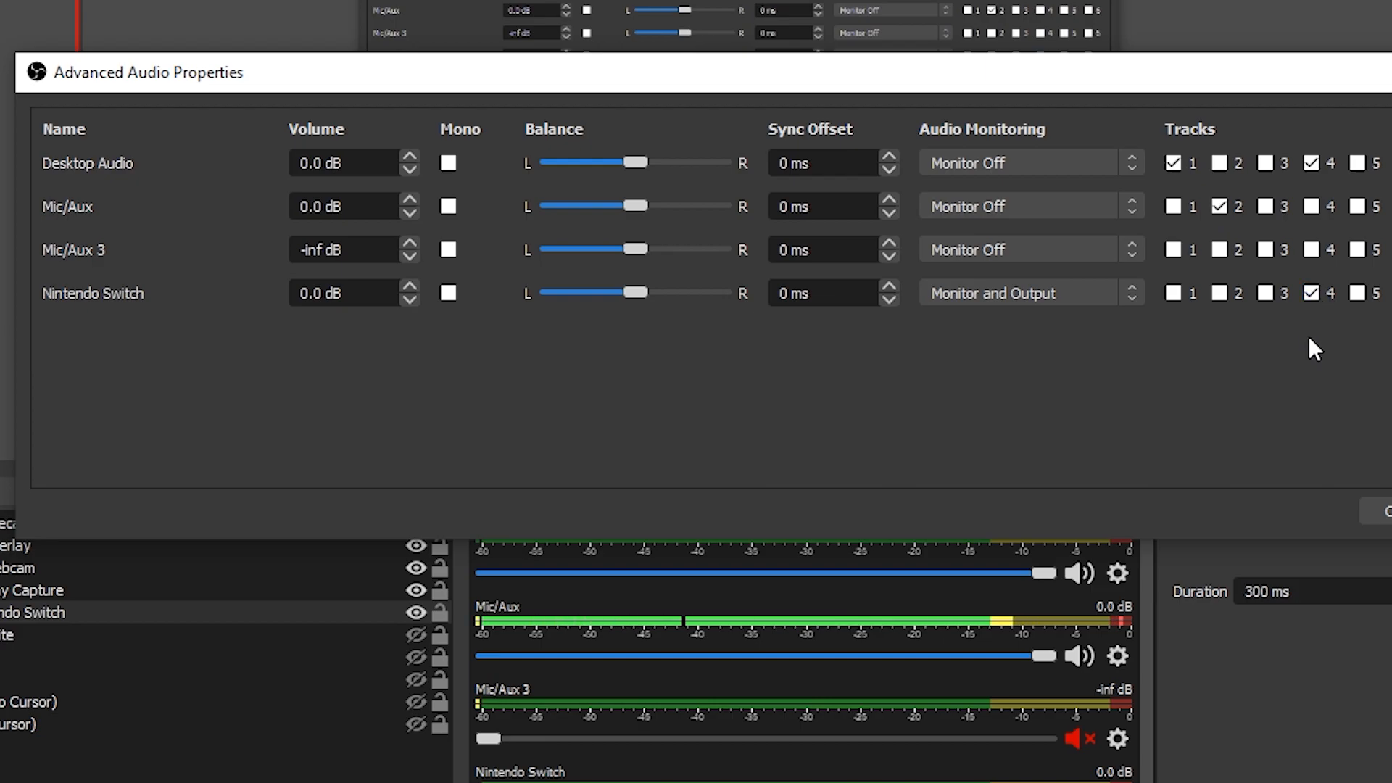
mouse_move(1324, 321)
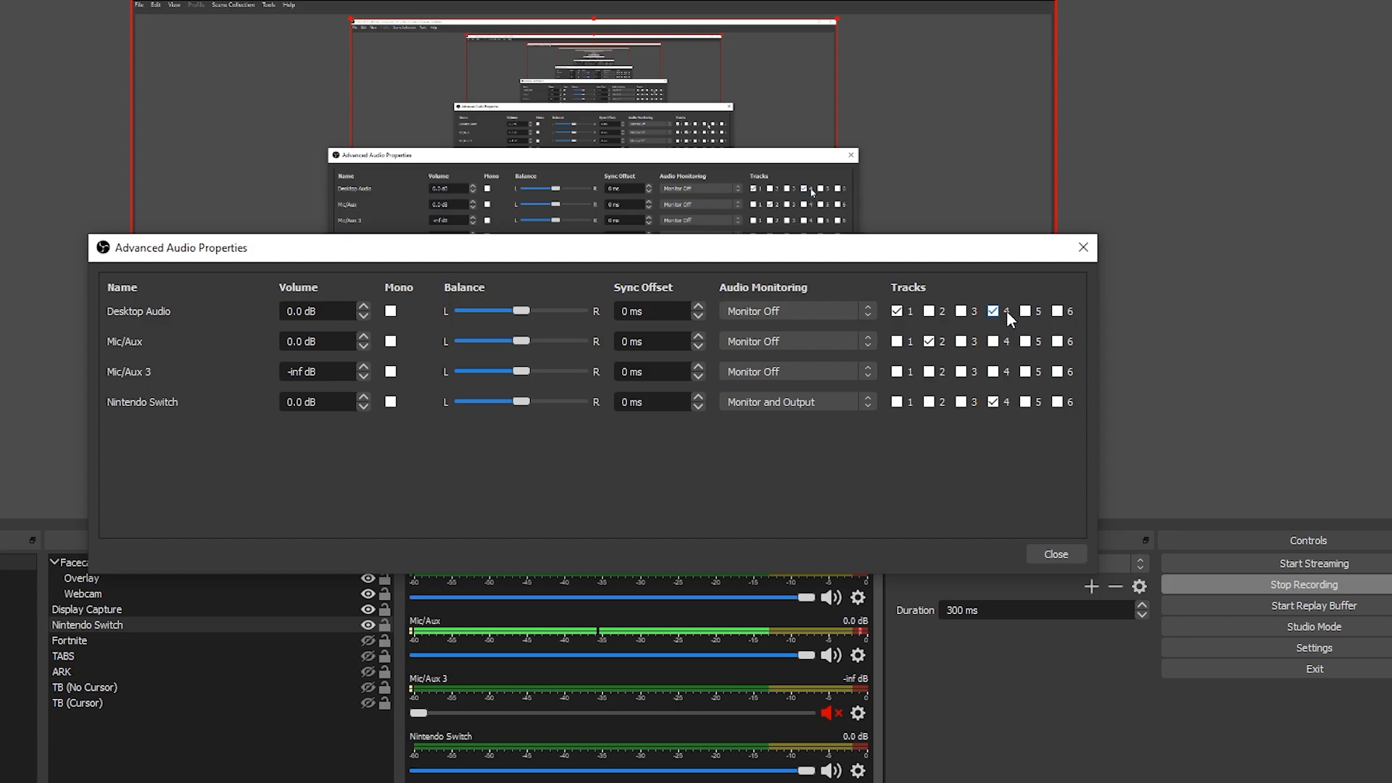
click(993, 311)
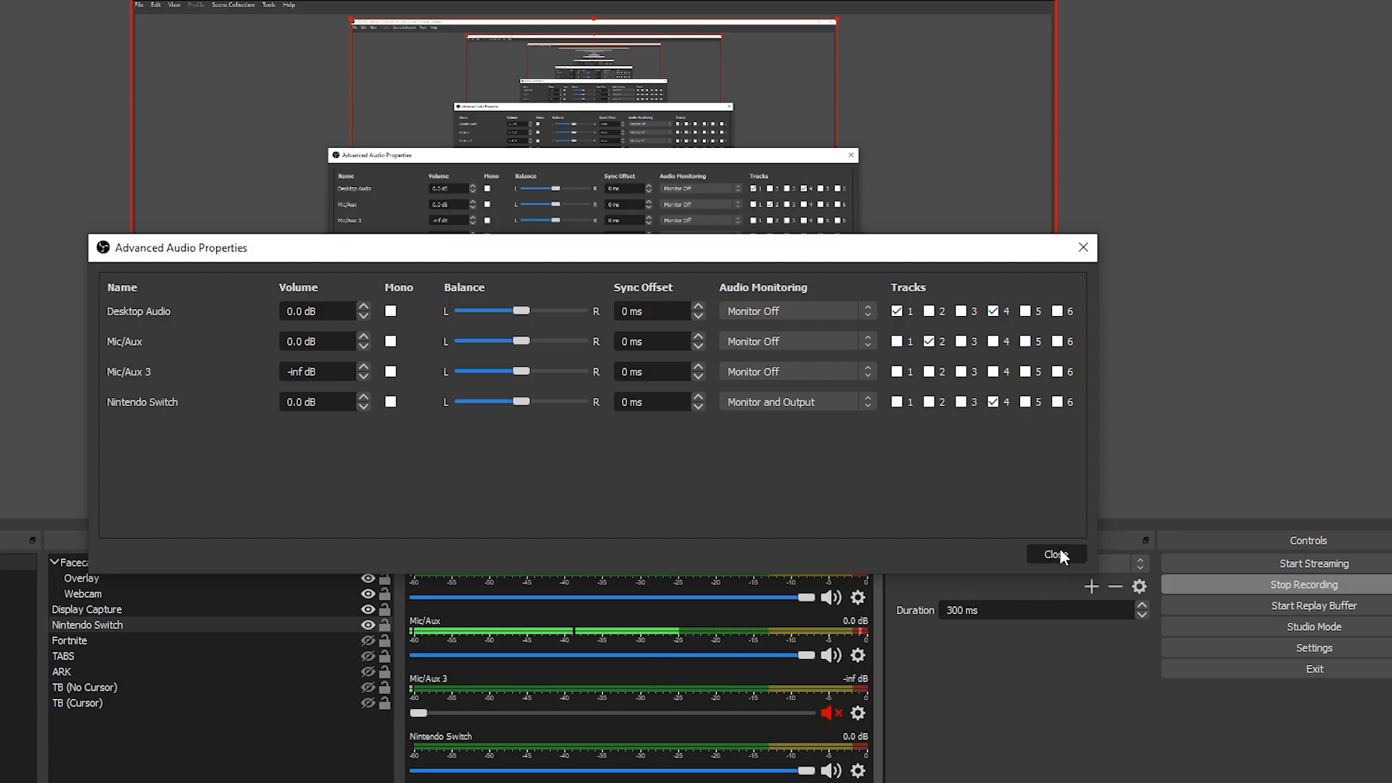
Step: Close Advanced Audio Properties and go to the Output page of Settings
click(1054, 553)
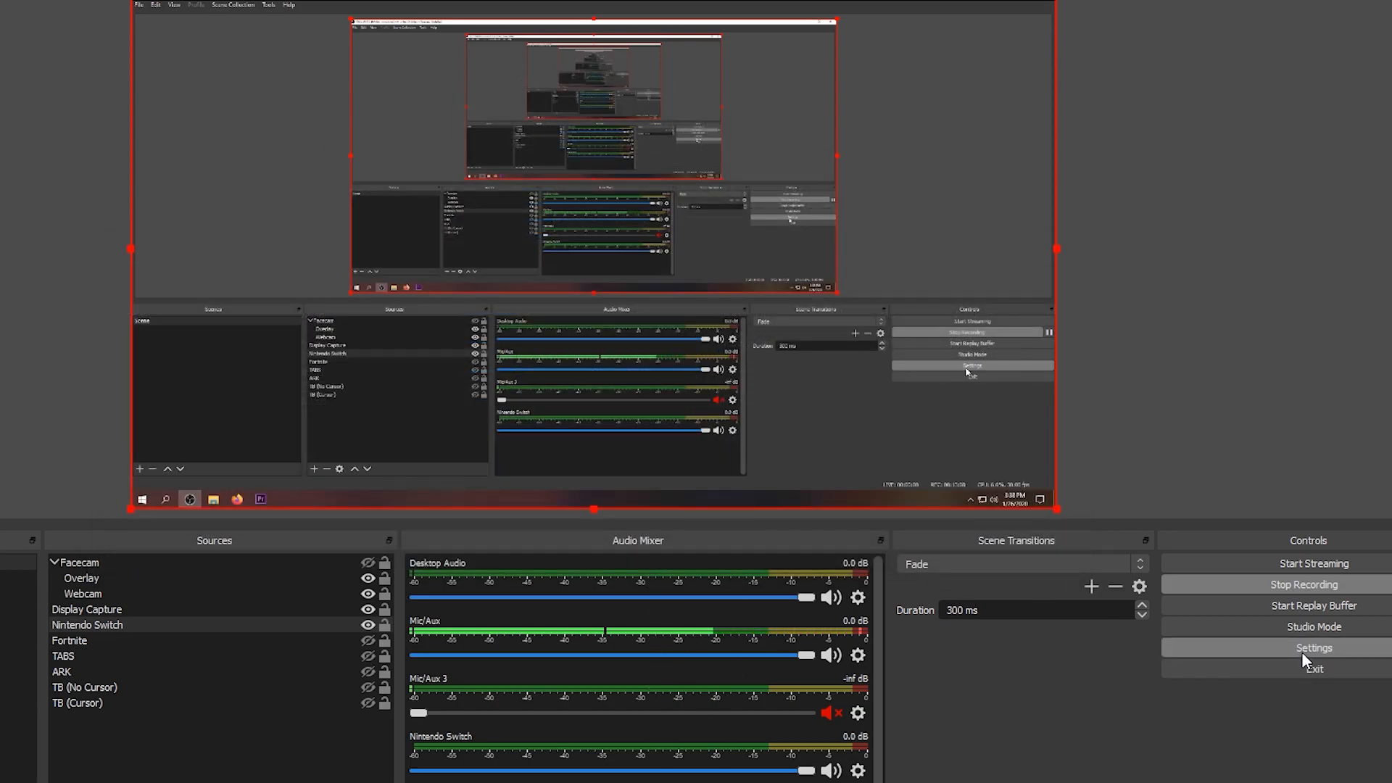
click(1313, 647)
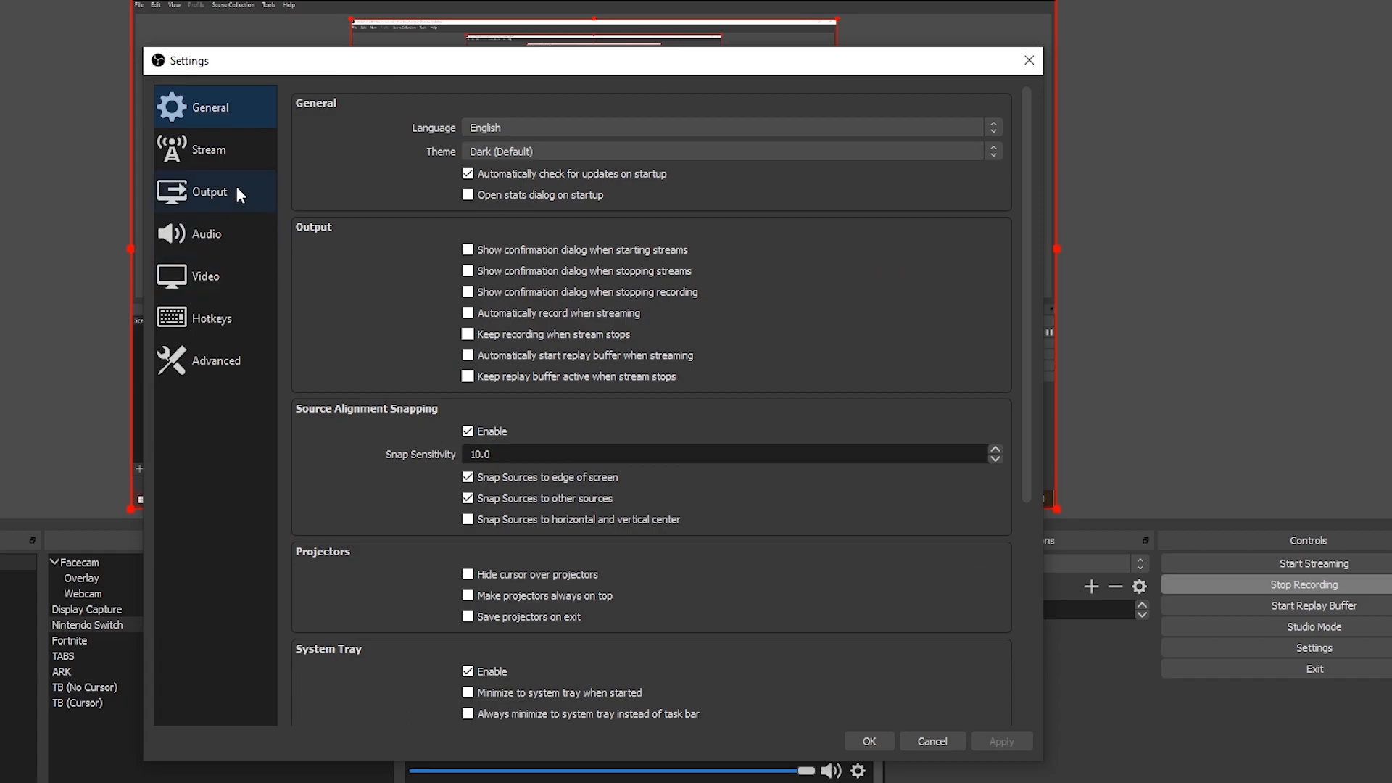
mouse_move(240, 233)
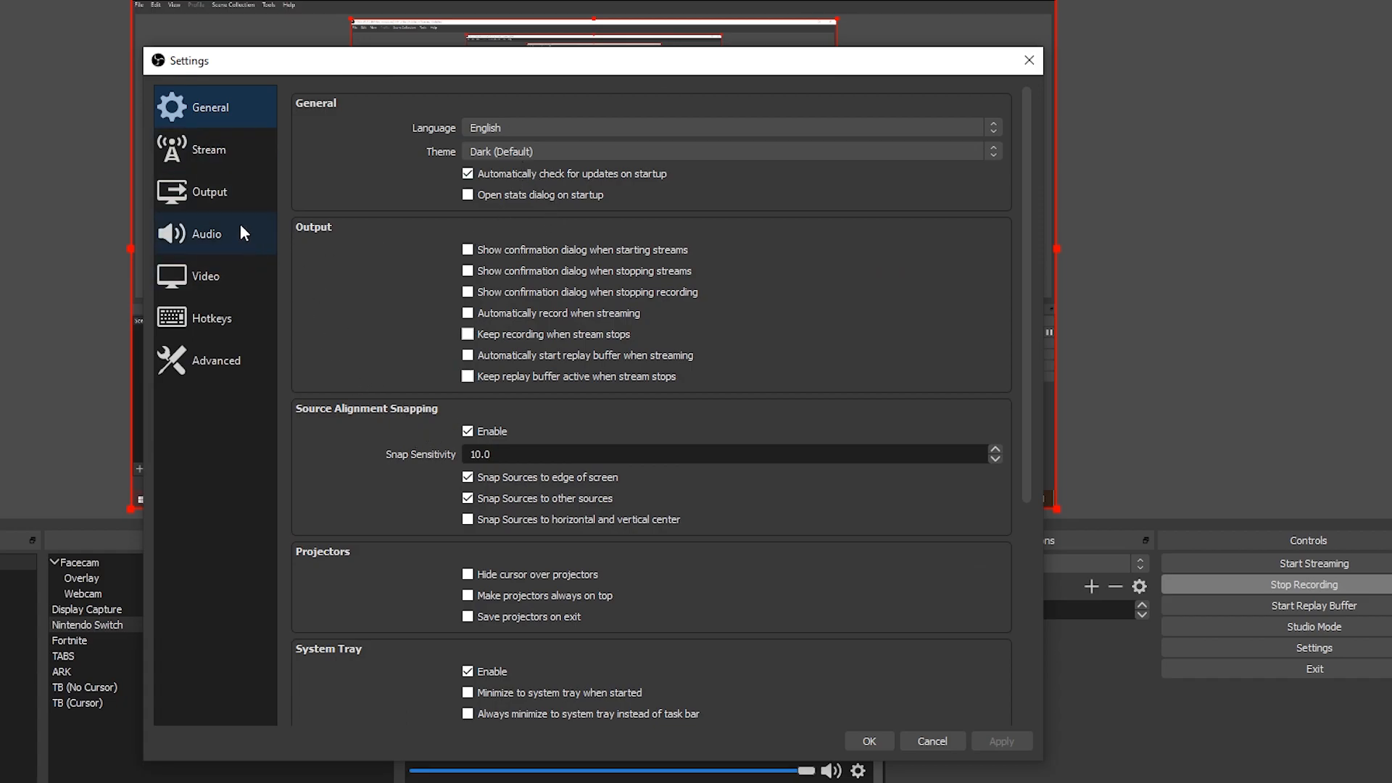
click(209, 192)
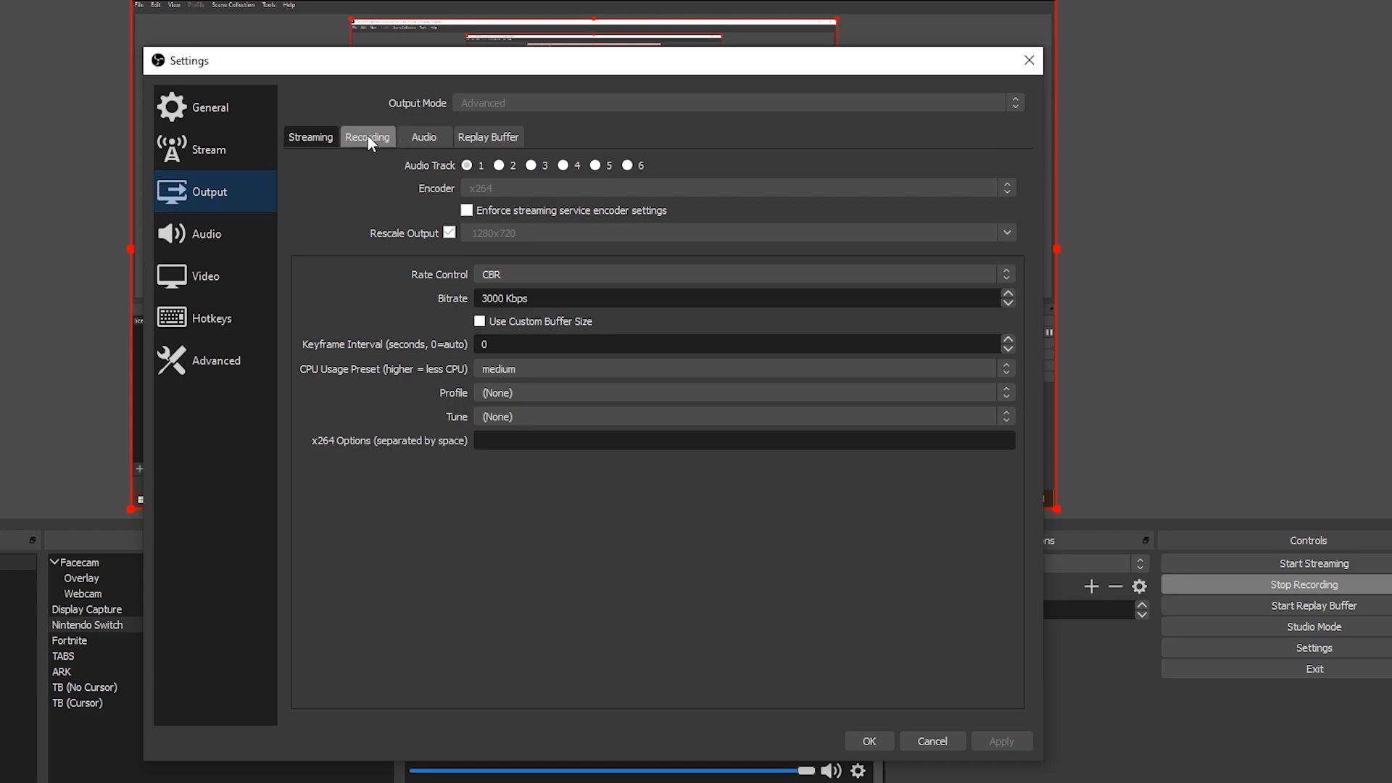
click(367, 137)
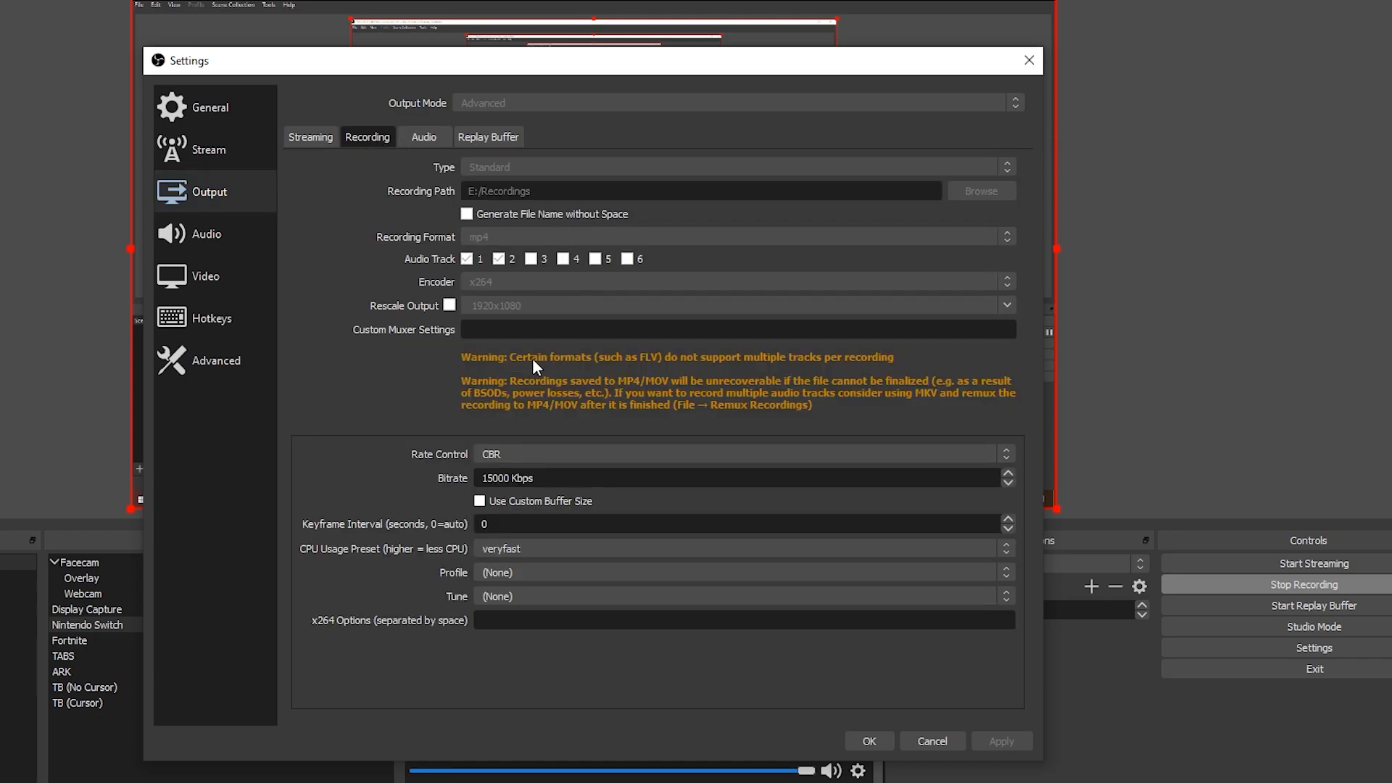
mouse_move(459, 246)
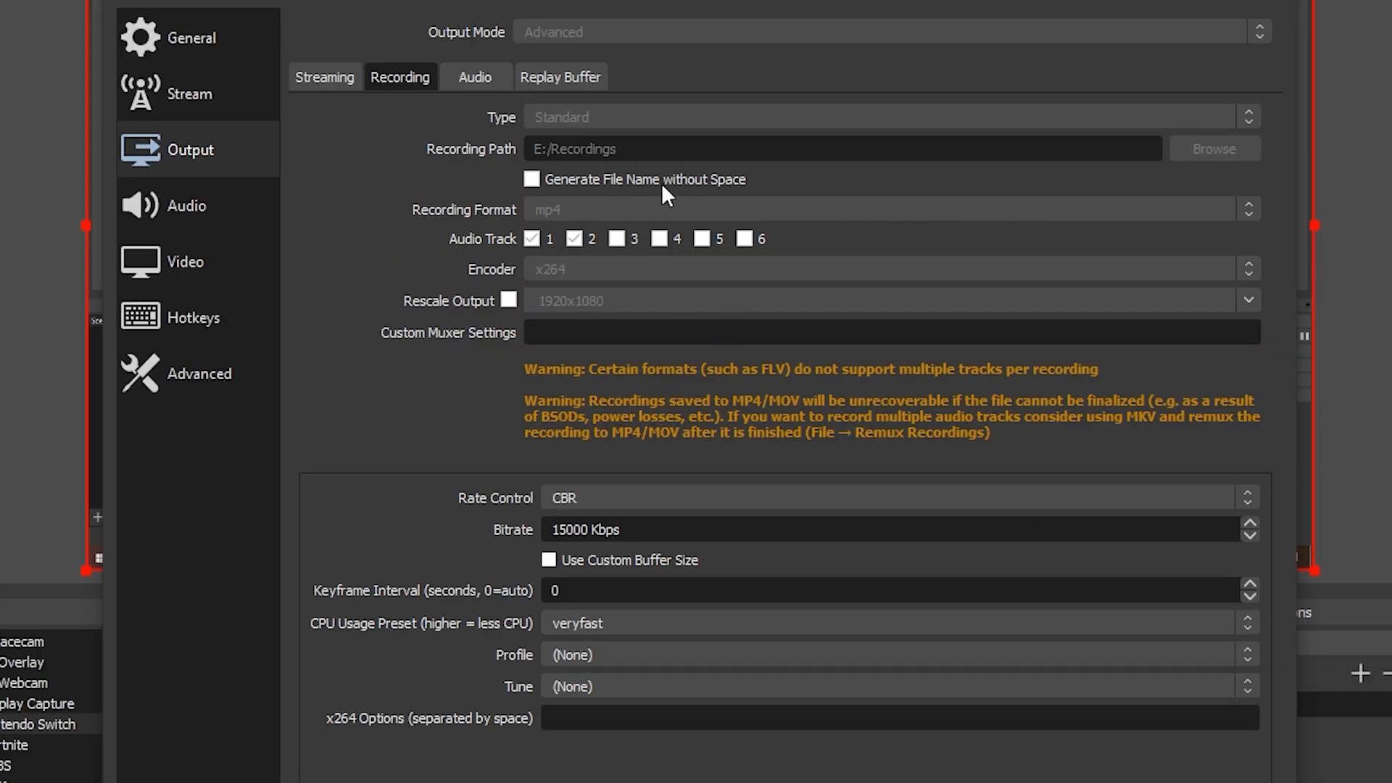
mouse_move(529, 232)
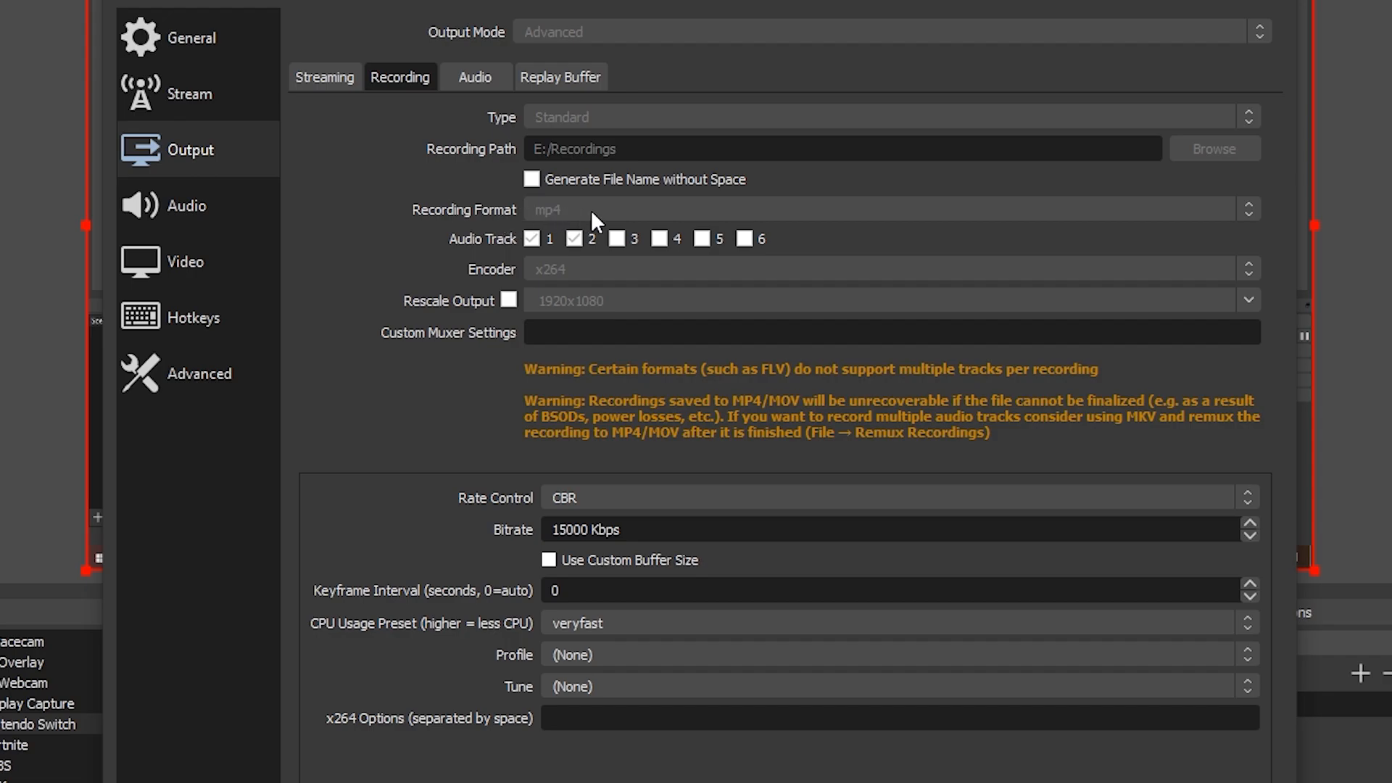
mouse_move(558, 288)
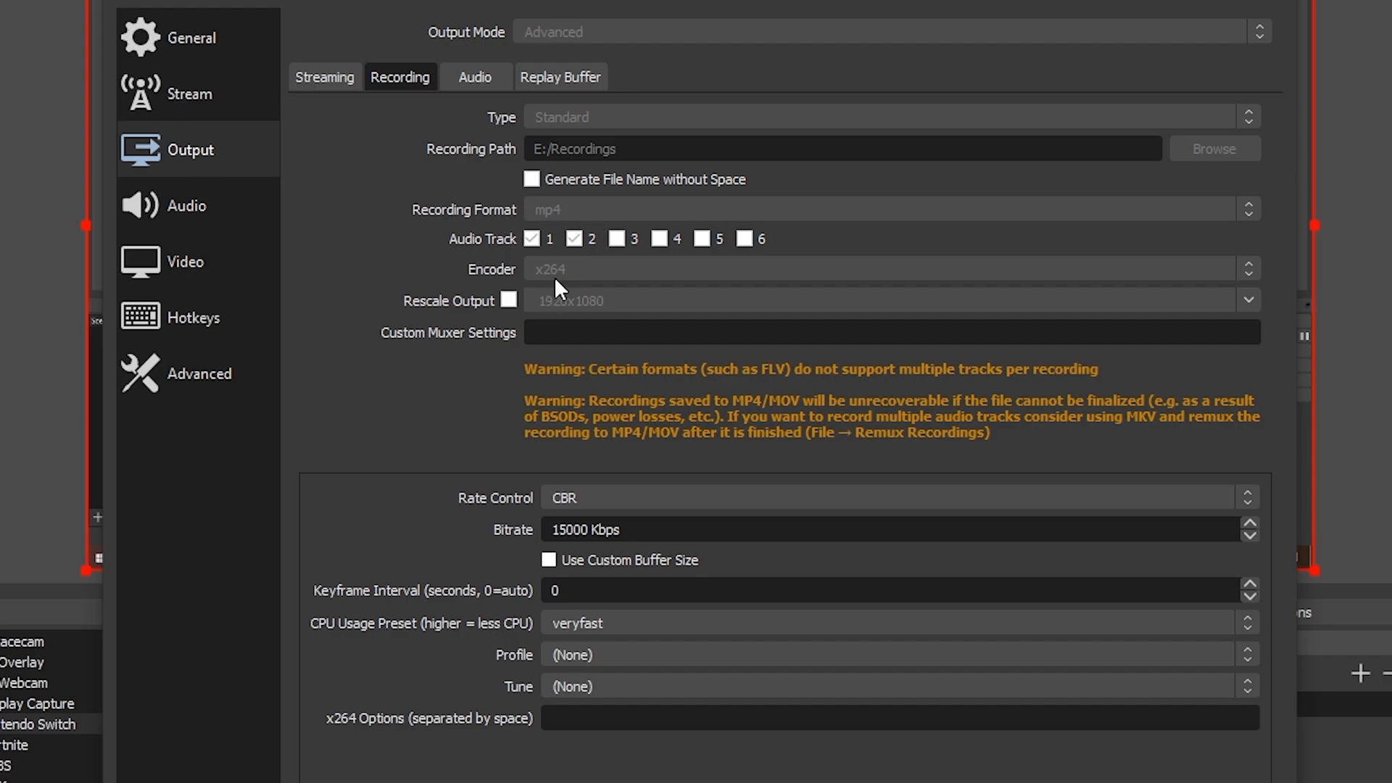
mouse_move(595, 293)
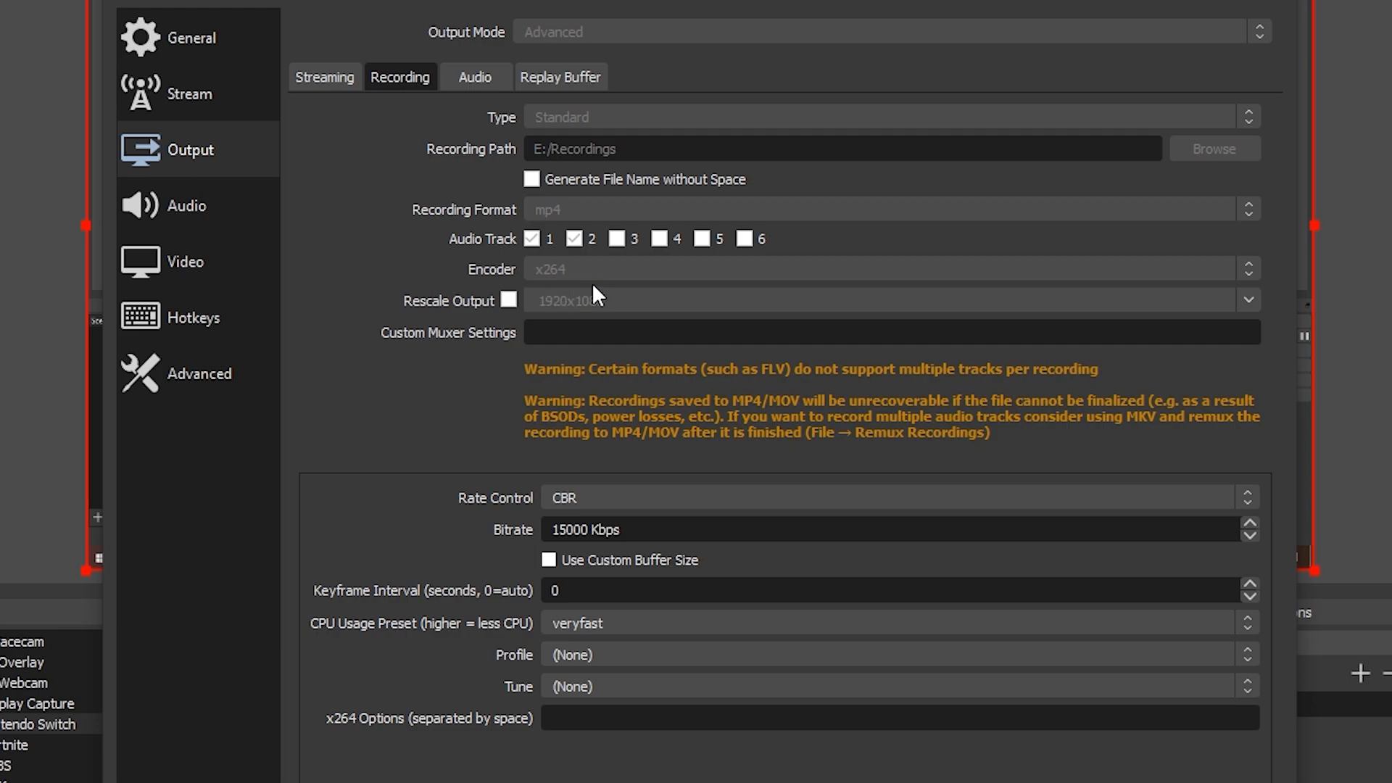
mouse_move(564, 280)
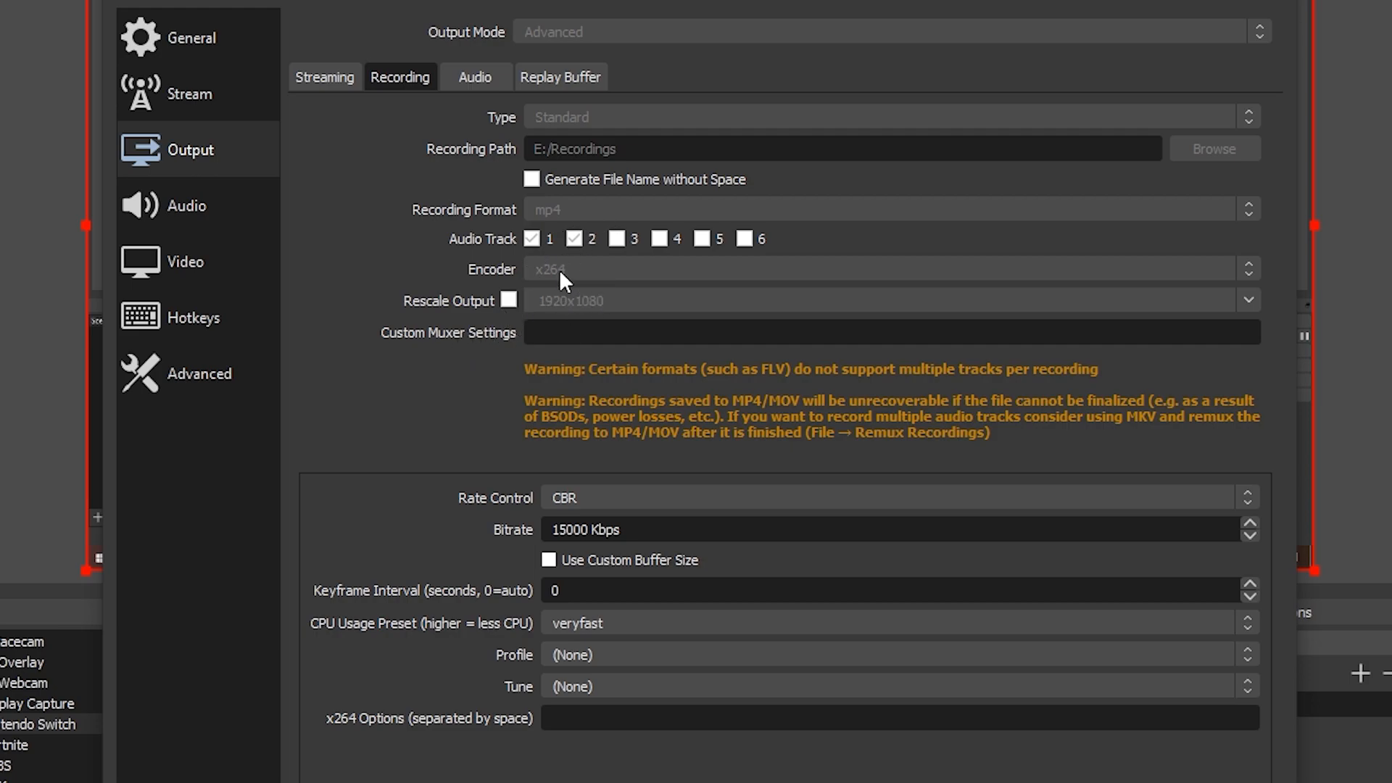
mouse_move(593, 306)
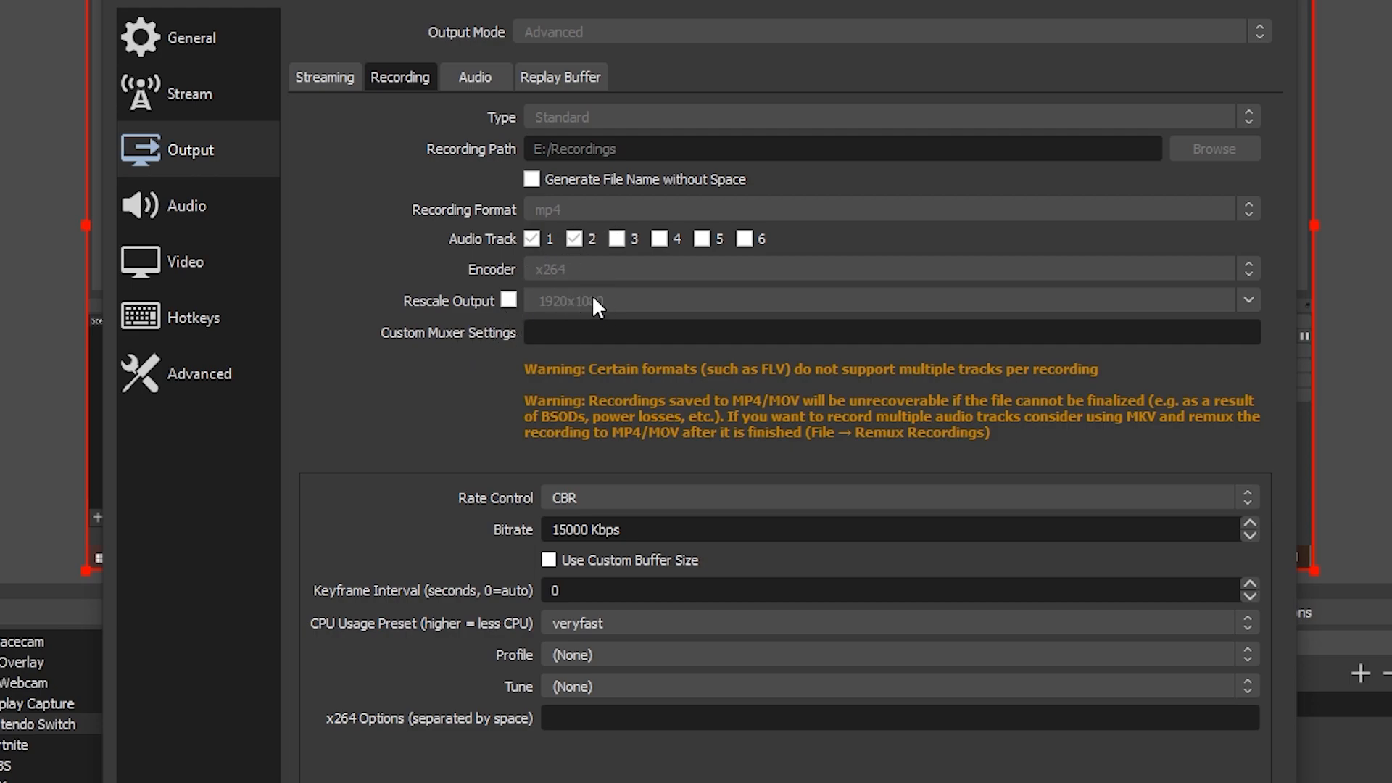
mouse_move(509, 249)
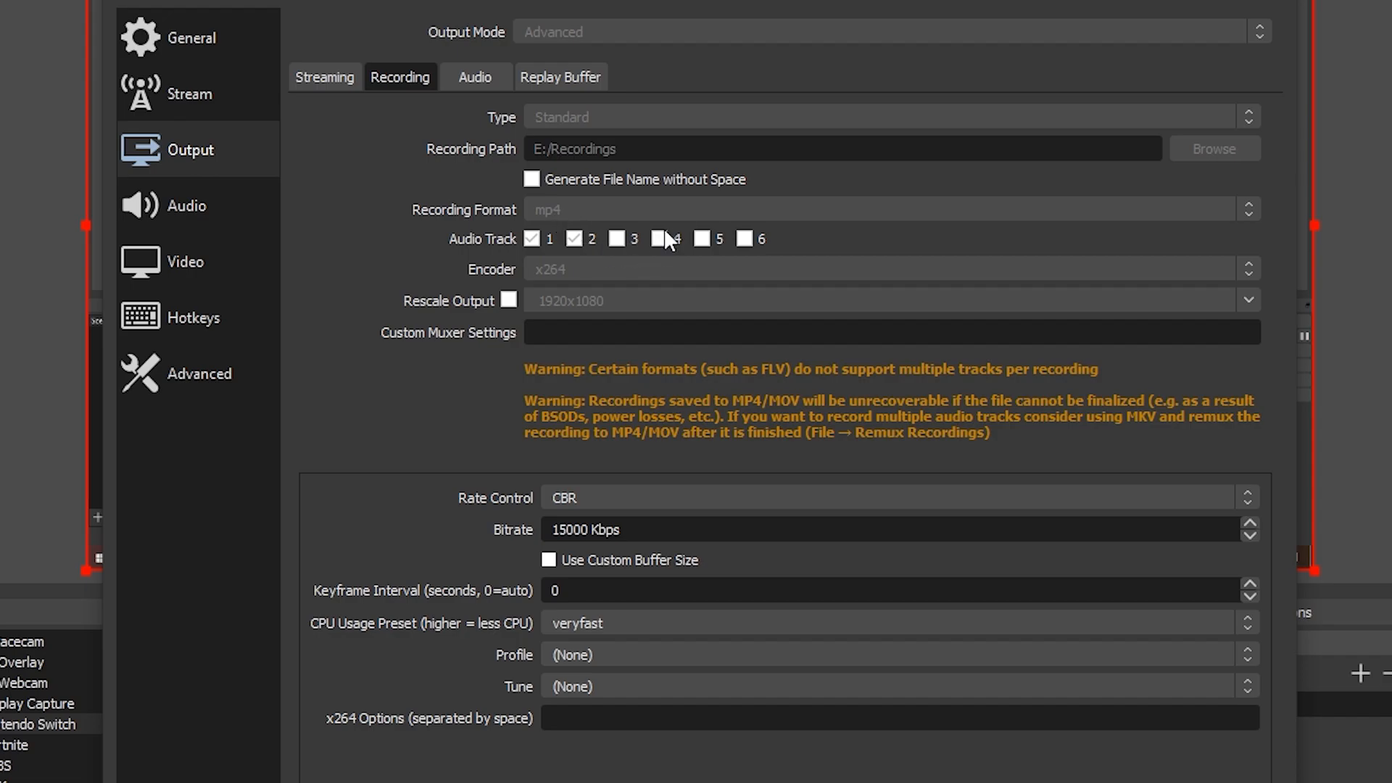
mouse_move(667, 254)
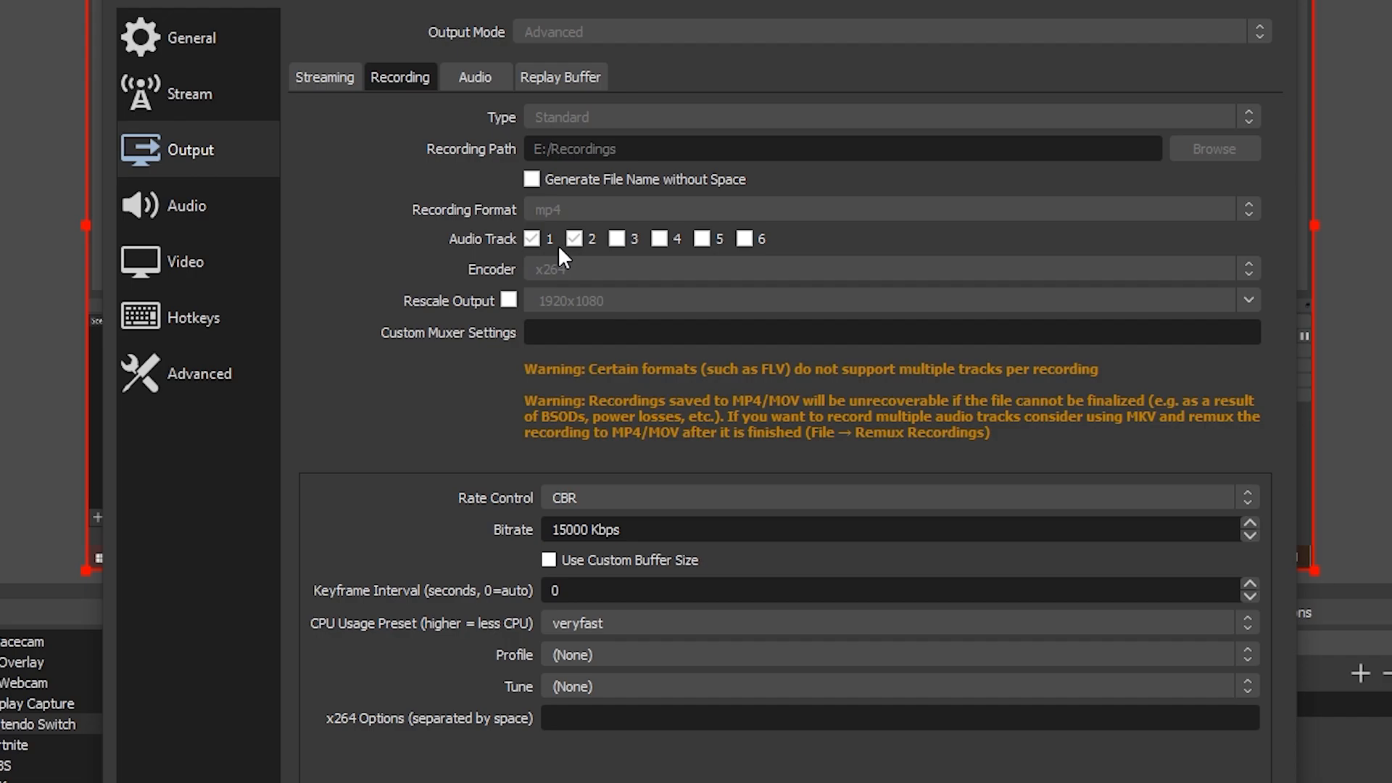
mouse_move(533, 252)
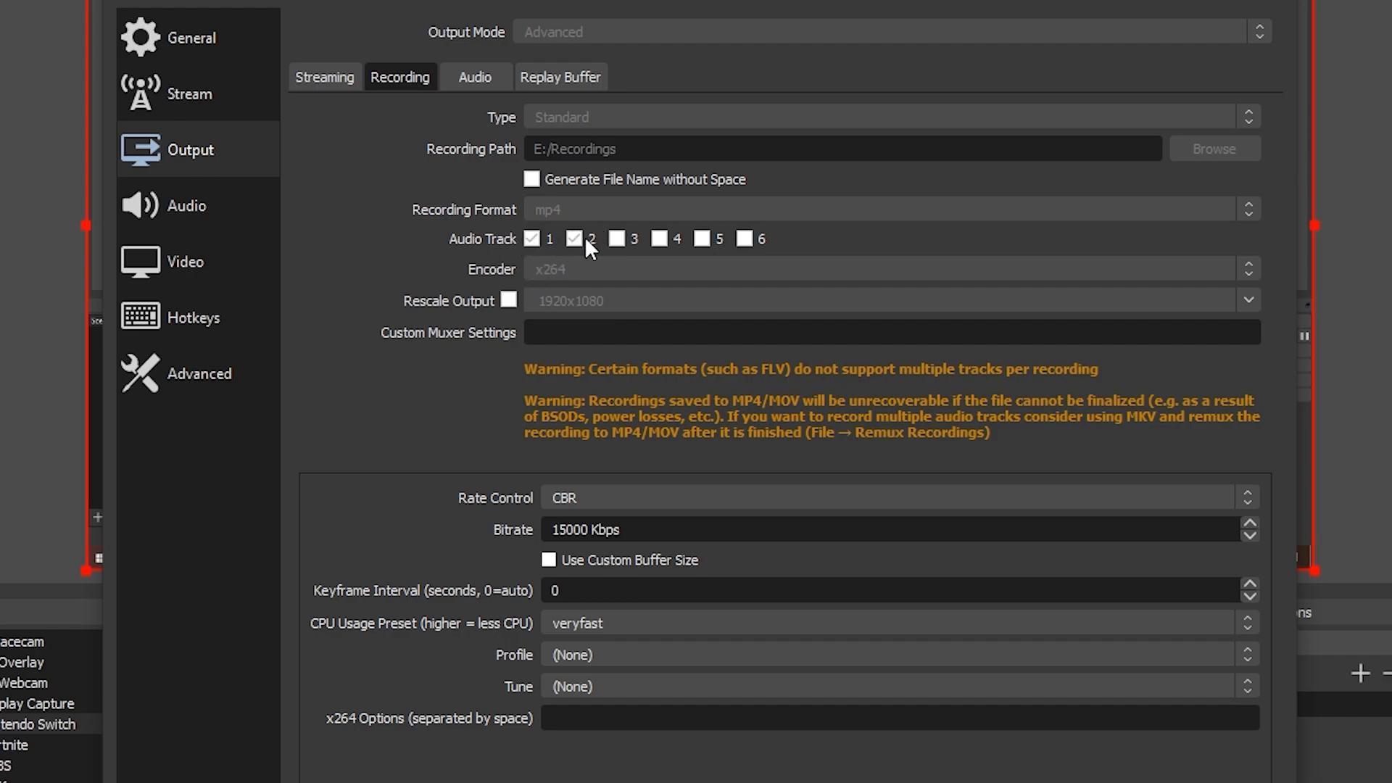
click(573, 238)
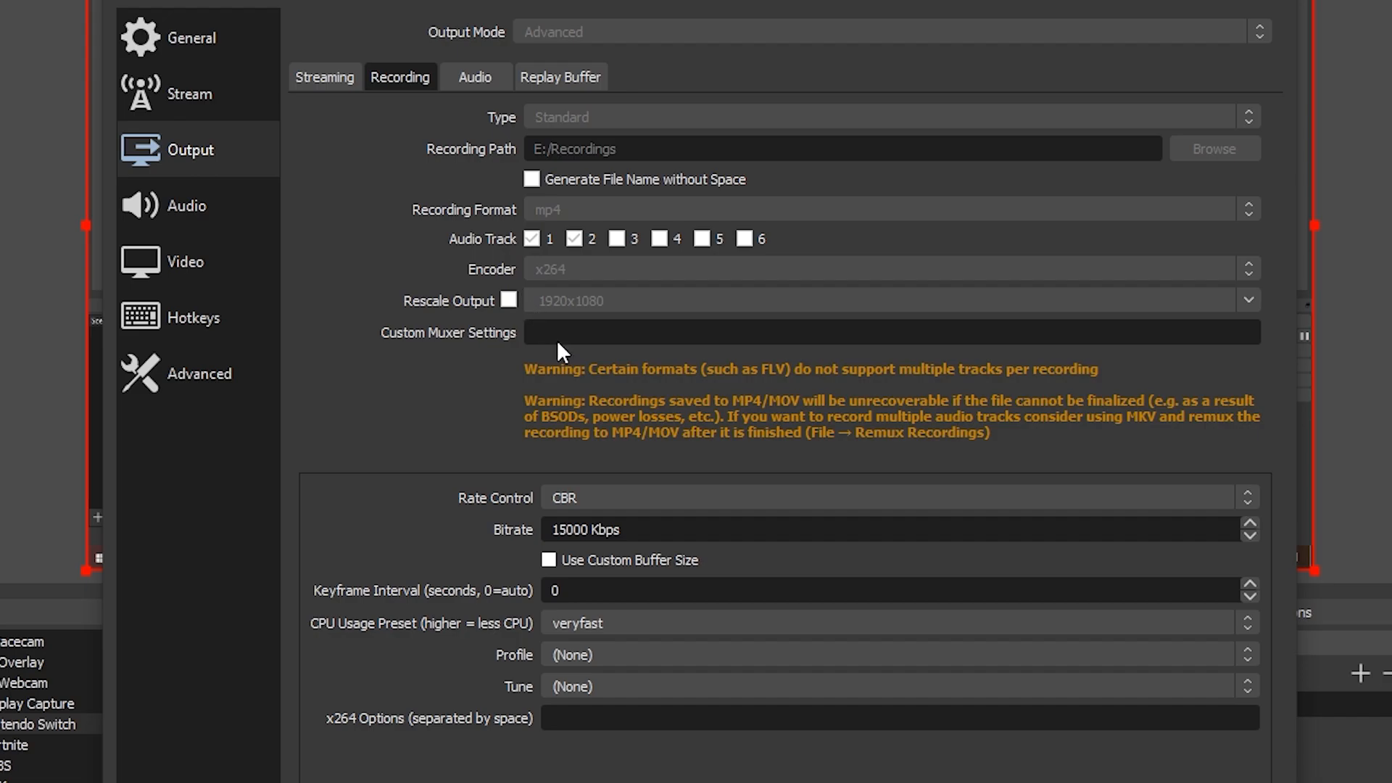
mouse_move(557, 270)
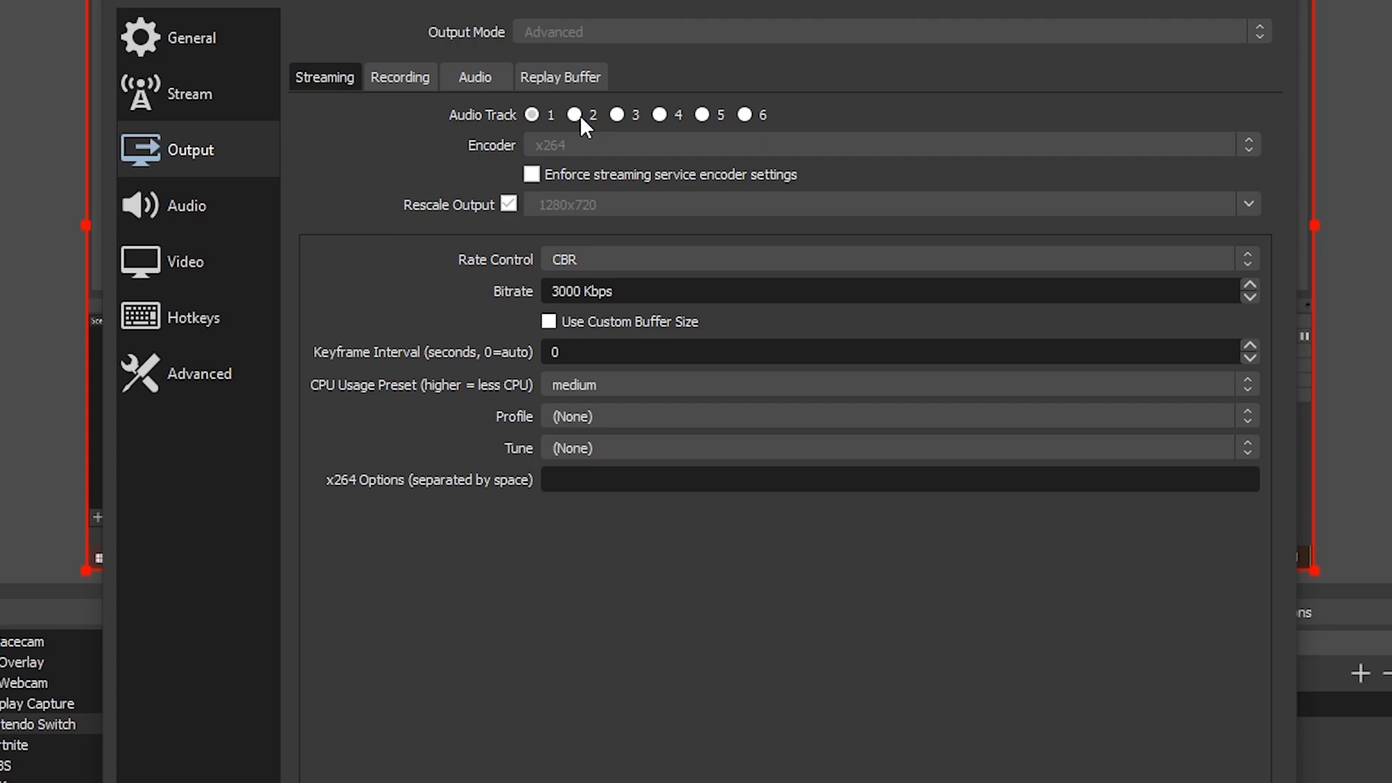
mouse_move(575, 140)
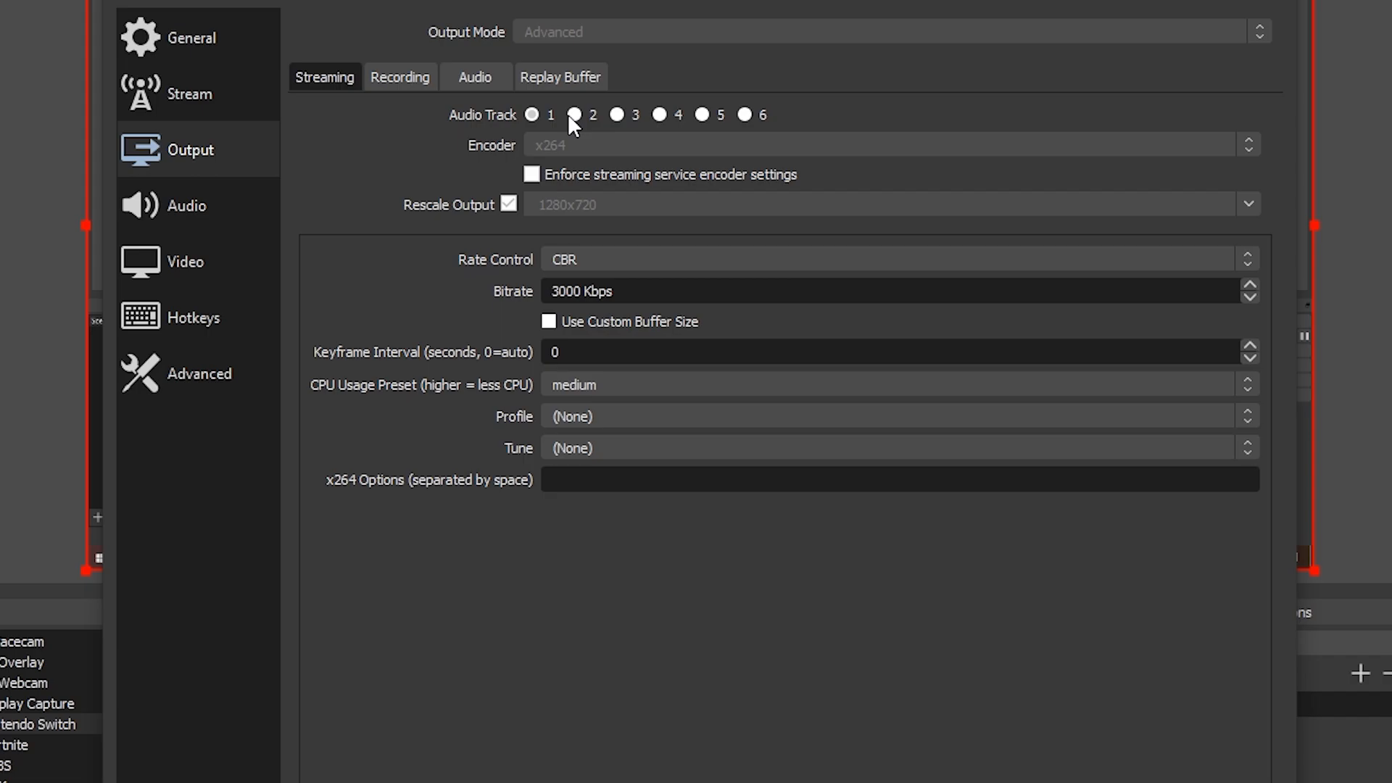
Step: Apply the Recording output with audio tracks 1 and 2 and close Settings
click(399, 76)
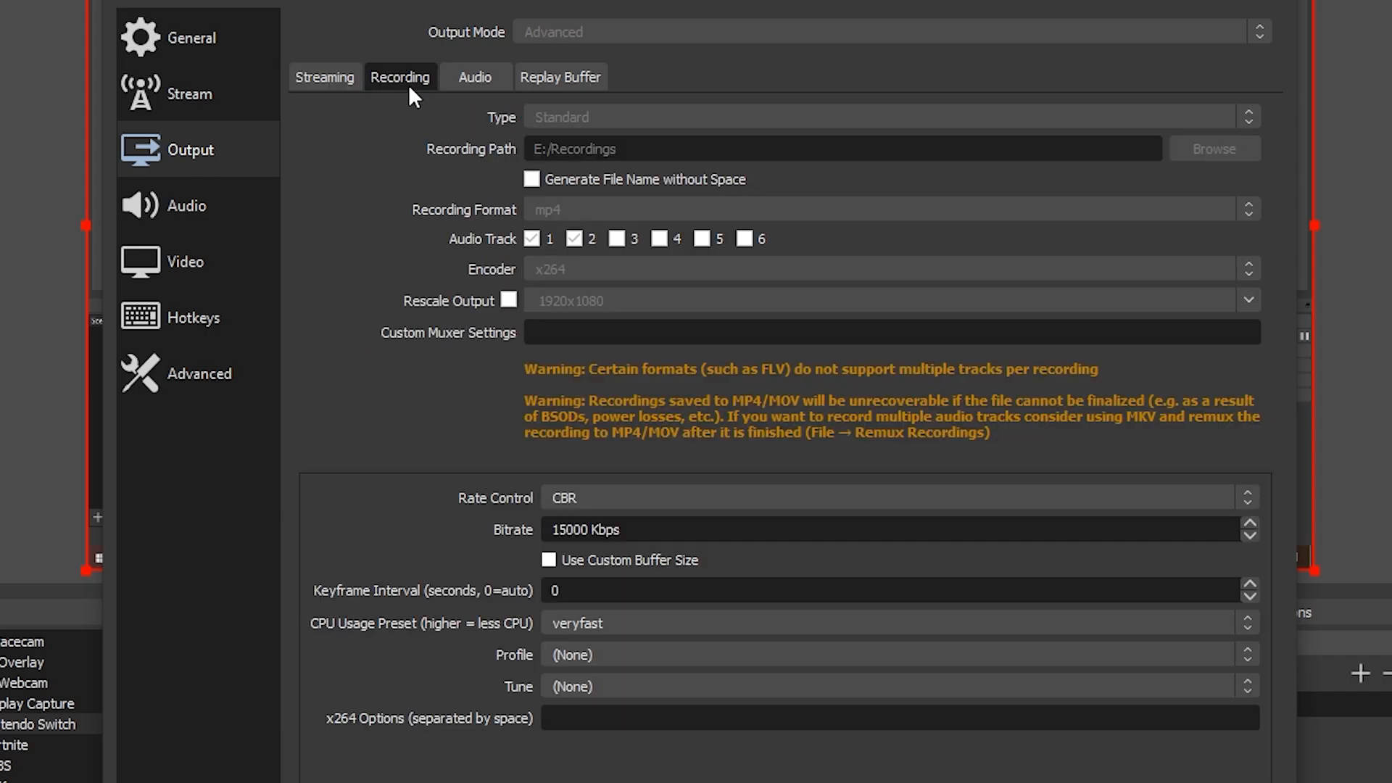
mouse_move(593, 256)
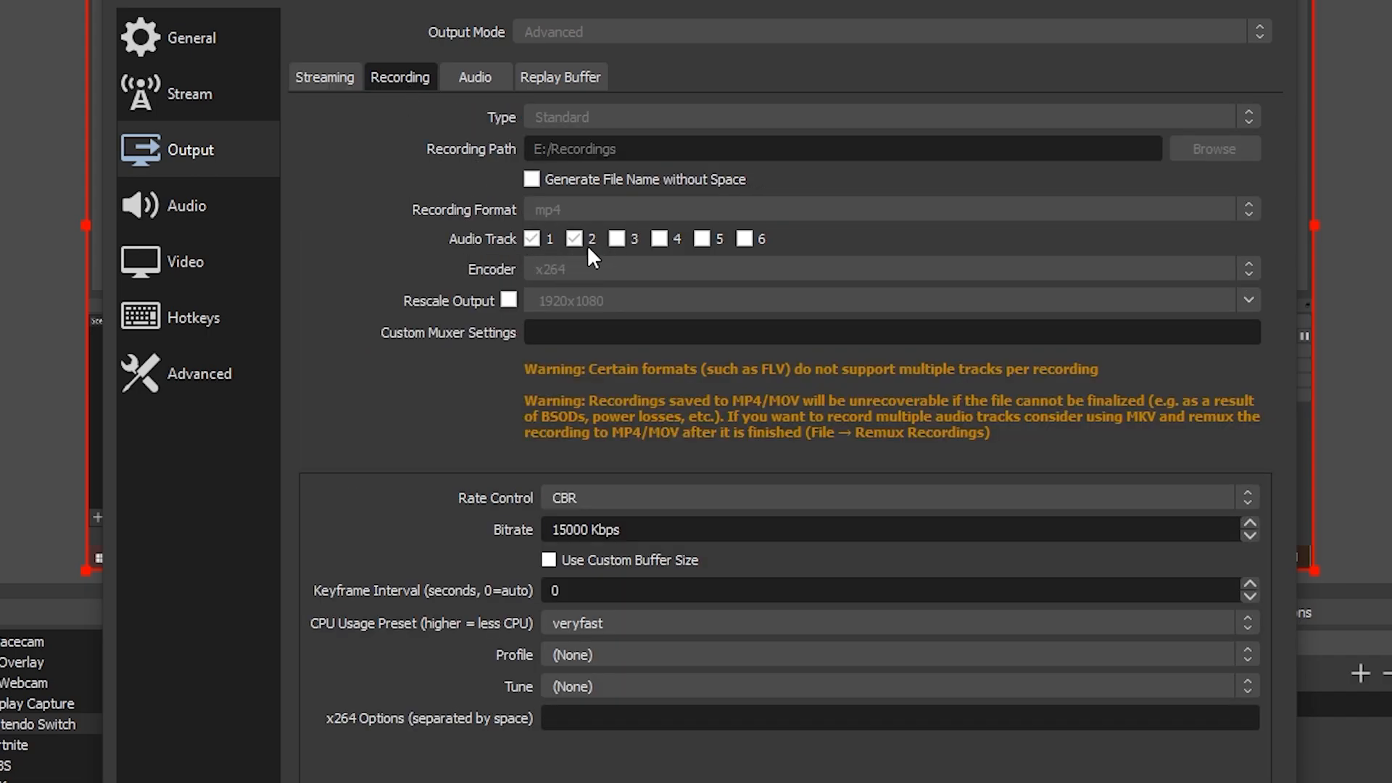
mouse_move(221, 252)
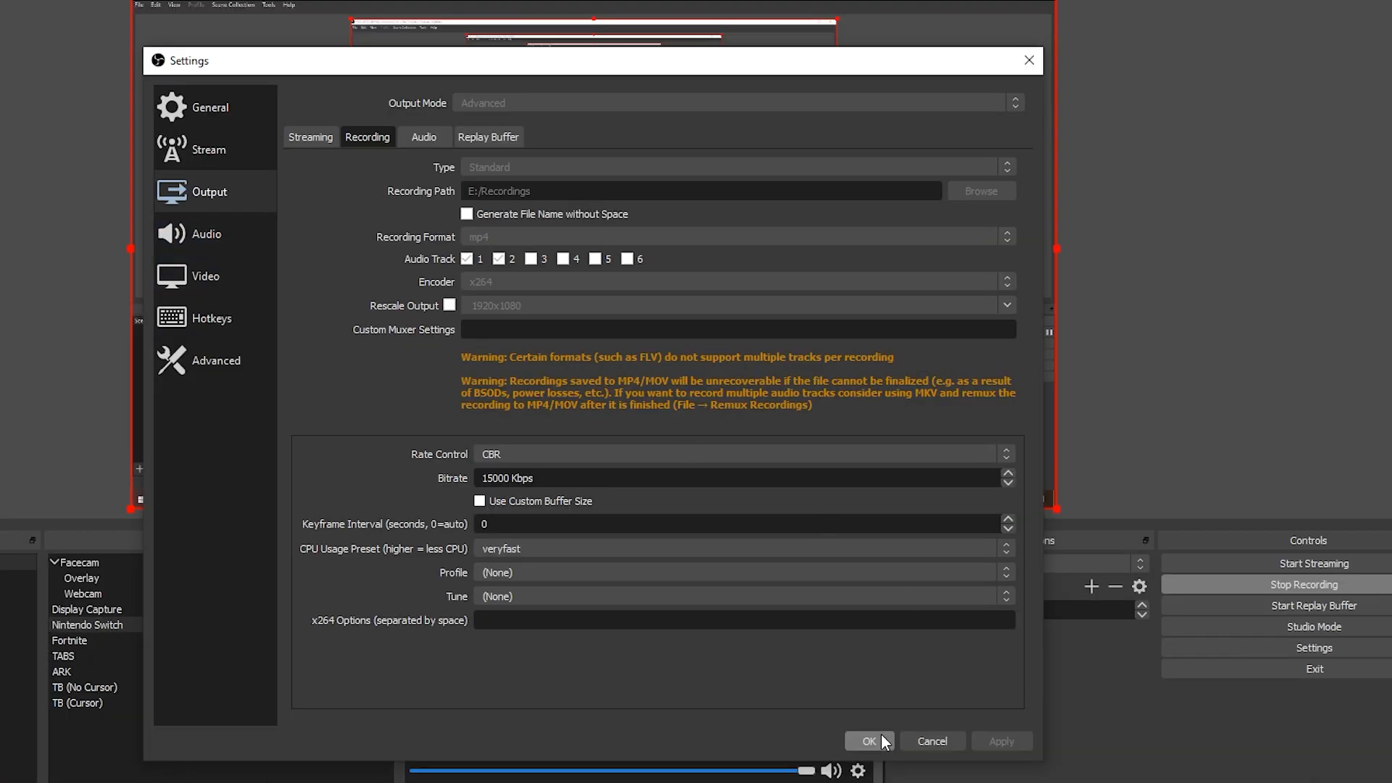
click(868, 741)
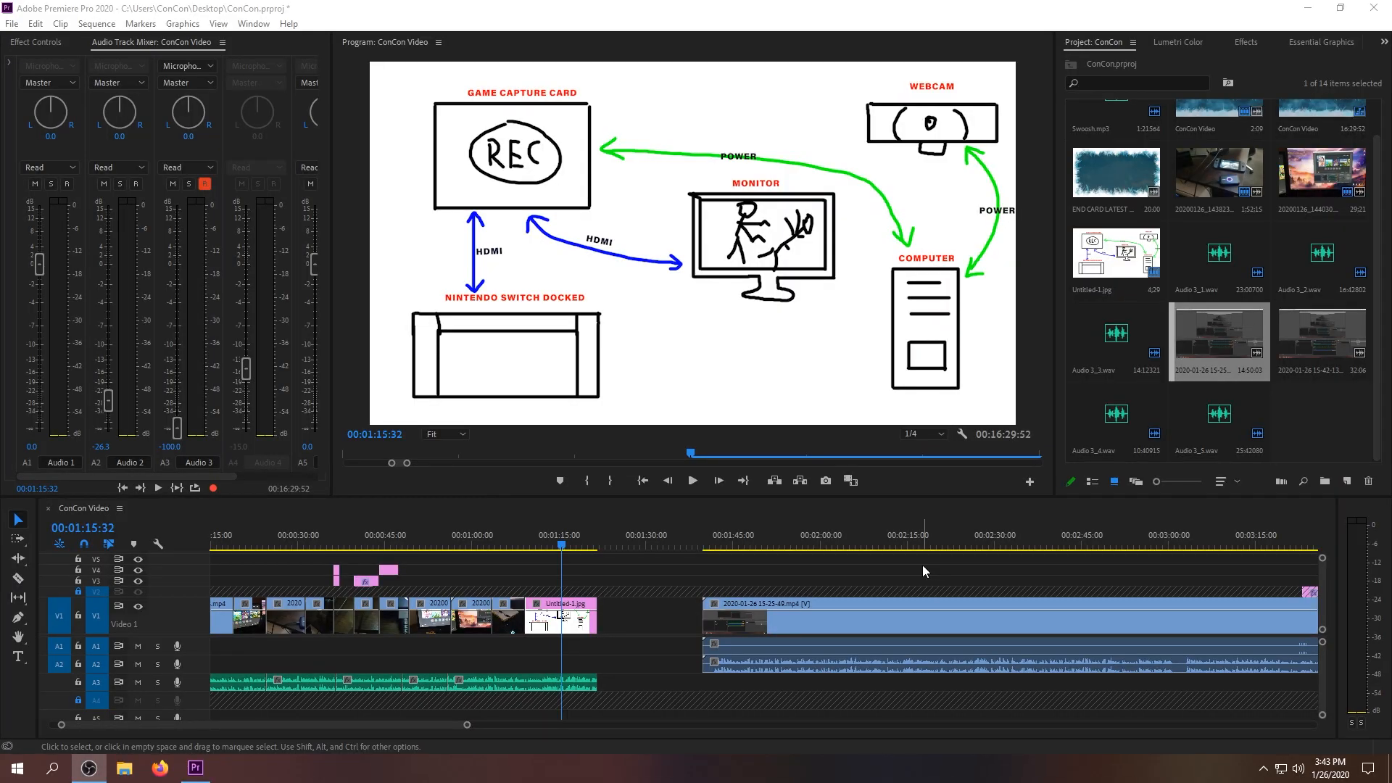
mouse_move(914, 518)
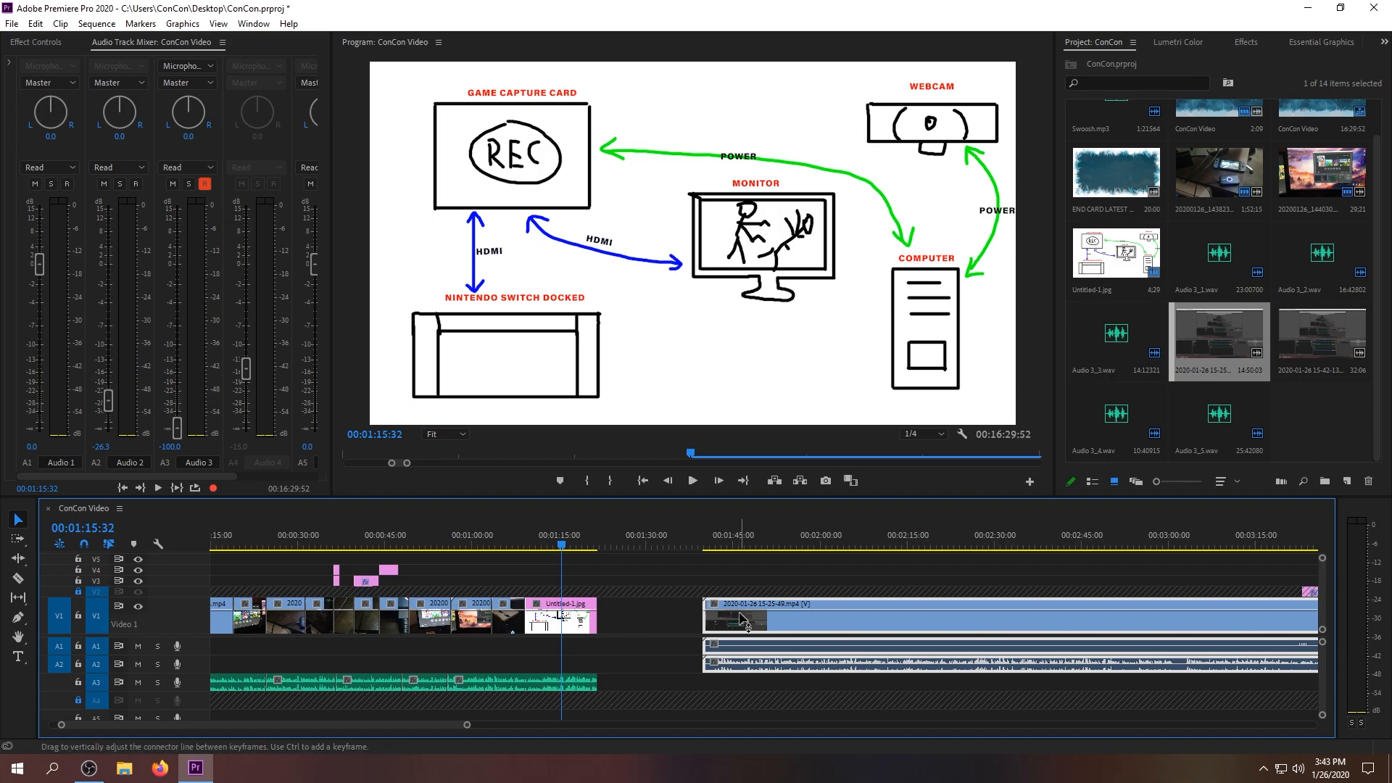
mouse_move(98, 655)
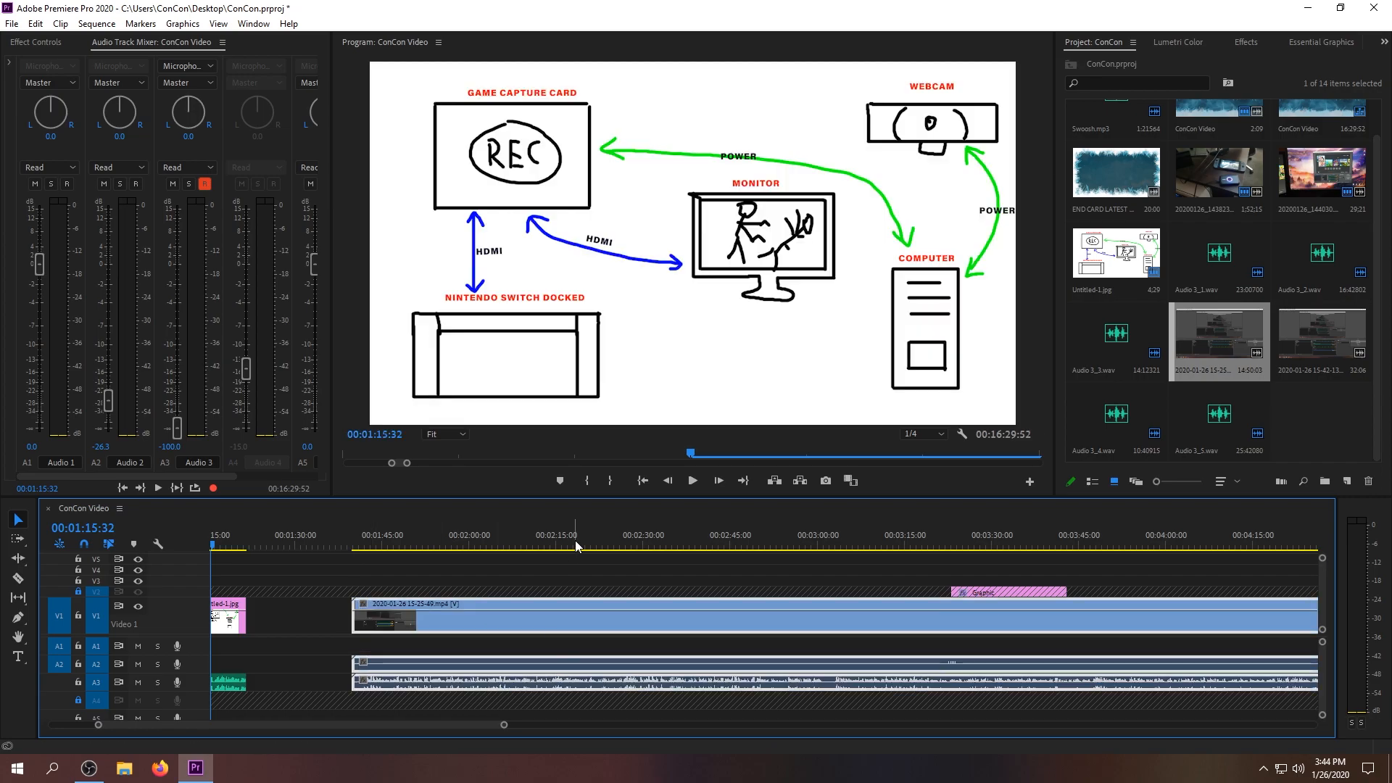
click(573, 548)
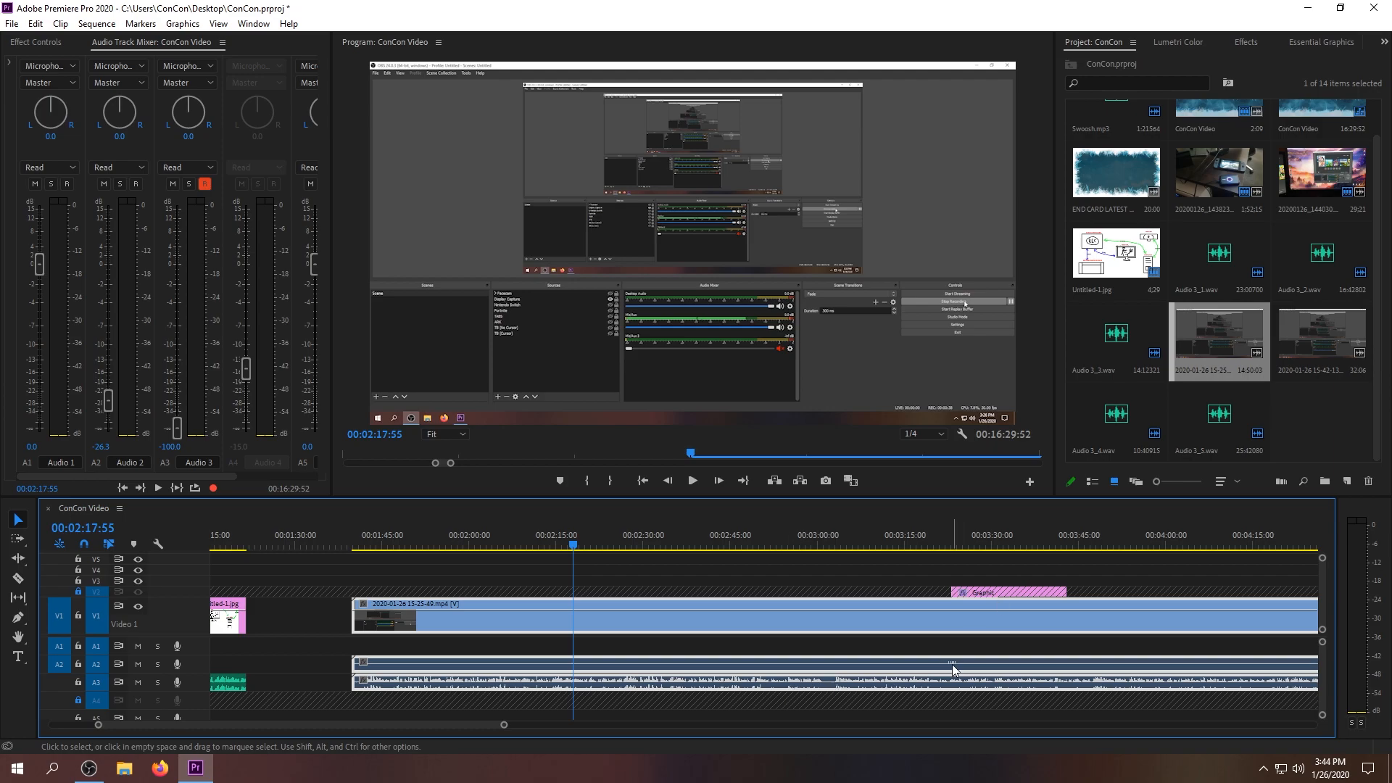
mouse_move(786, 629)
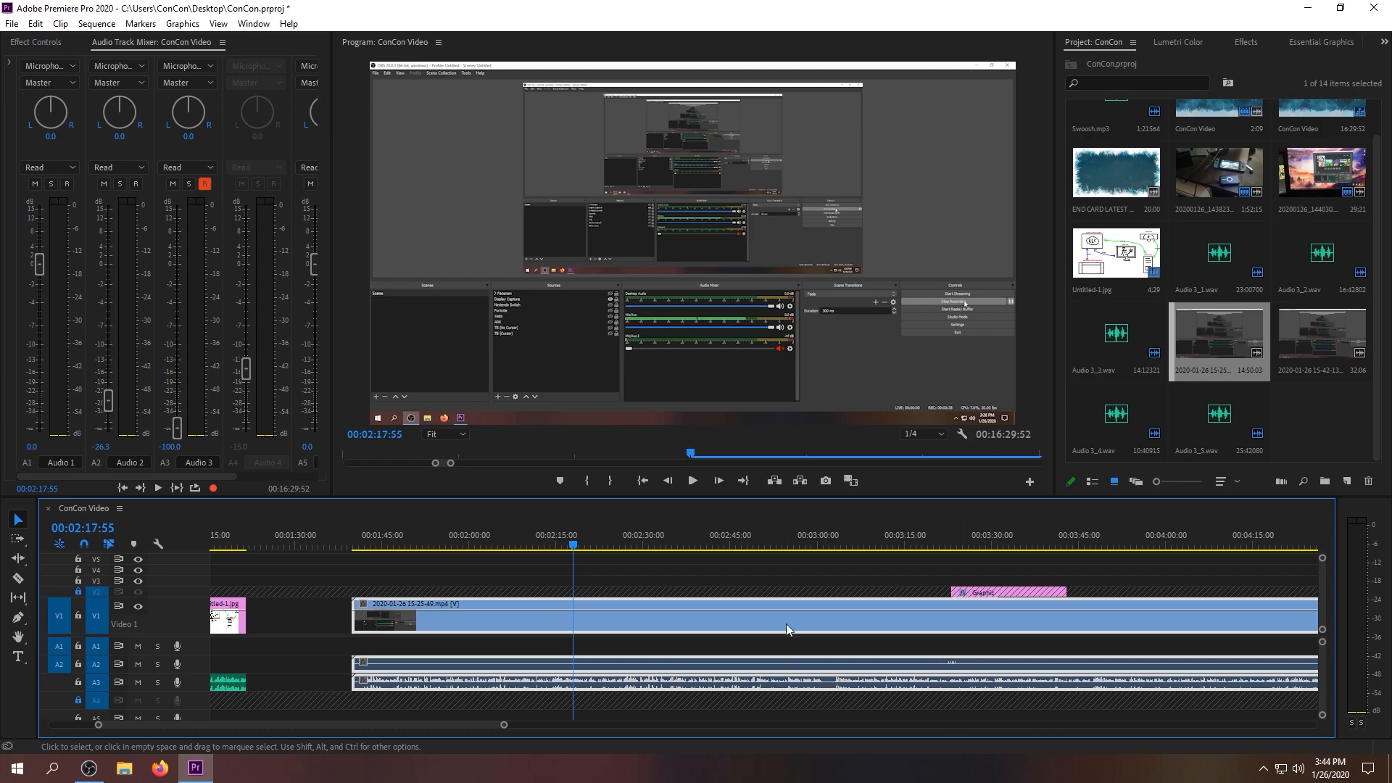
click(949, 542)
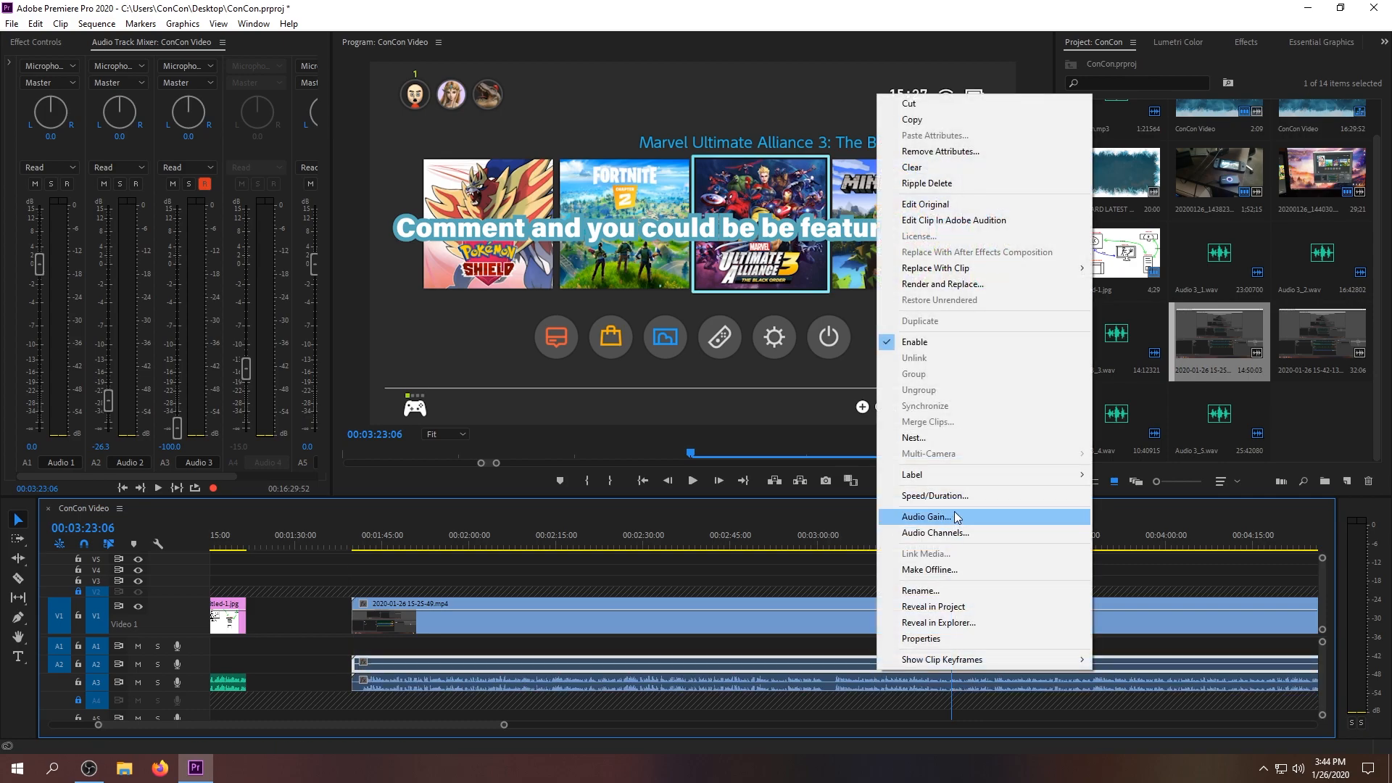
click(147, 308)
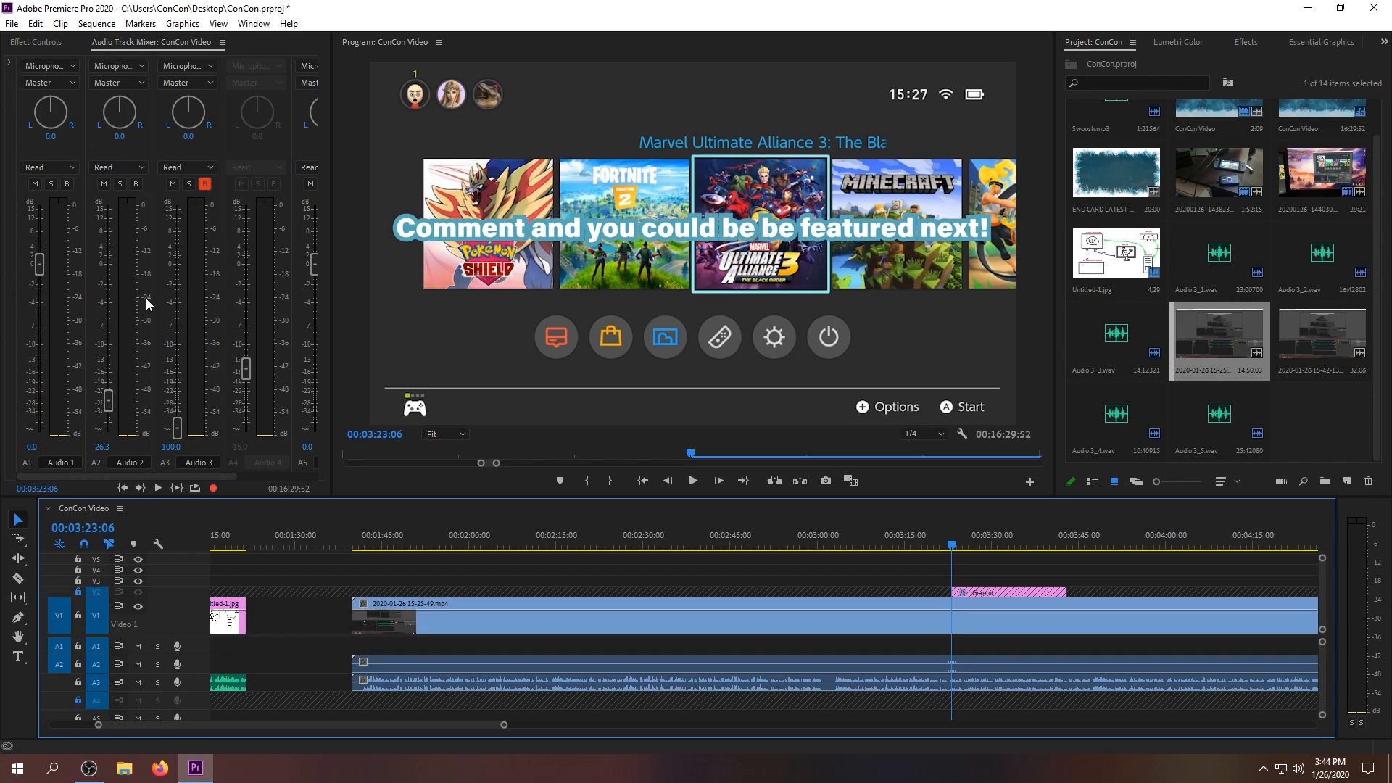
mouse_move(146, 356)
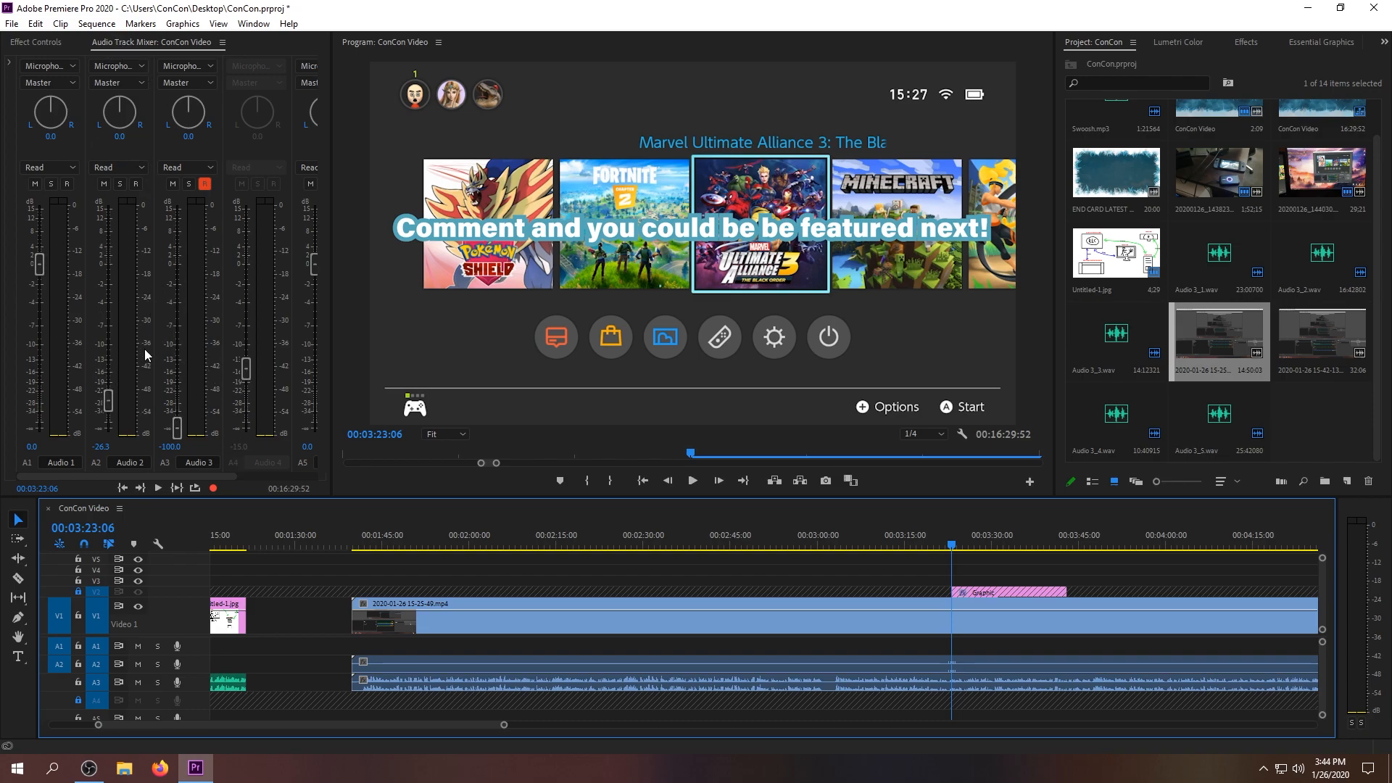
mouse_move(815, 570)
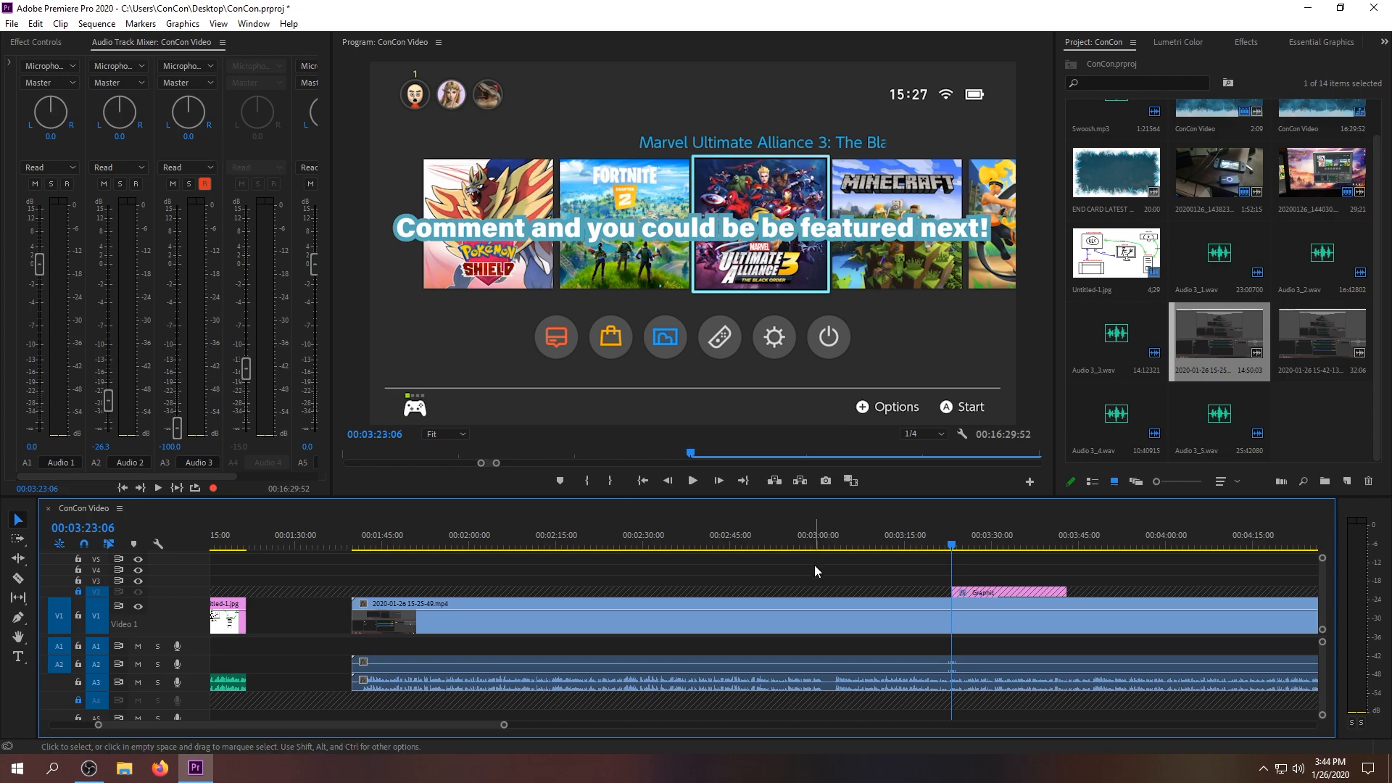
mouse_move(485, 734)
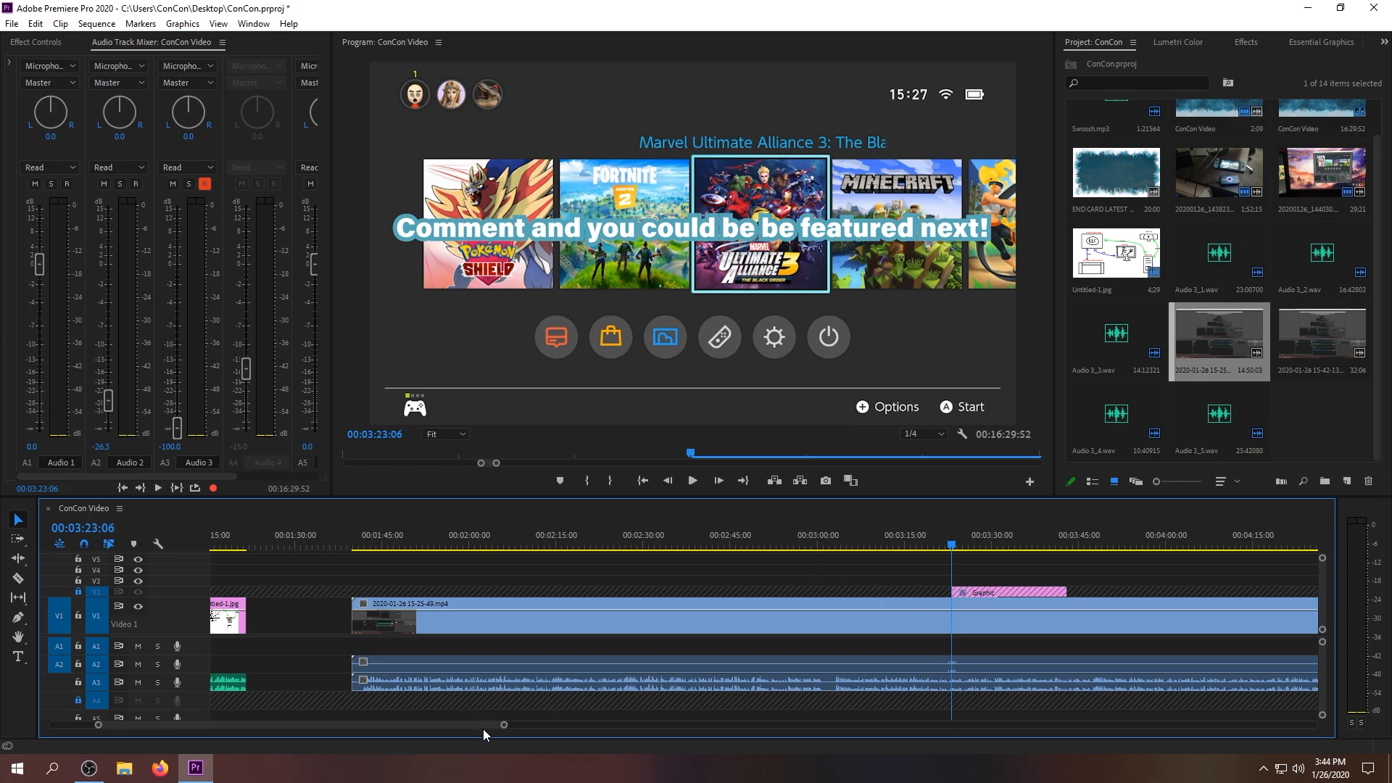
mouse_move(910, 593)
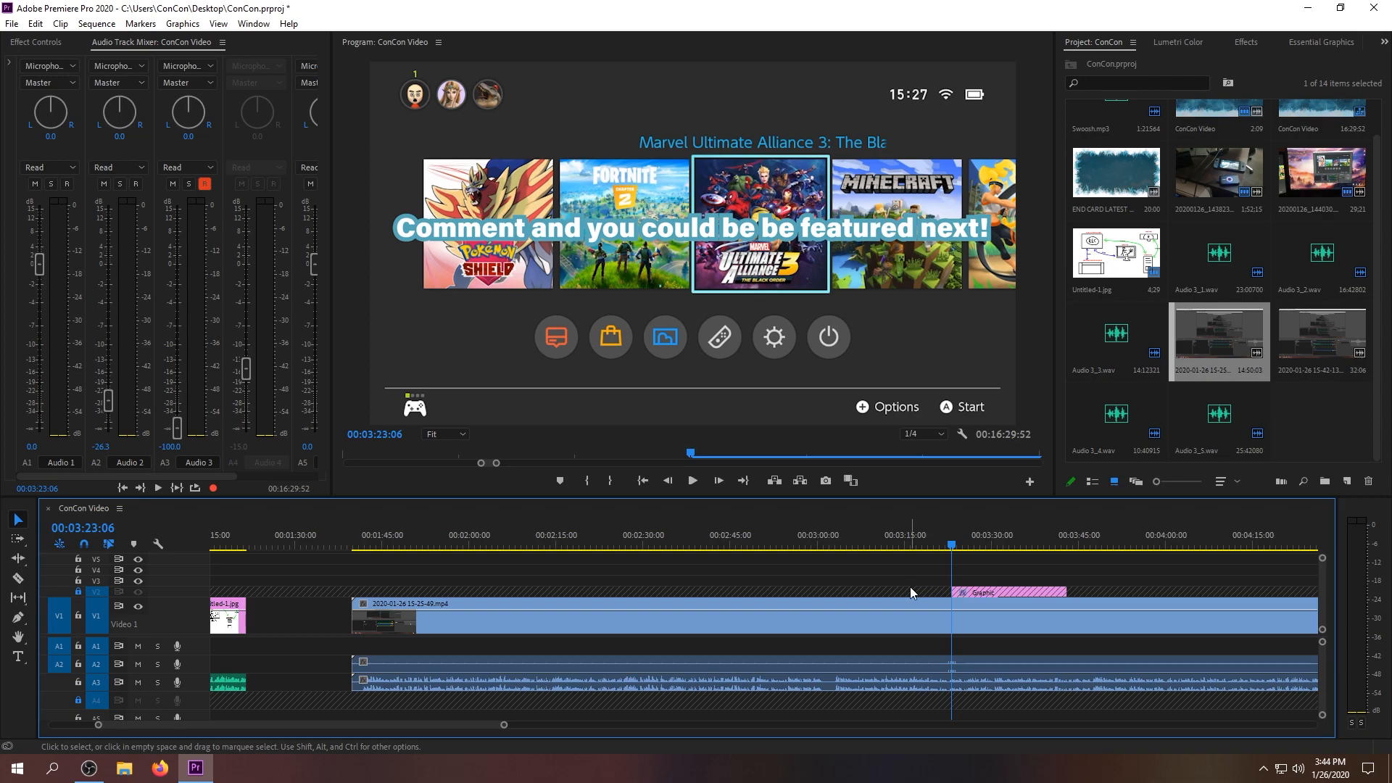
mouse_move(899, 574)
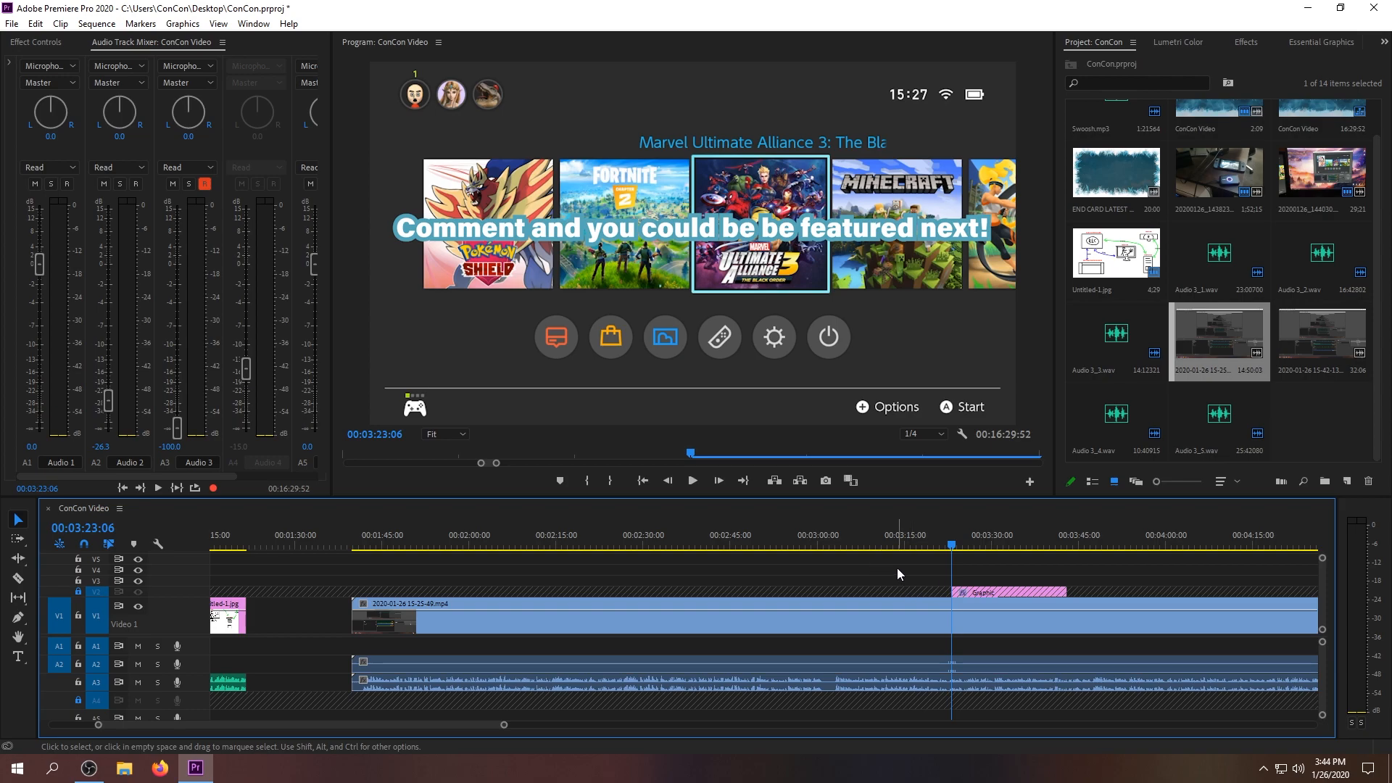
mouse_move(938, 560)
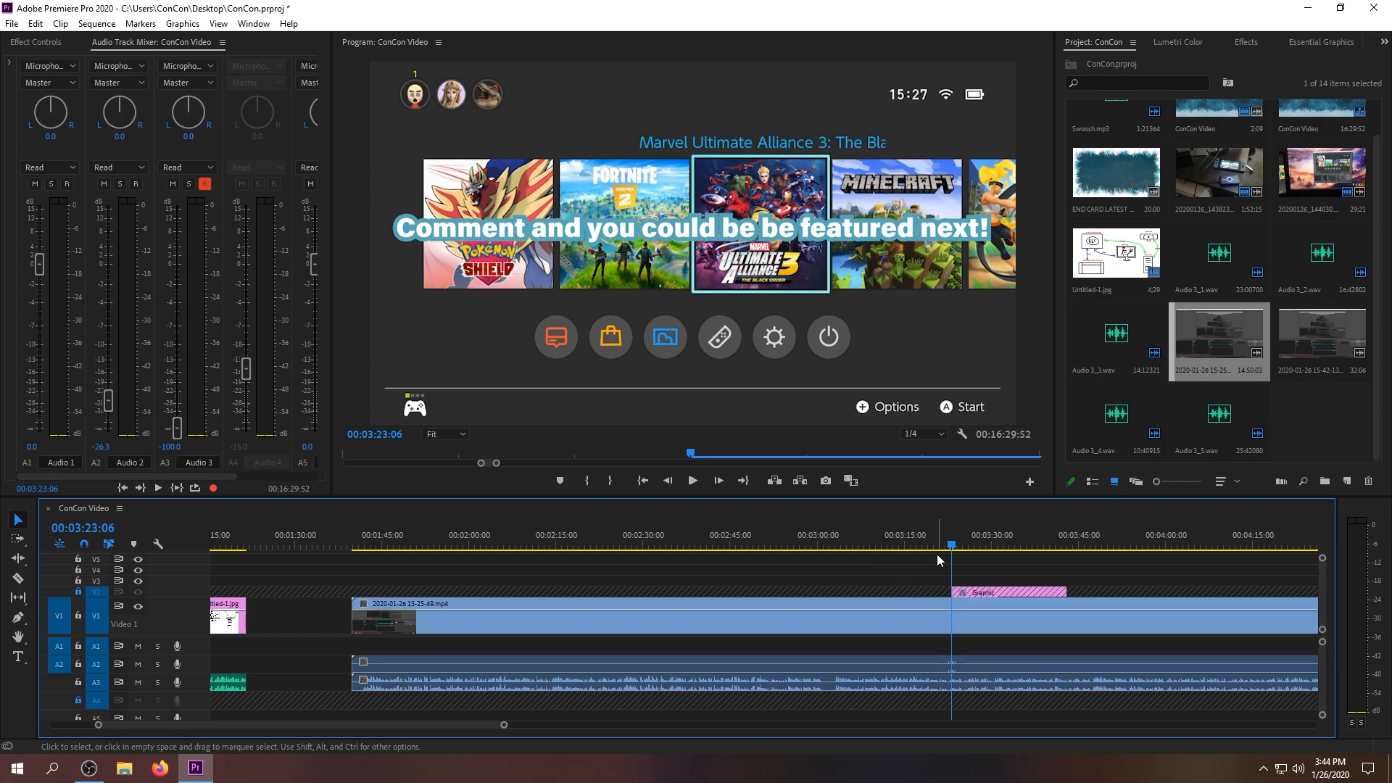